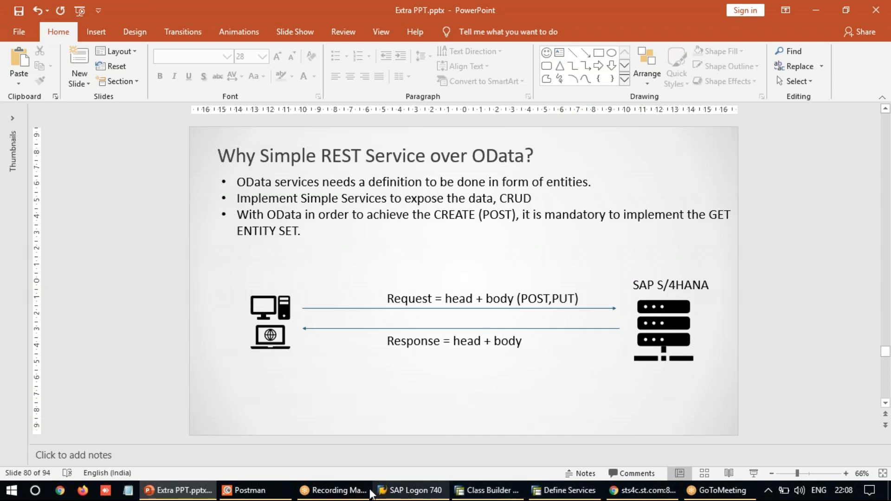
- Switch from the PowerPoint slide to Postman showing the earlier GET request's returned order JSON
left_click(248, 490)
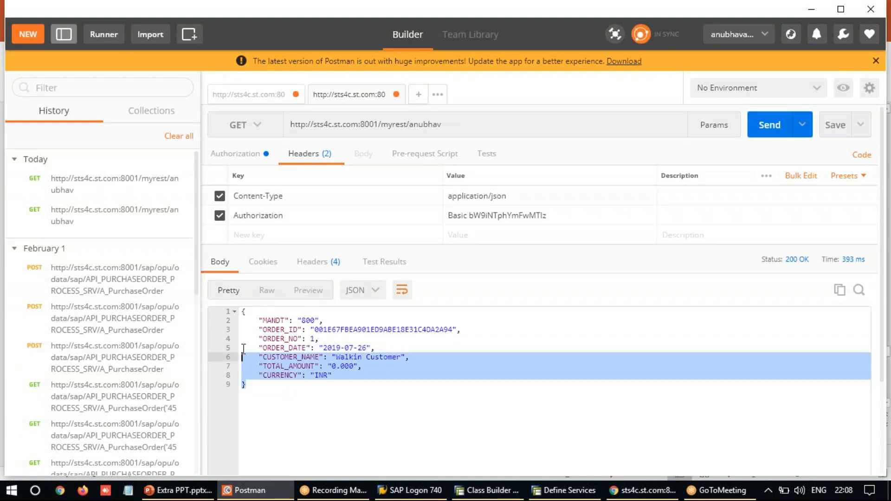
left_click(263, 375)
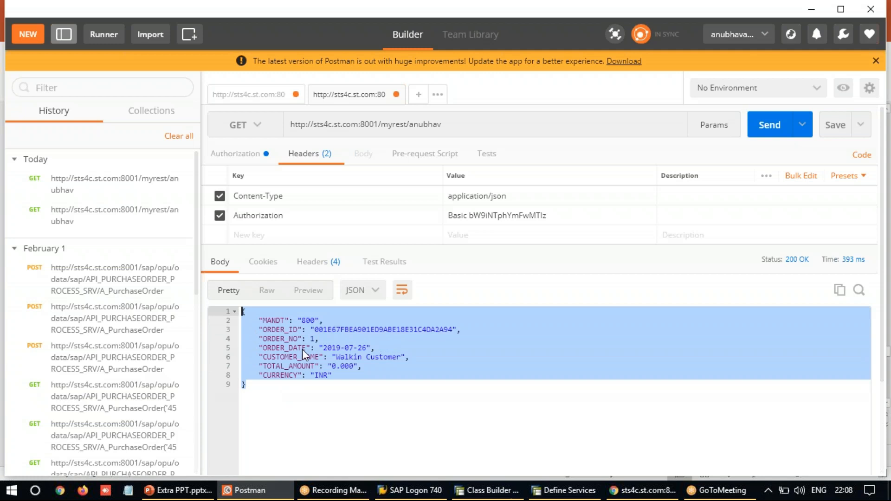
left_click(238, 125)
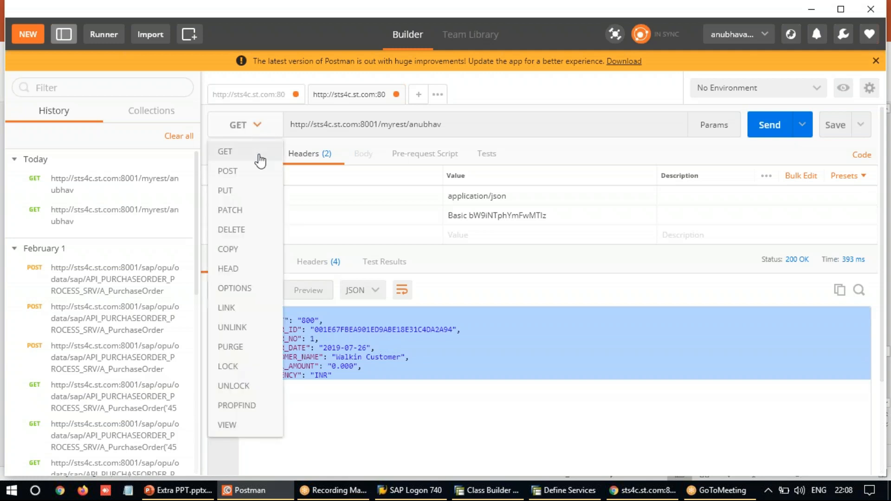
- Make the request a POST with the order JSON body, ORDER_ID emptied and ORDER_NO set to 0
left_click(226, 171)
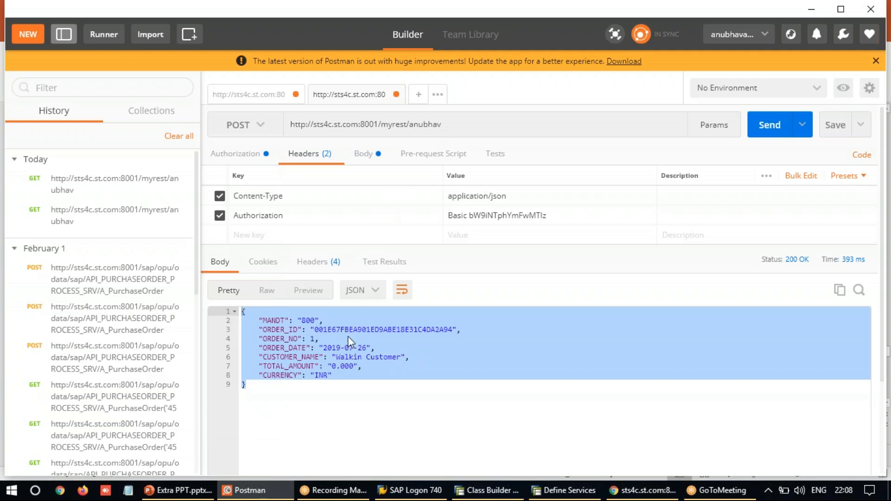
mouse_move(369, 192)
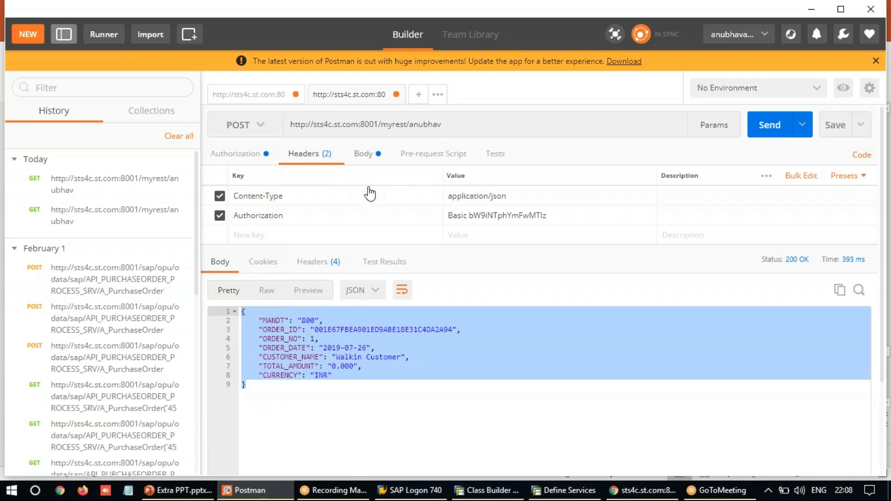
left_click(362, 153)
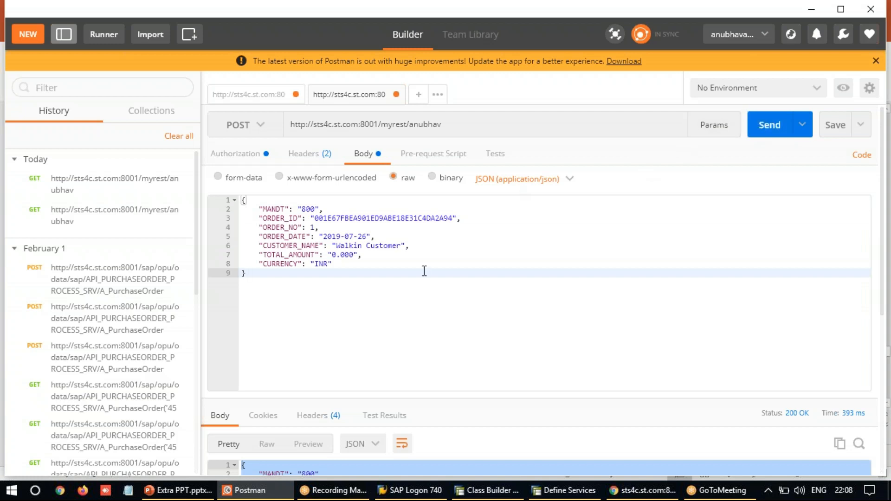
mouse_move(420, 222)
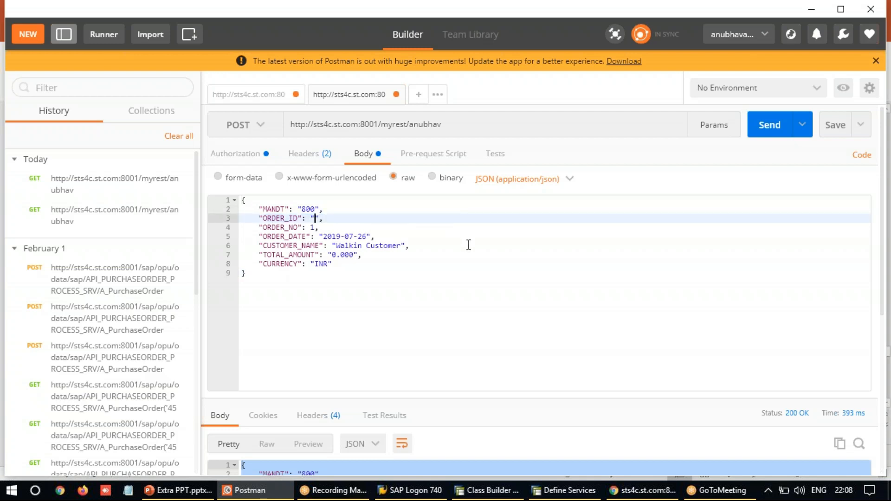
key("Backspace")
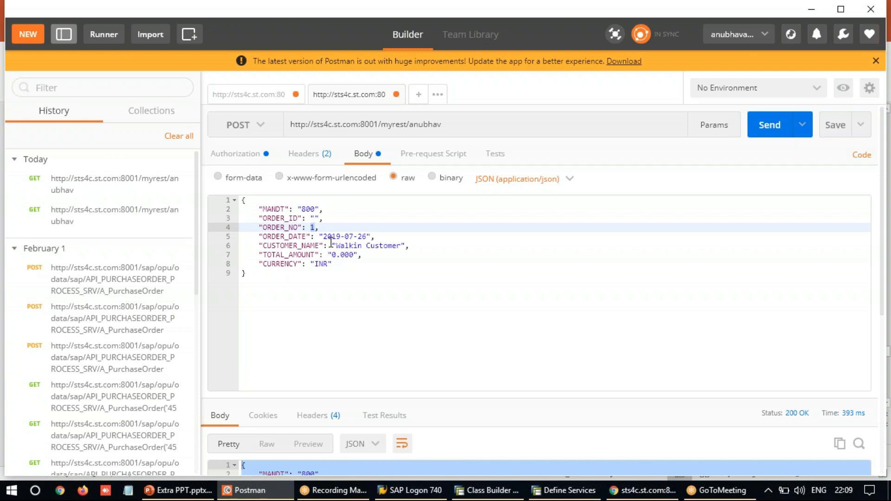
left_click(303, 218)
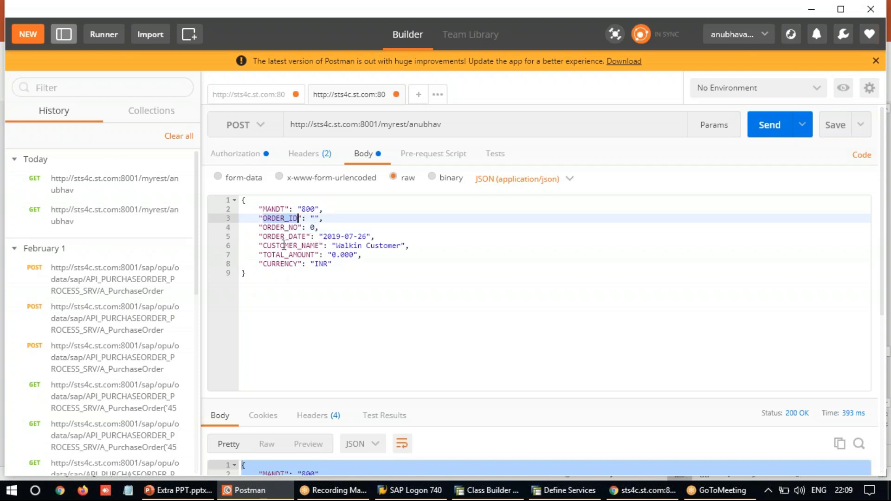
left_click(326, 237)
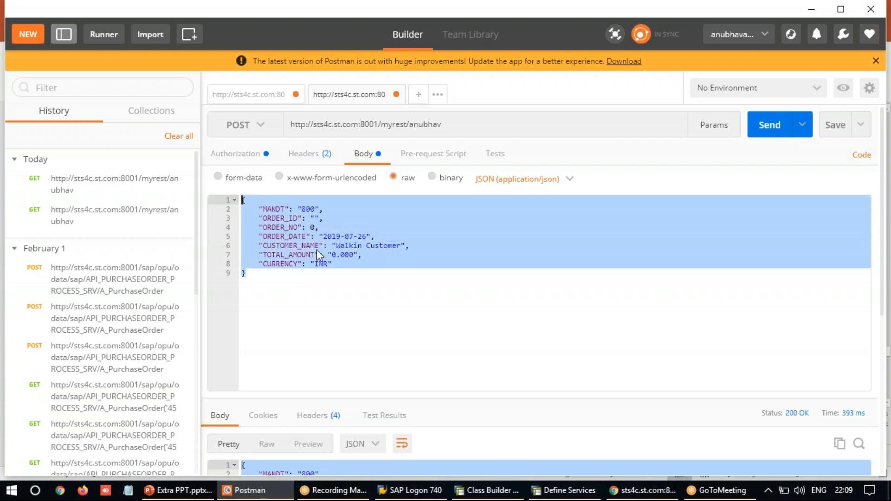
left_click(515, 384)
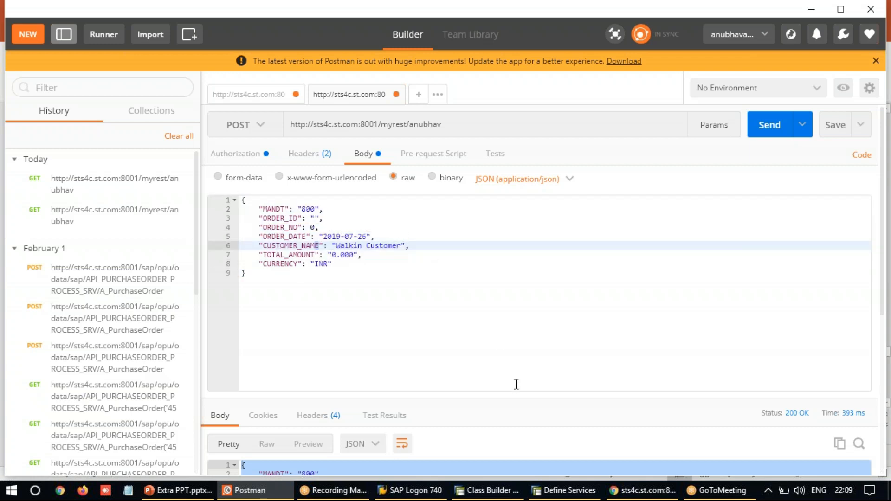
left_click(487, 490)
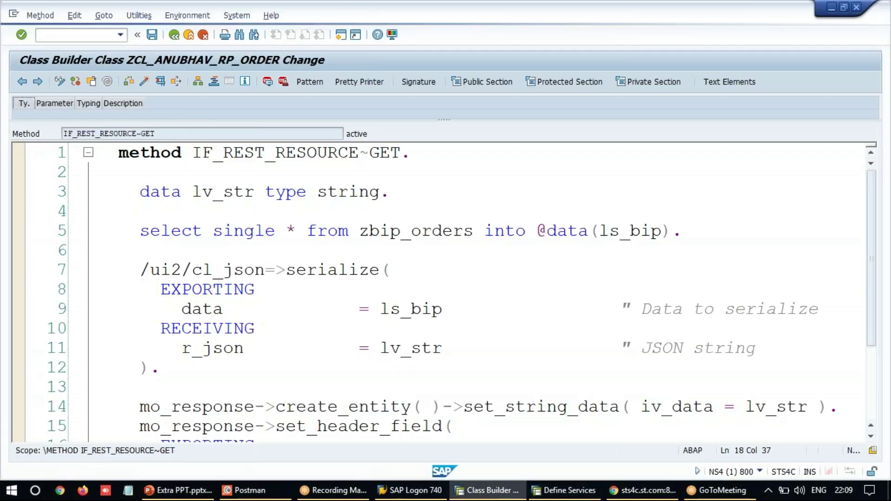
- Return to the method list of ZCL_ANUBHAV_RP_ORDER and open IF_REST_RESOURCE~POST source code
left_click(21, 81)
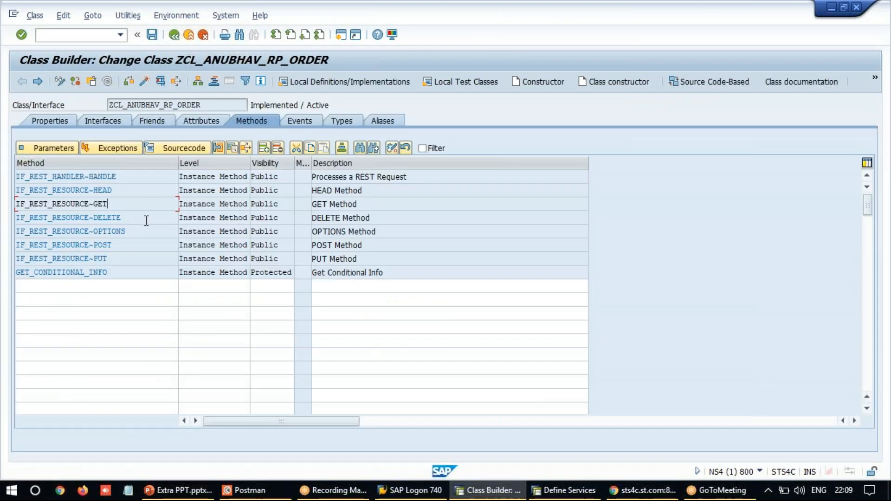
mouse_move(110, 202)
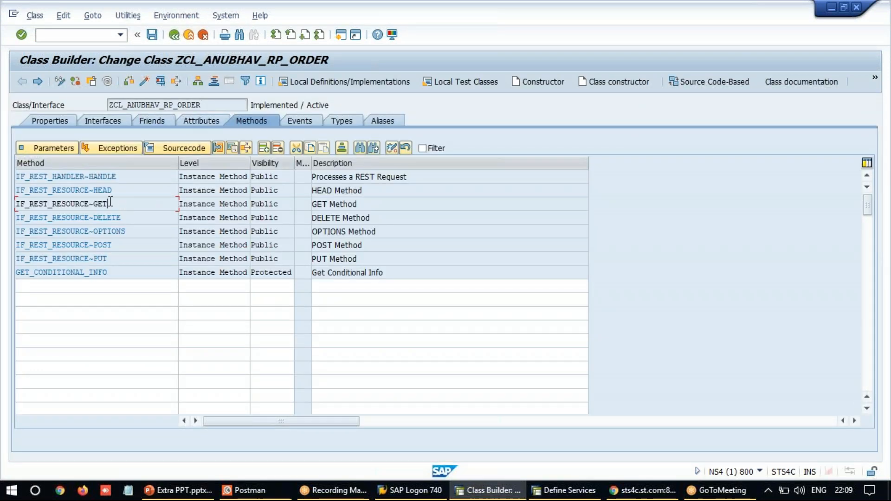
left_click(64, 245)
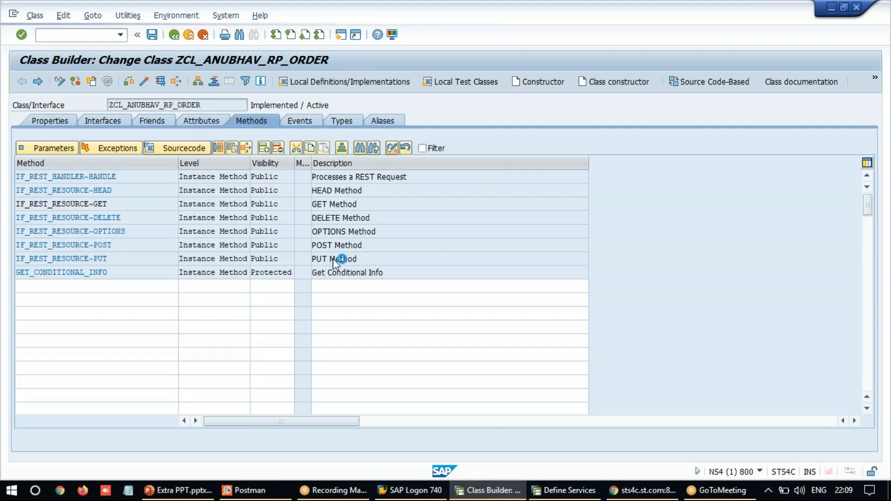
double_click(63, 245)
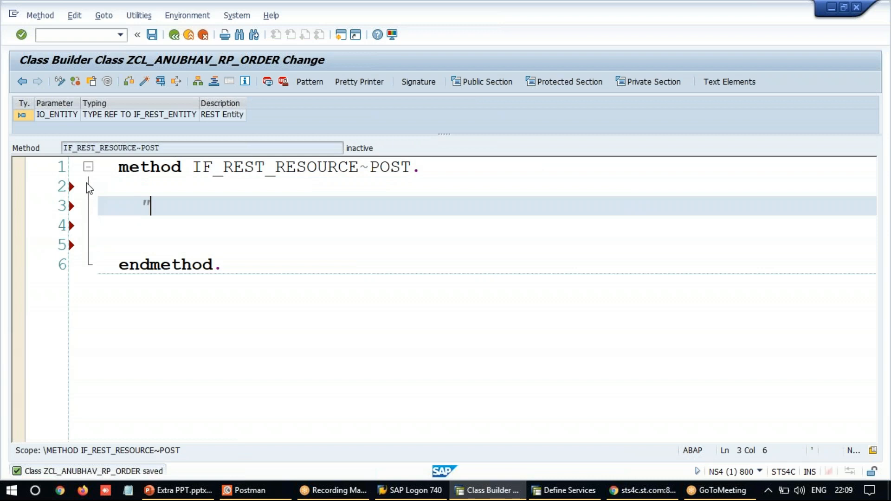
- Write comments Step 1 'Read data coming from client' and Step 2 'JSON into ABAP Structure'
type("step 1: Re")
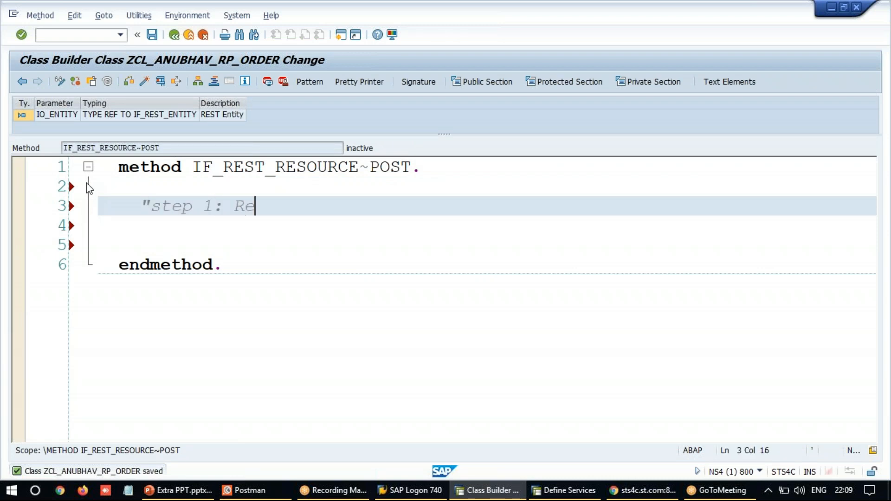
type("ad data com")
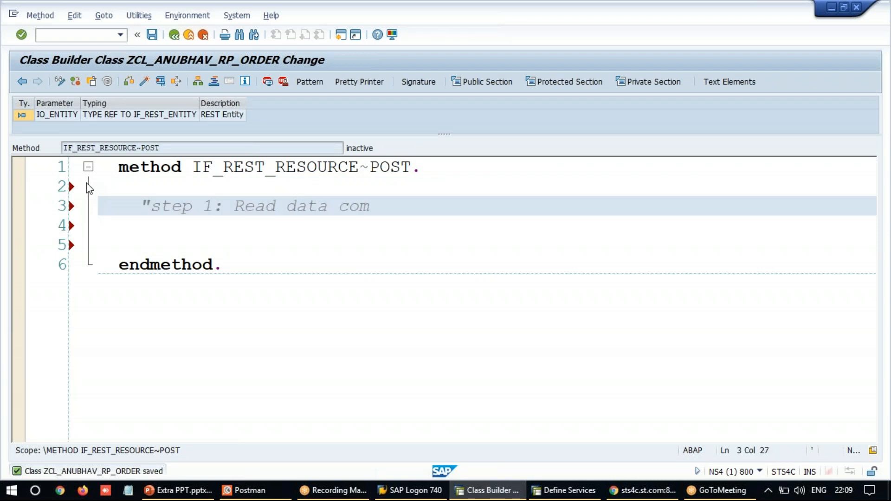
type("ing from client")
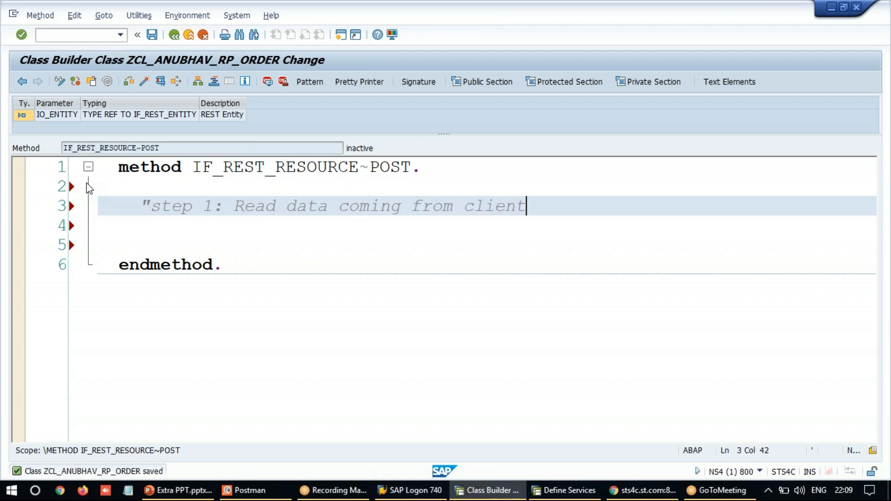
type("\"Step 2")
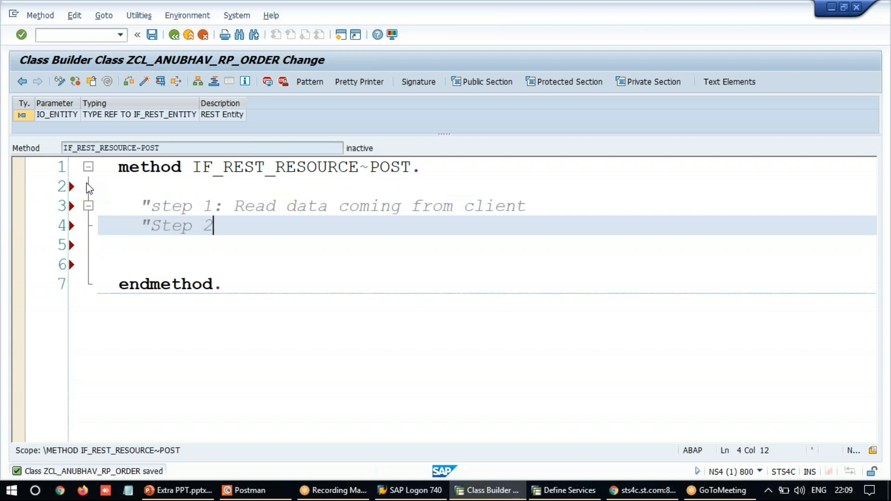
type(": Parse the")
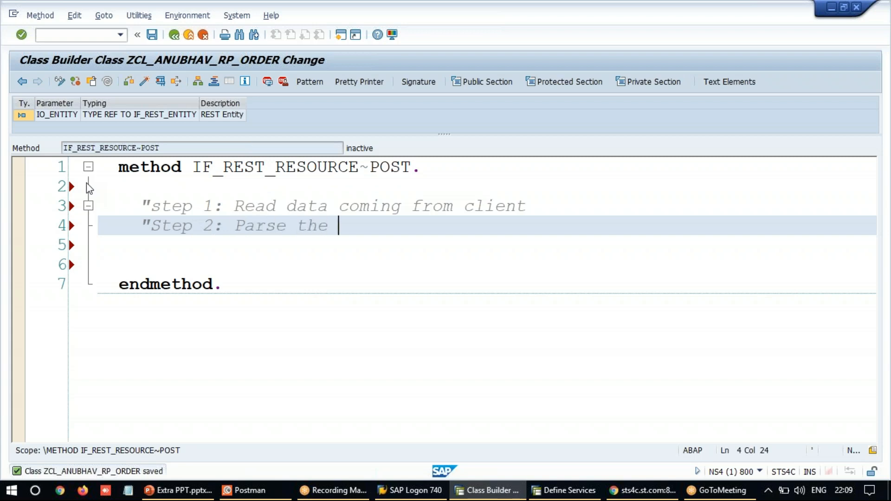
type("JSON int")
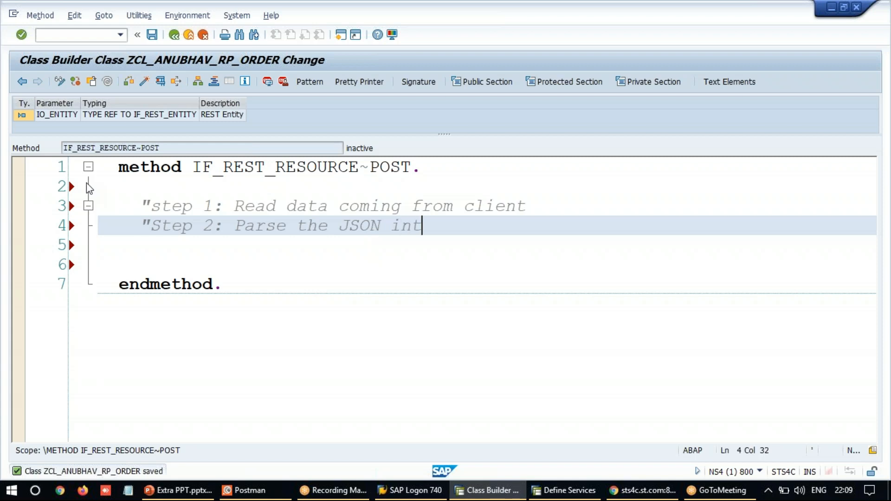
type("o ABAP")
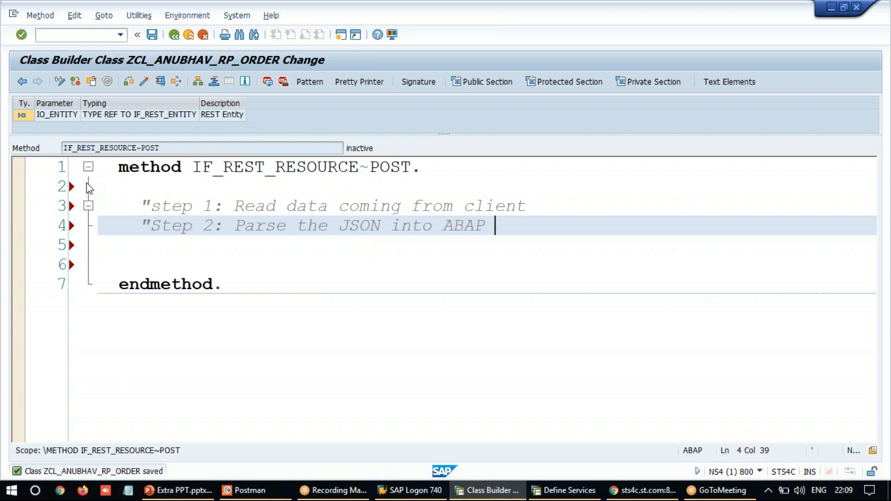
type("Strruct")
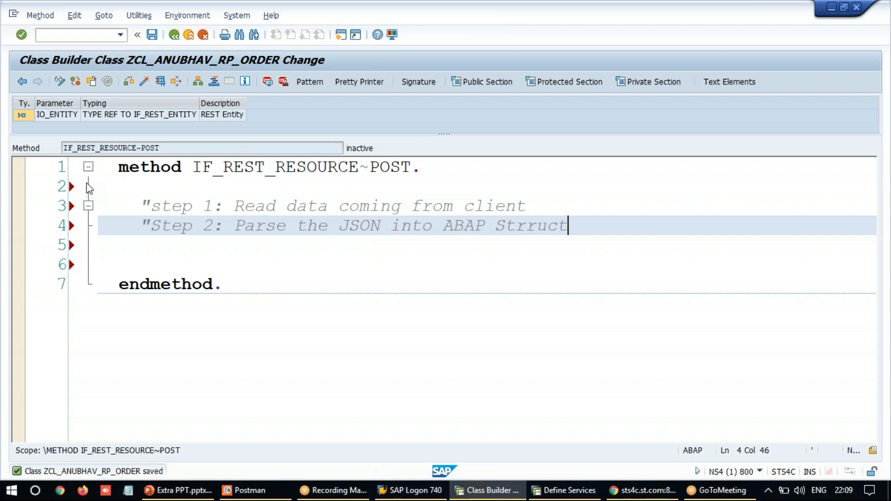
key("BackSpace")
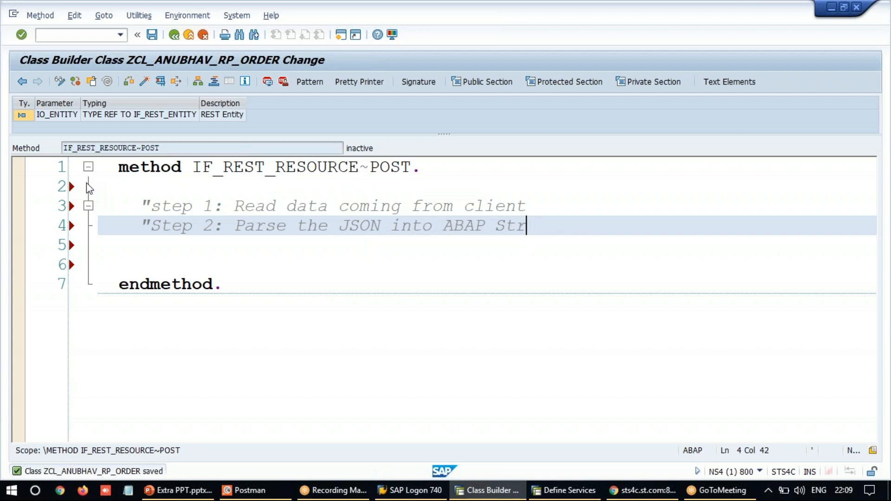
type("ucture")
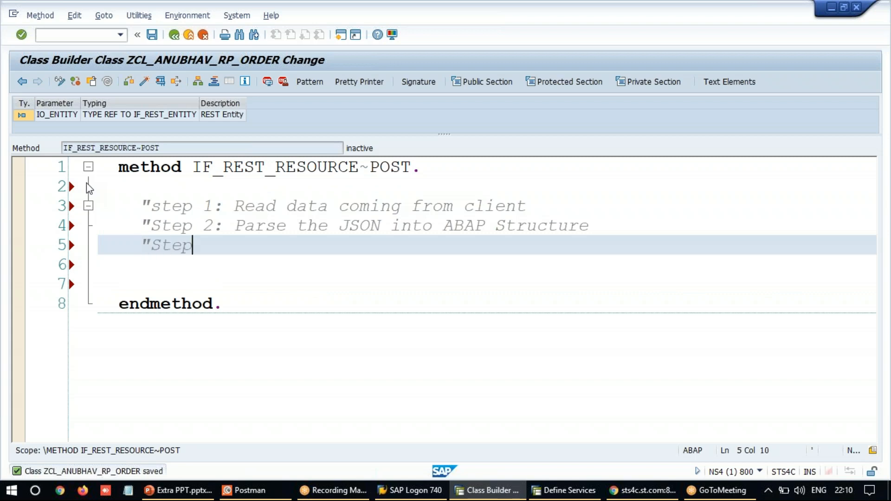
- Write comment Step 3 about adding runtime info: order id, order no and current date
type("3: Add")
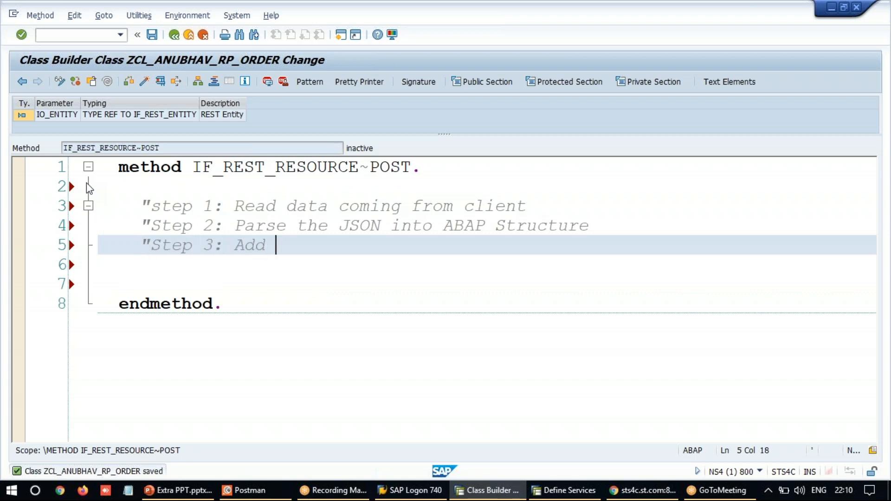
type("the runtime in")
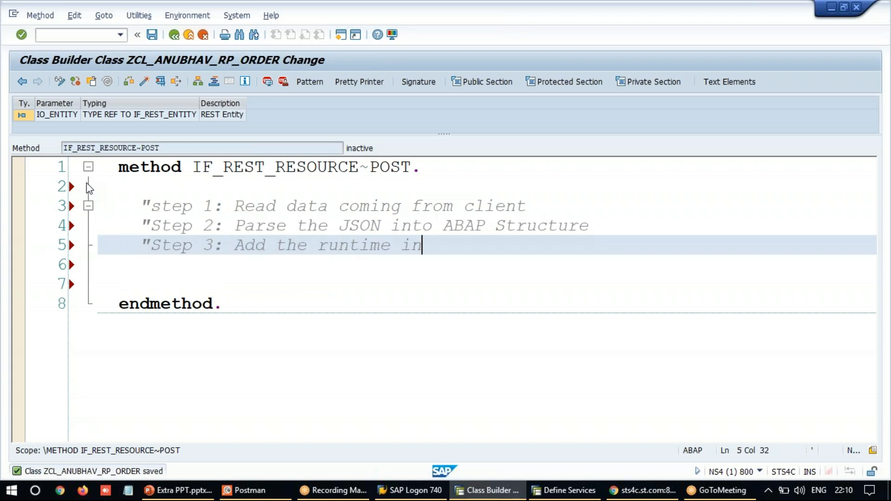
type("for, o")
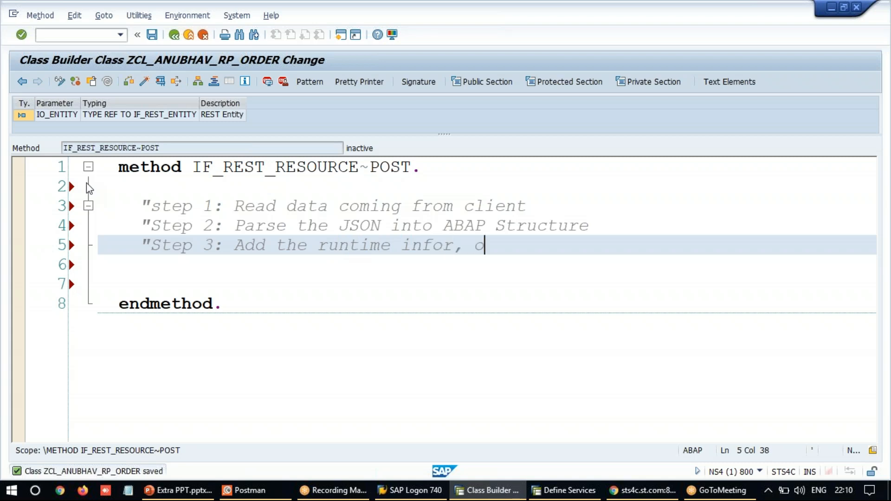
type("rder id and or")
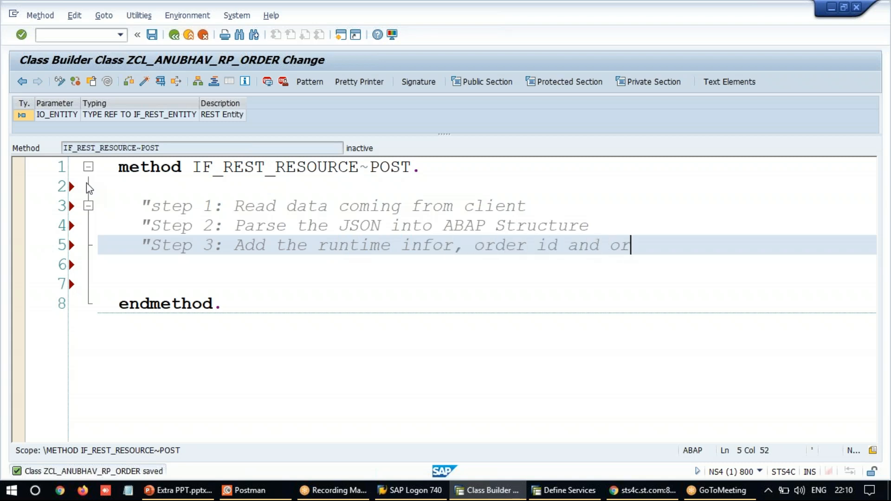
key("Enter")
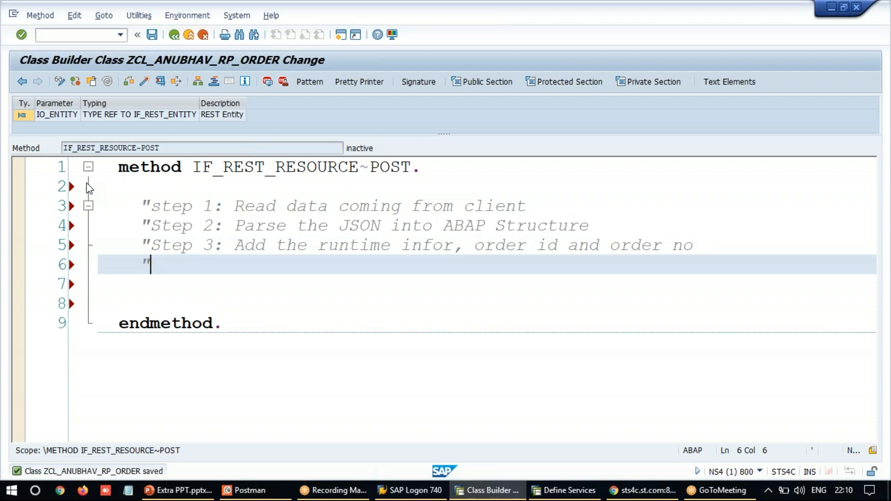
type("cur")
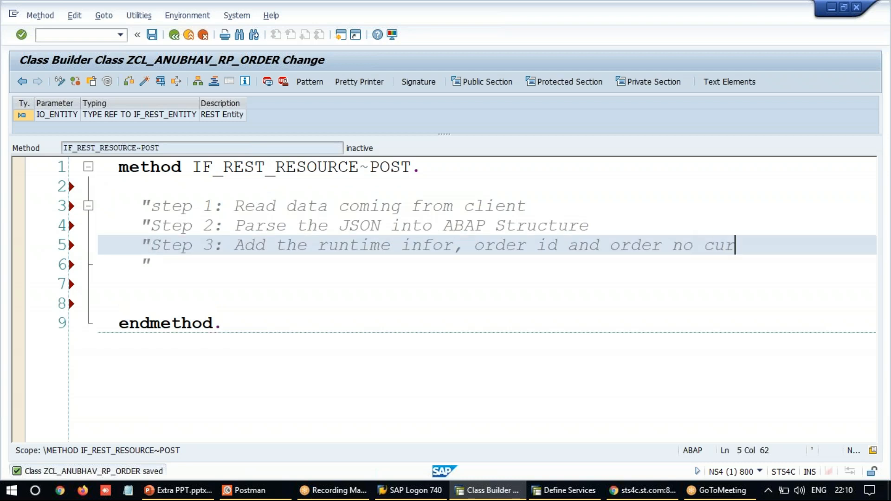
type("rent data")
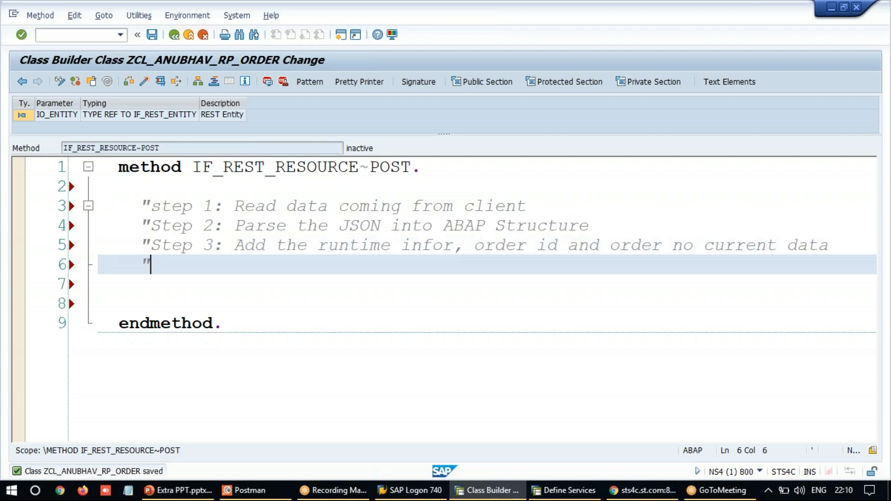
- Write comments Step 4 'Create the data in DB Table' and Step 5 'Return the response with the order id'
type("Step")
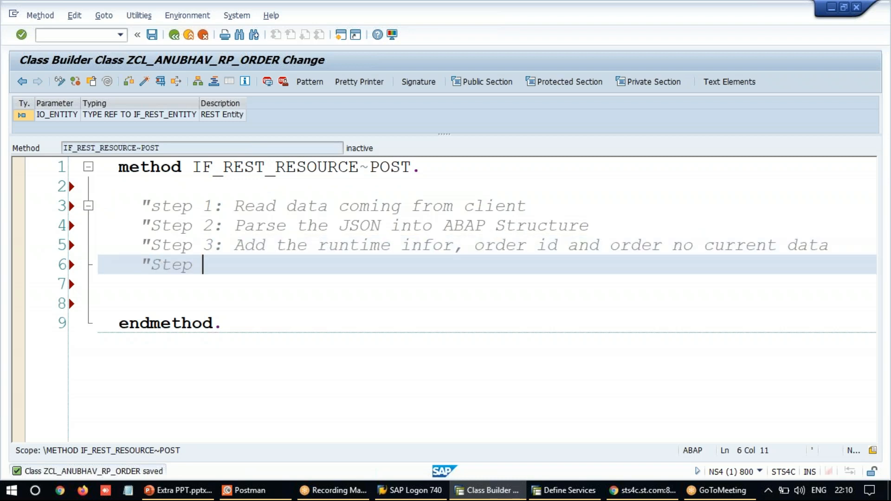
type("4:")
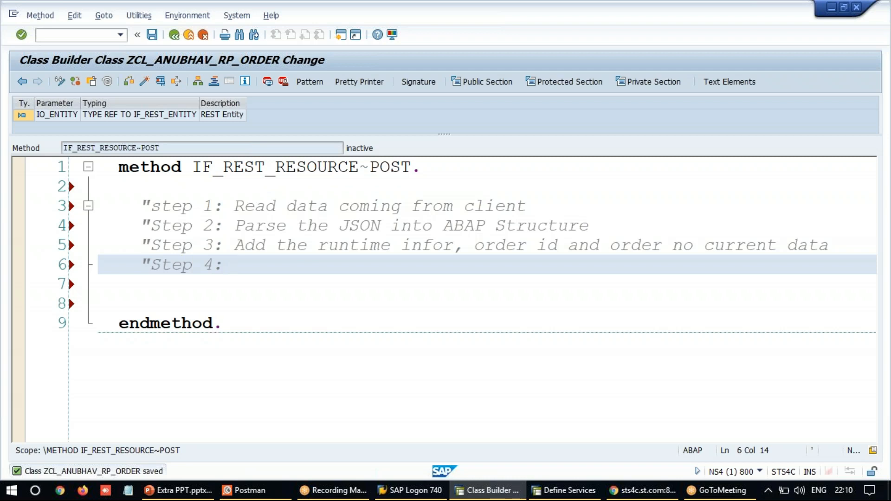
type("Create the")
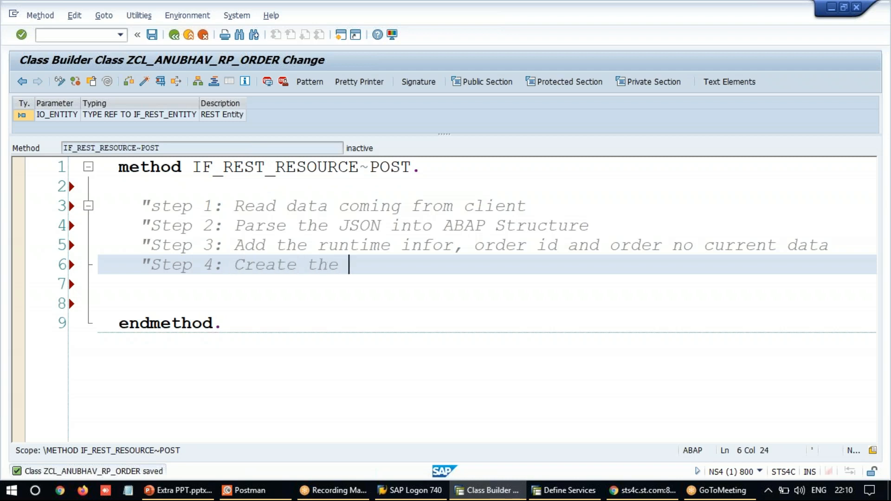
type("data in DB")
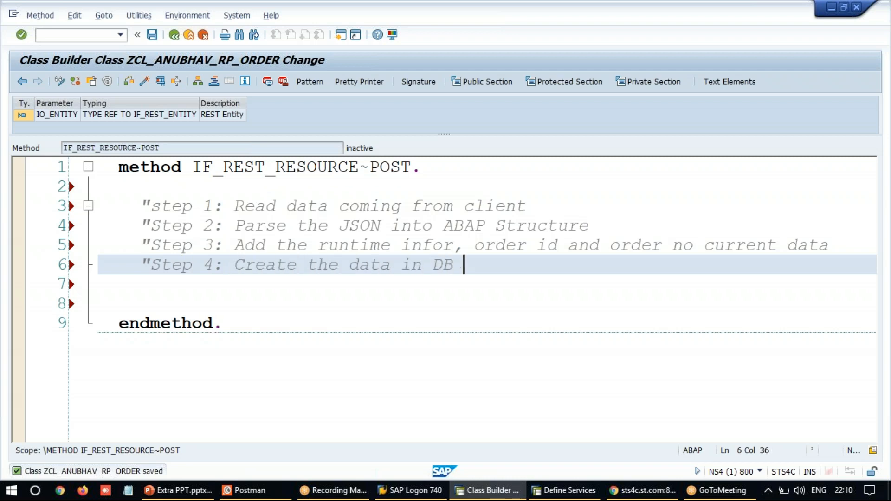
type("Table")
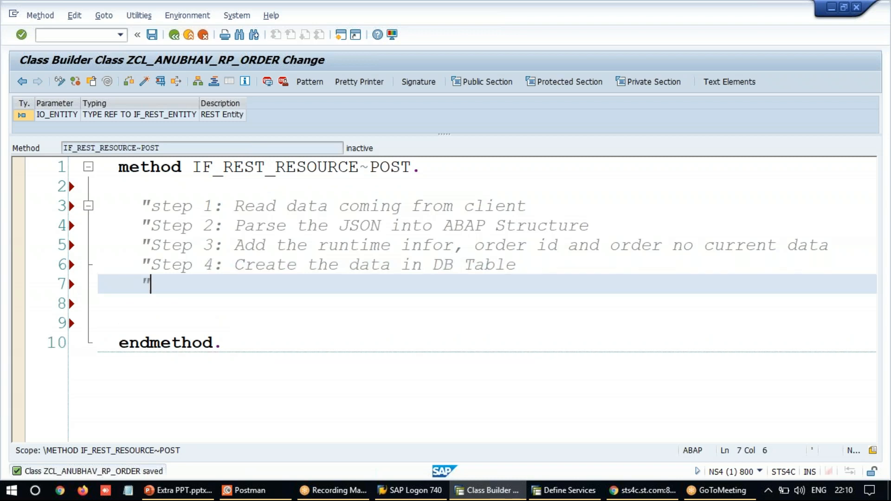
type("Step")
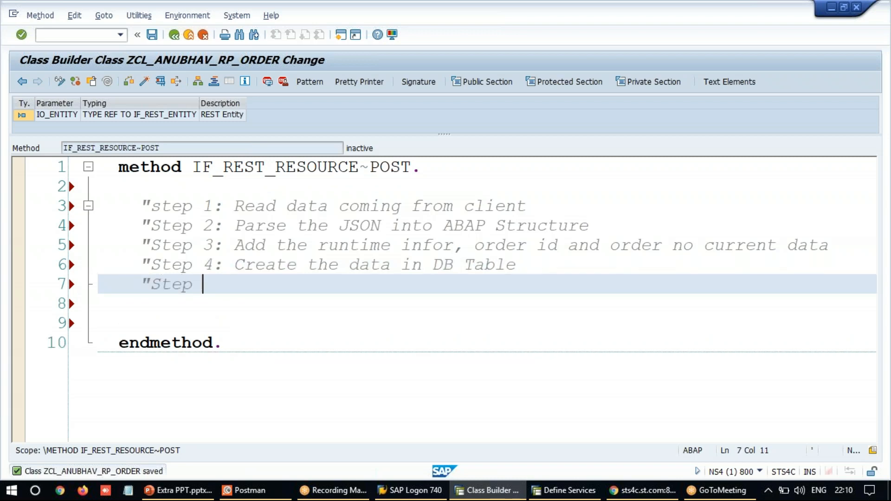
type("5: Retu")
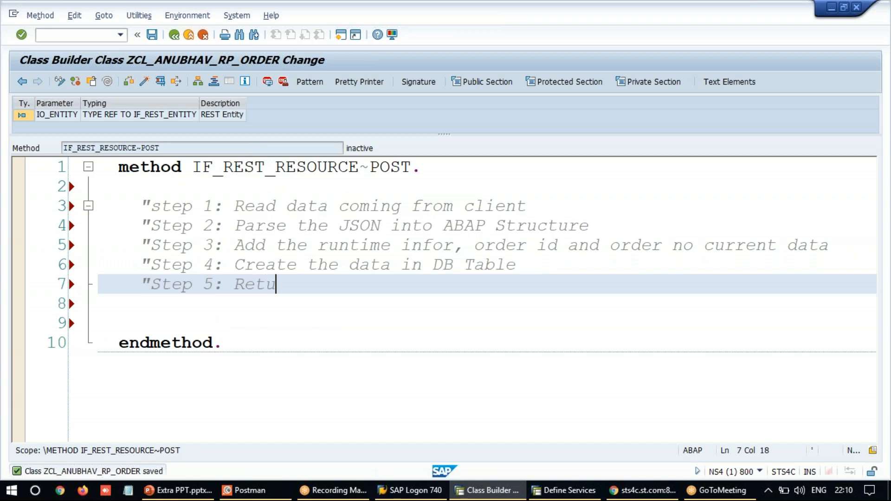
type("rn the repons")
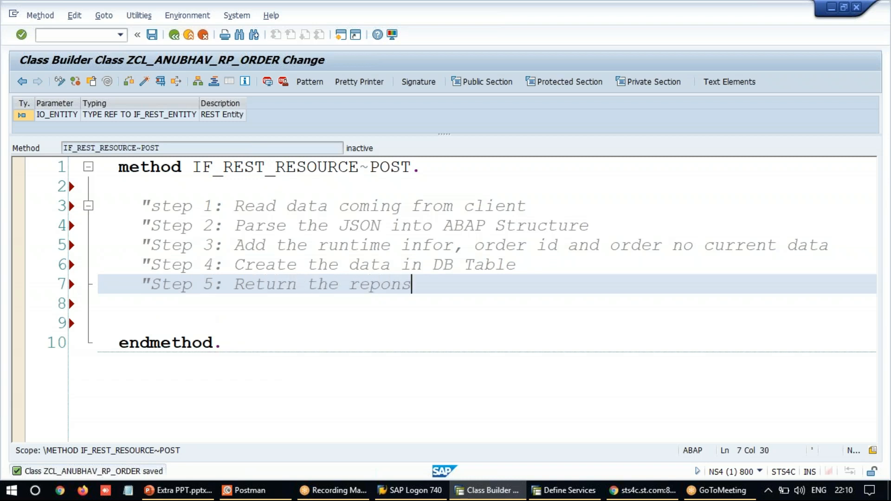
type("e with teh ord")
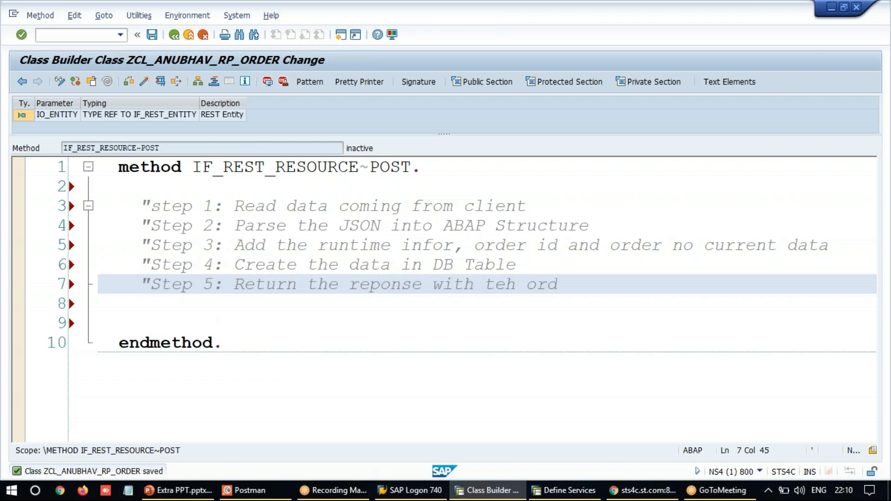
type("er id")
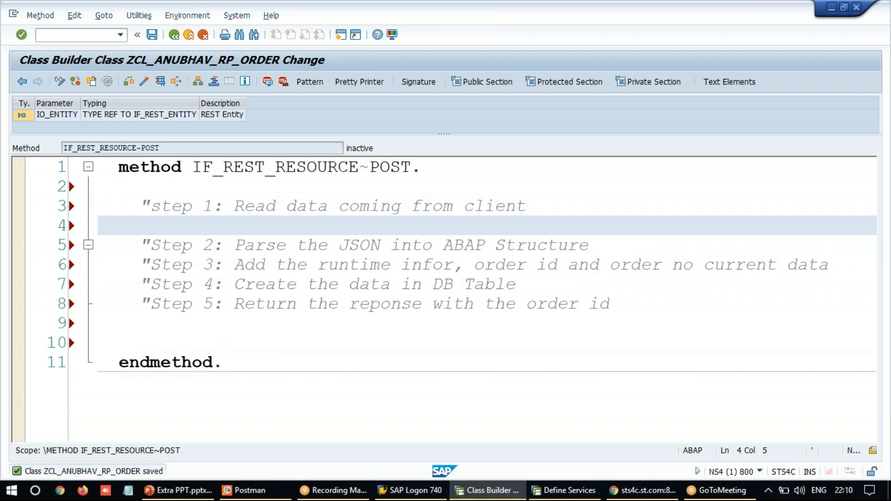
- Under Step 1, declare lo_entity from mo_request's entity
left_click(140, 226)
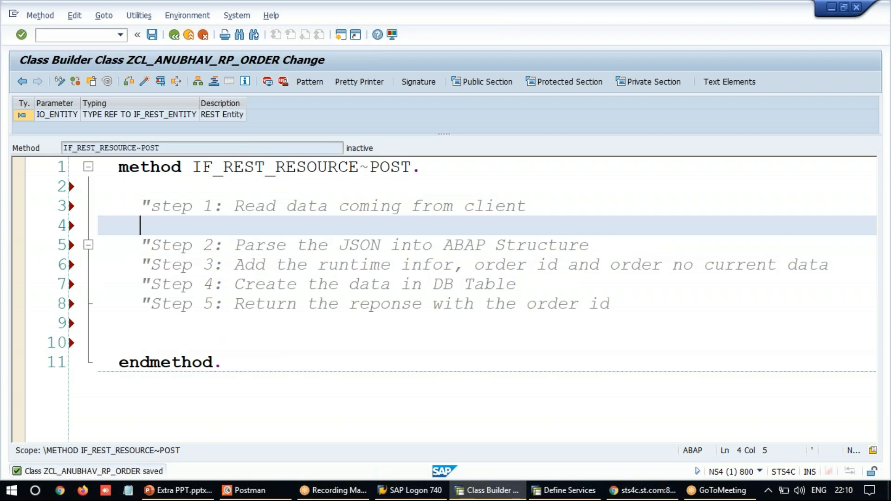
type("data")
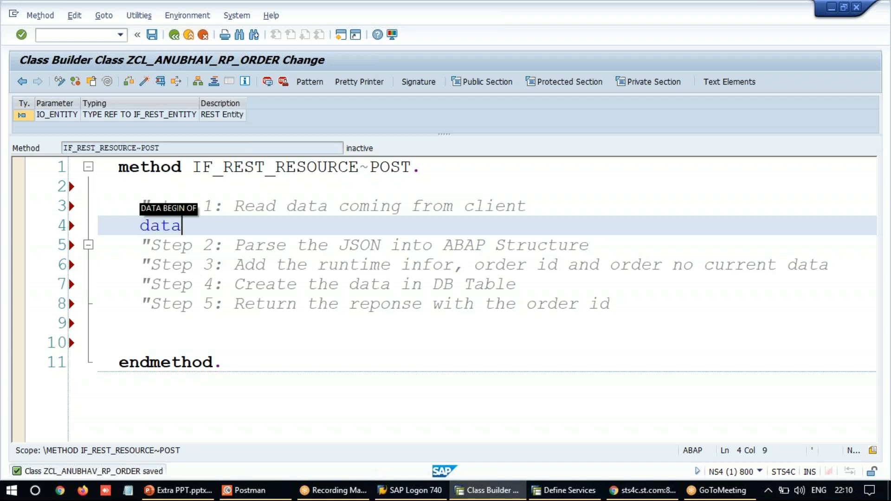
type("(l")
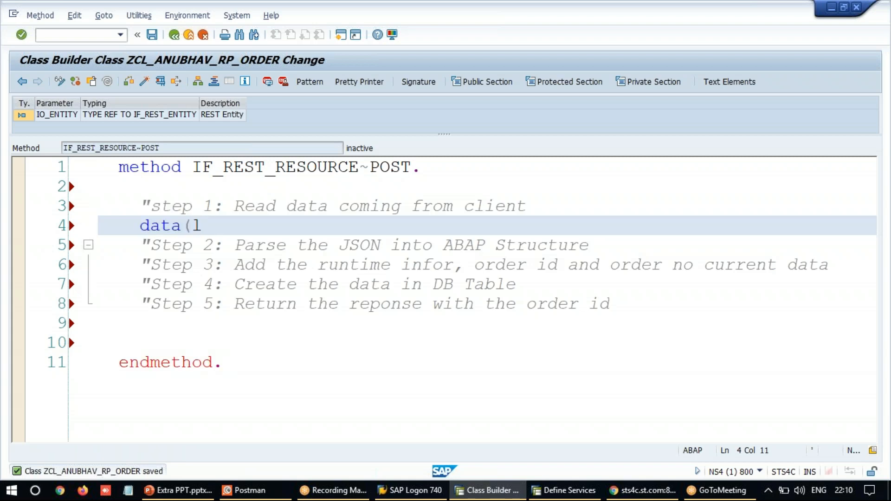
type("o_entit")
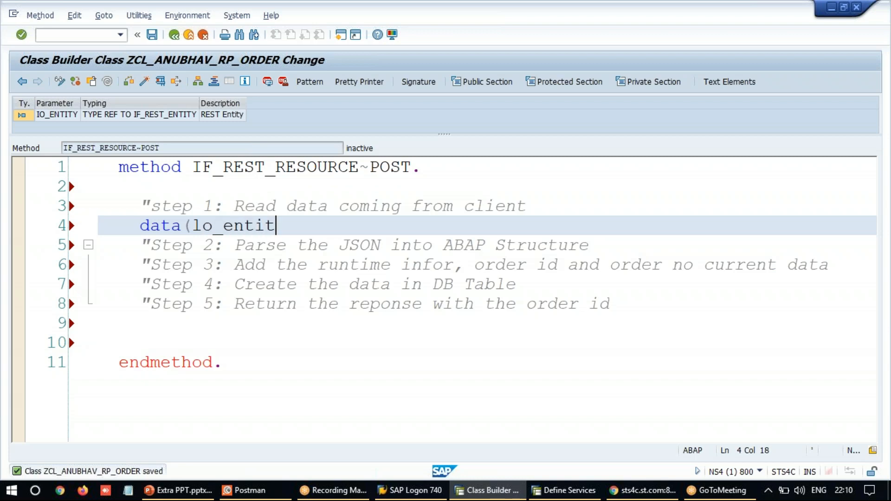
type("y) =")
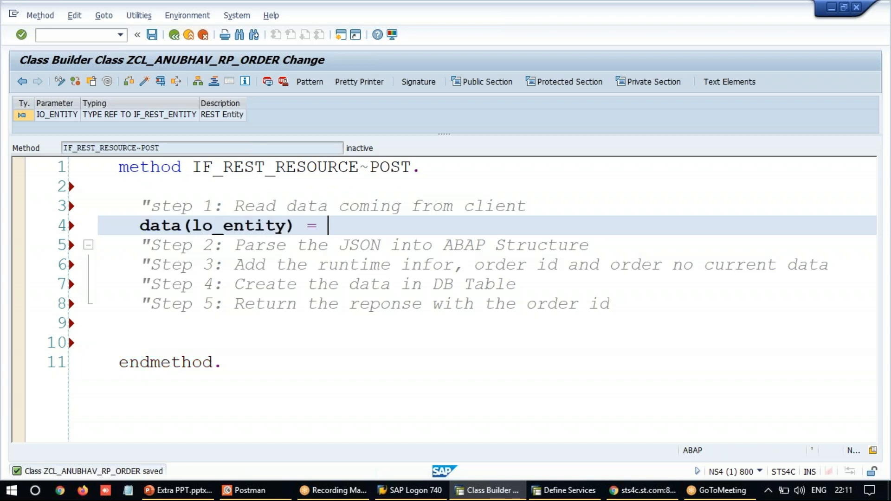
type("mo")
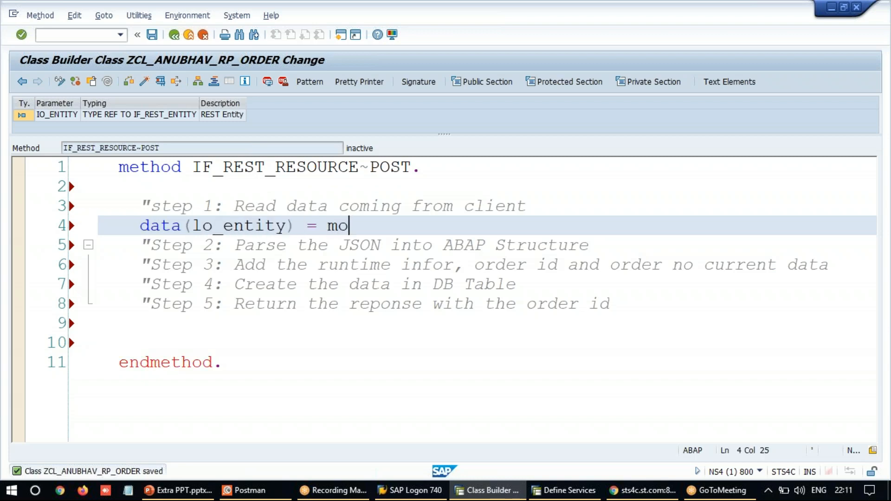
type("_request->")
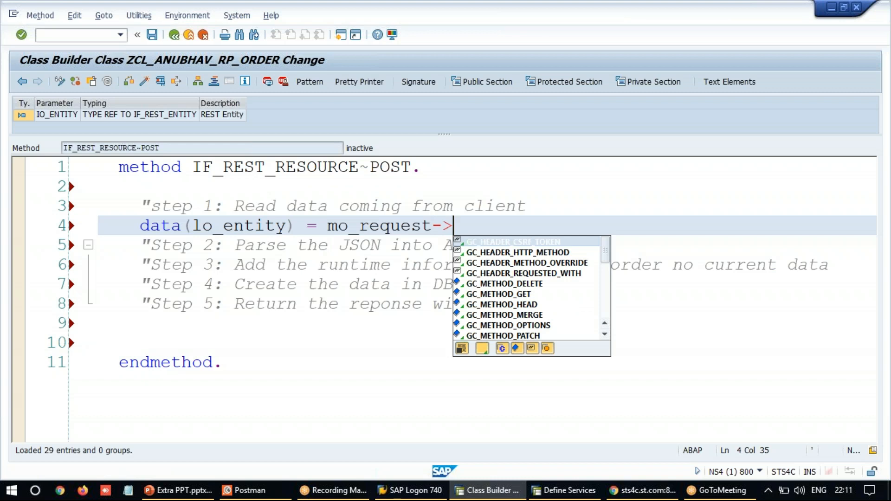
mouse_move(511, 241)
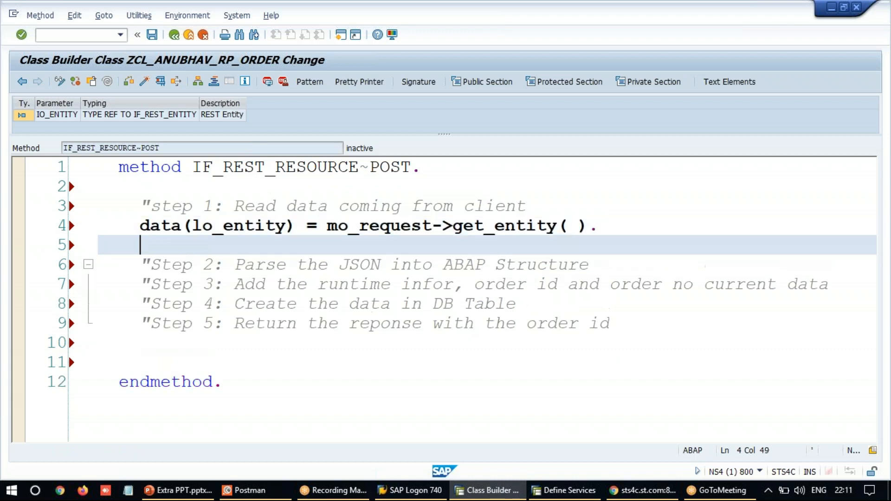
- Add data(lv_data) = lo_entity->get_string_data( ). to read the body as a string
type("data(")
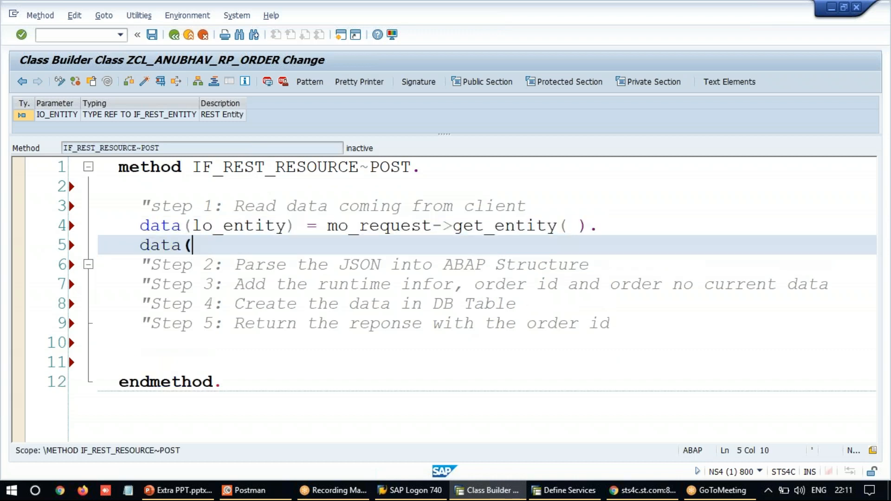
type("lv_d")
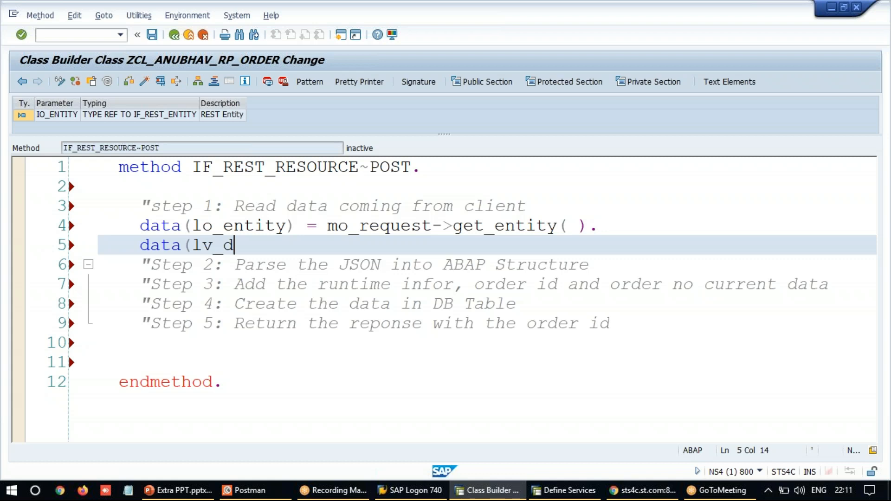
type("ata) = m")
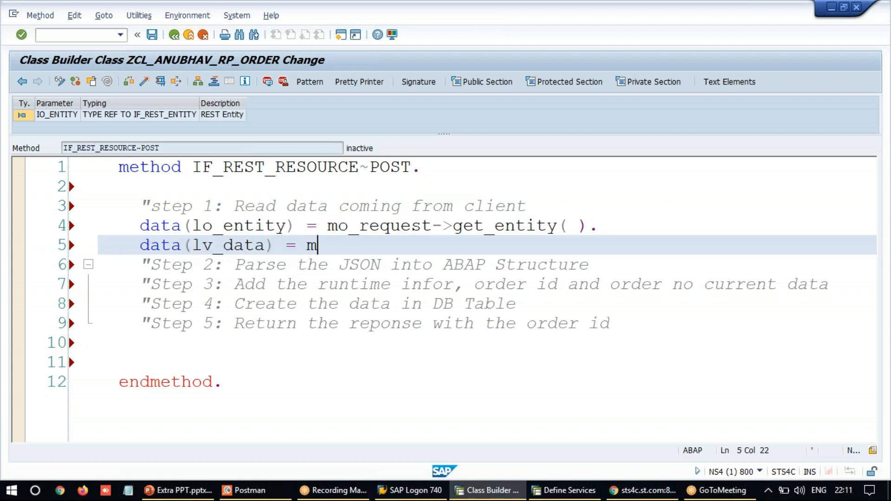
type("lo")
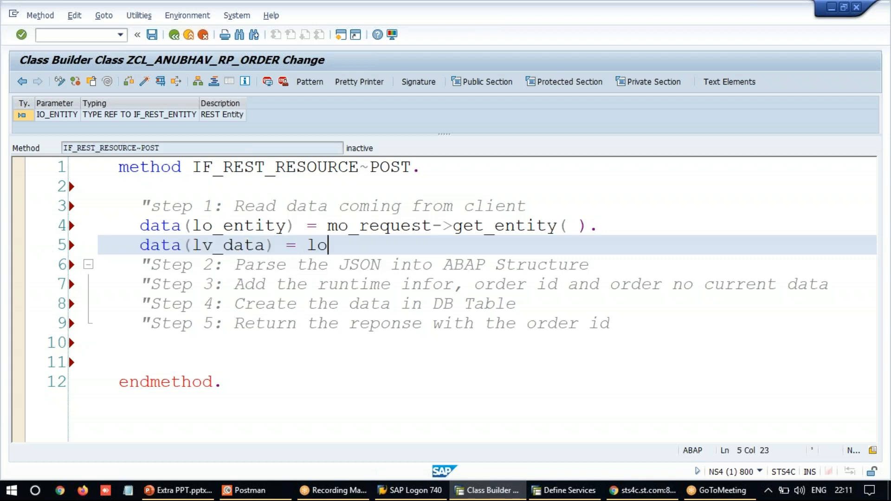
type("_entity-")
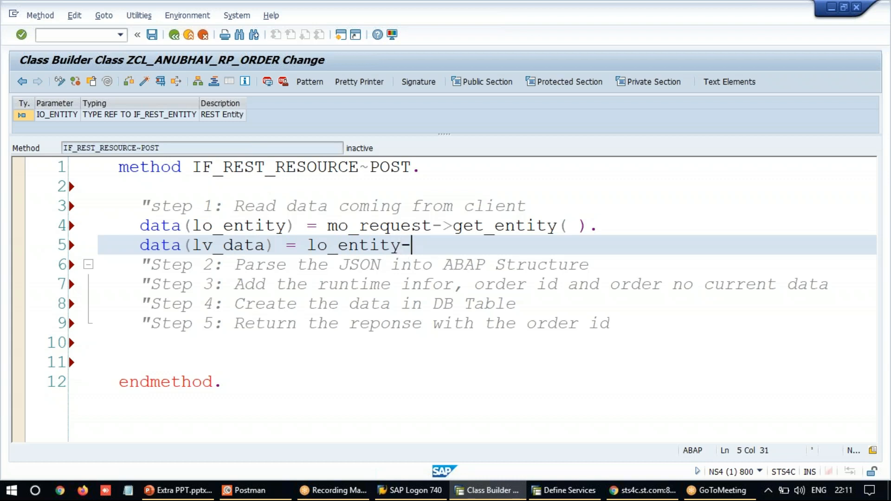
type(">get")
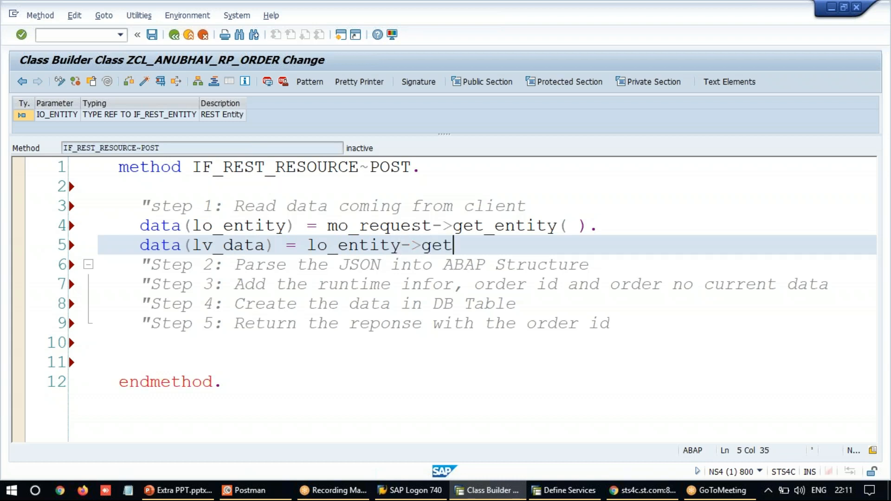
type("+")
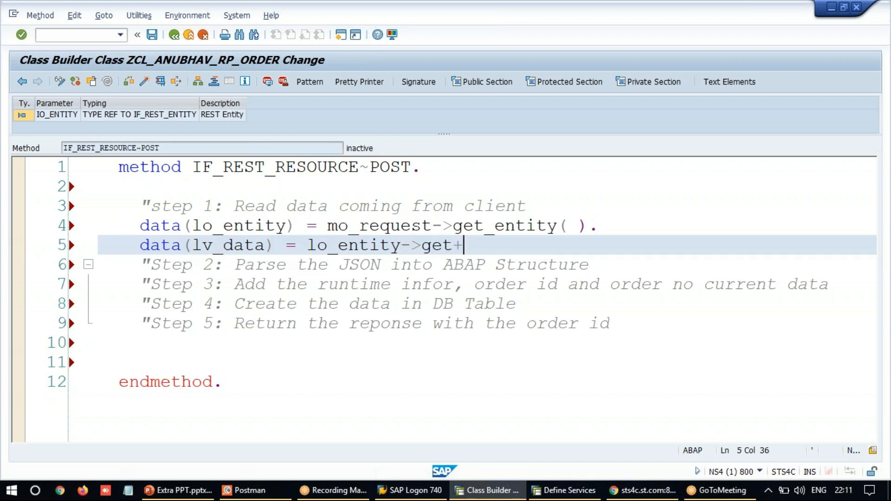
type("_str")
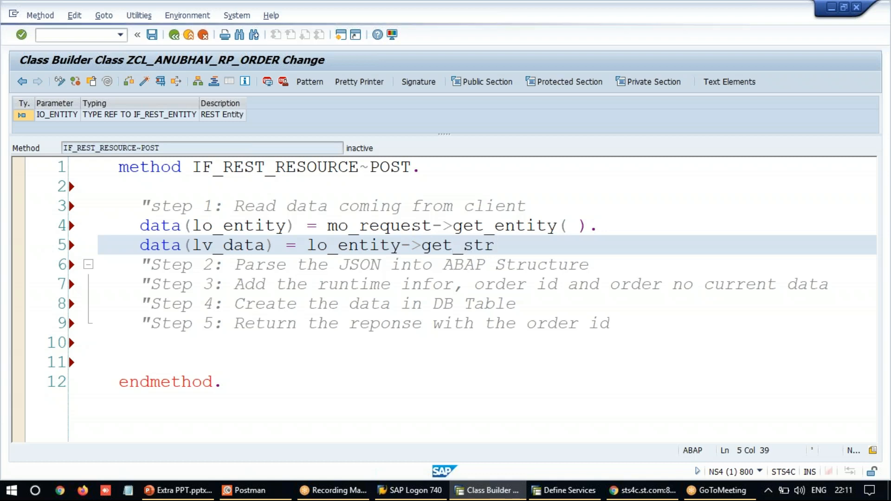
type("ing_data")
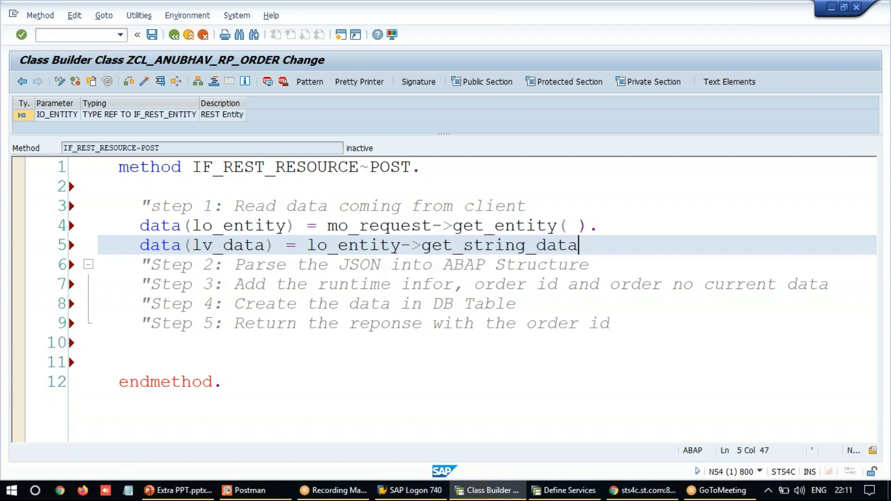
type("( ).")
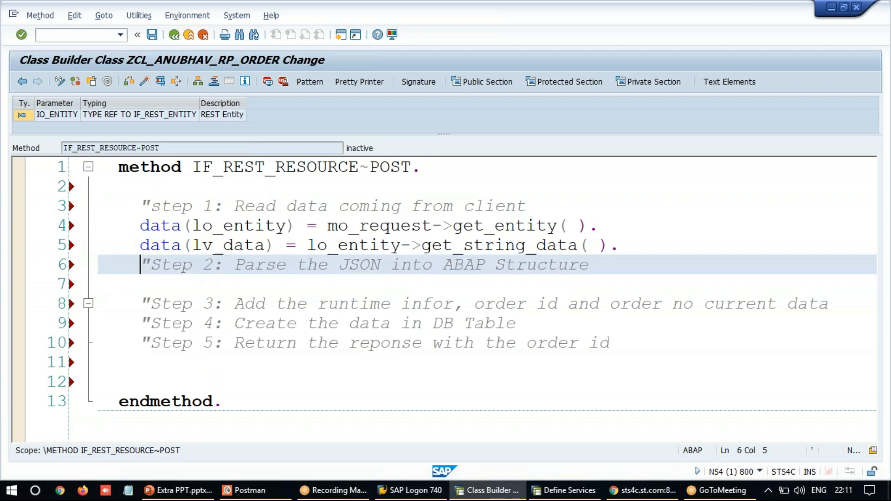
- Declare data: ls_bip type zbip_orders. at the top of the method
type("data:")
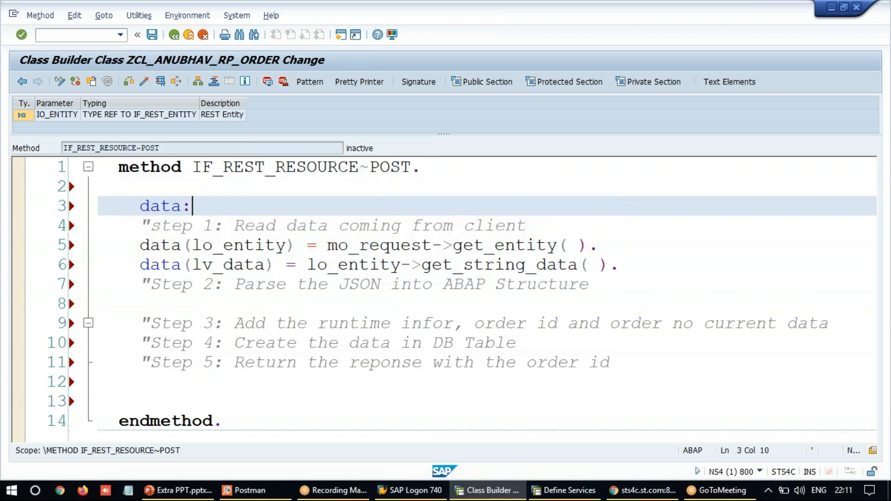
type("ls_b")
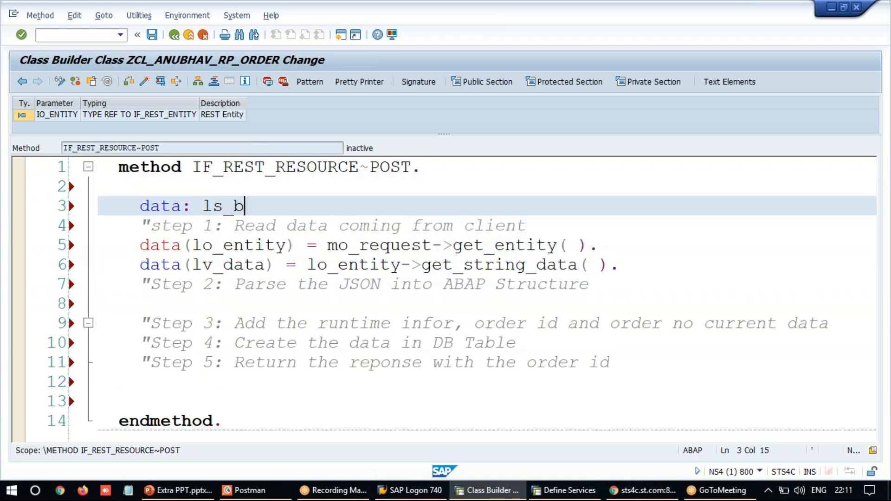
type("ip type")
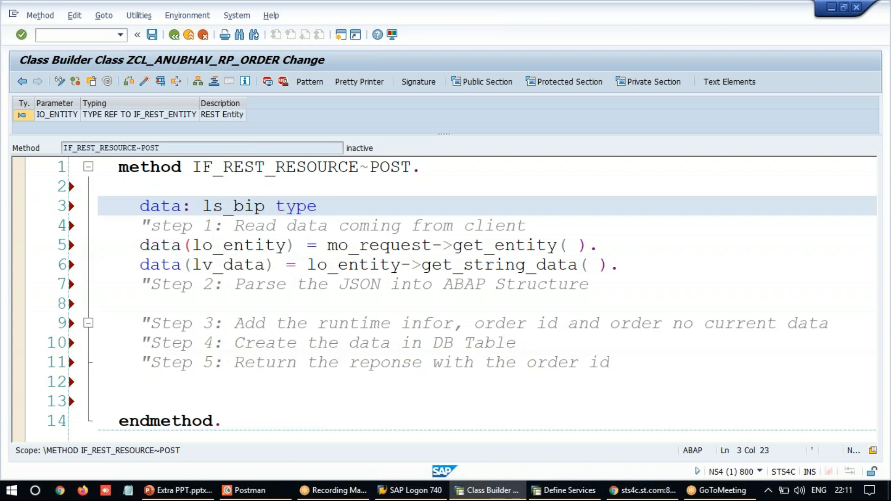
type("zbip_")
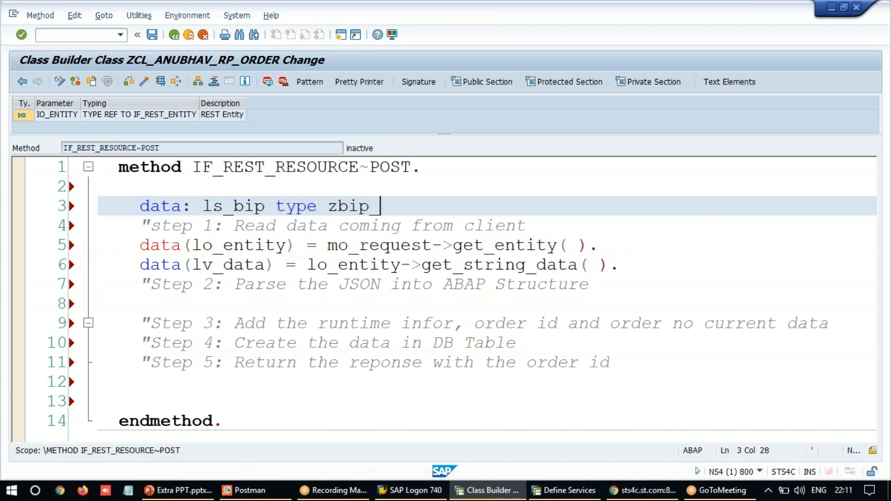
type("orders.")
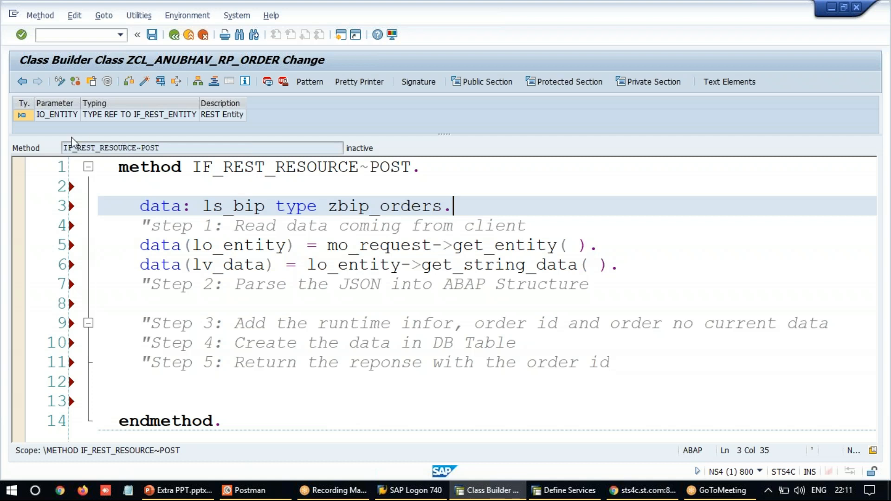
- Under Step 2, start the /ui2/cl_json=>deserialize call pattern
left_click(361, 303)
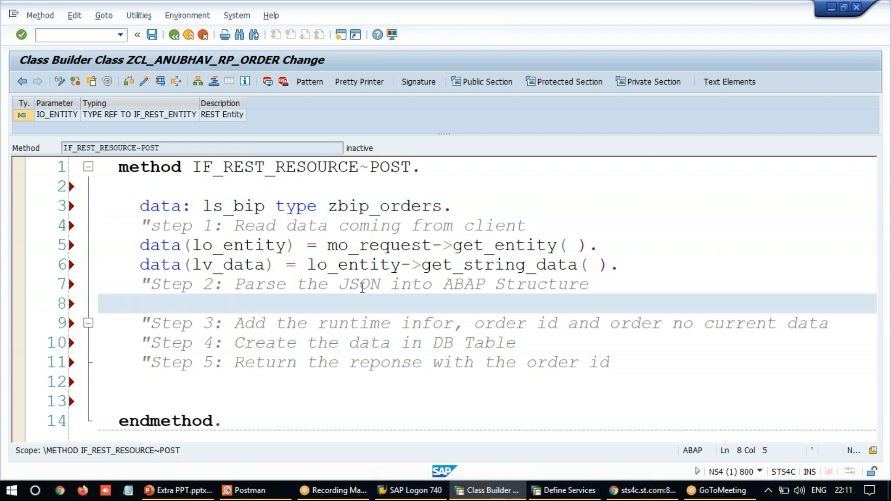
type("/ui")
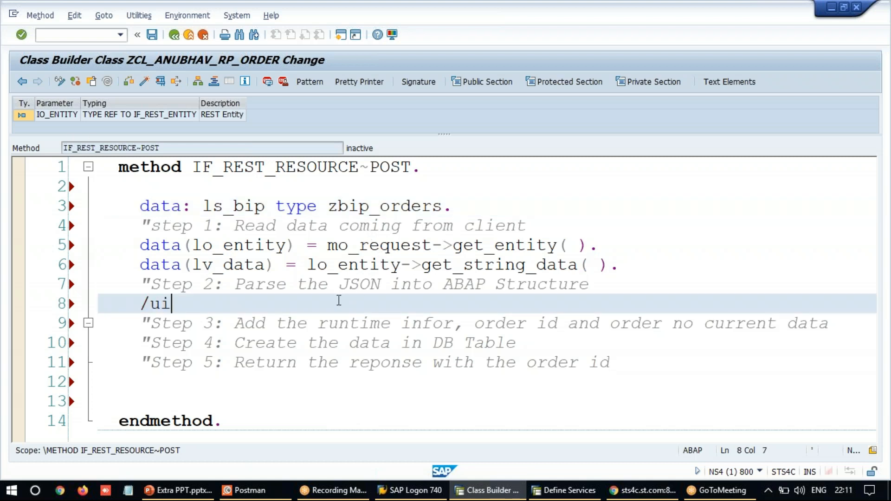
type("2/")
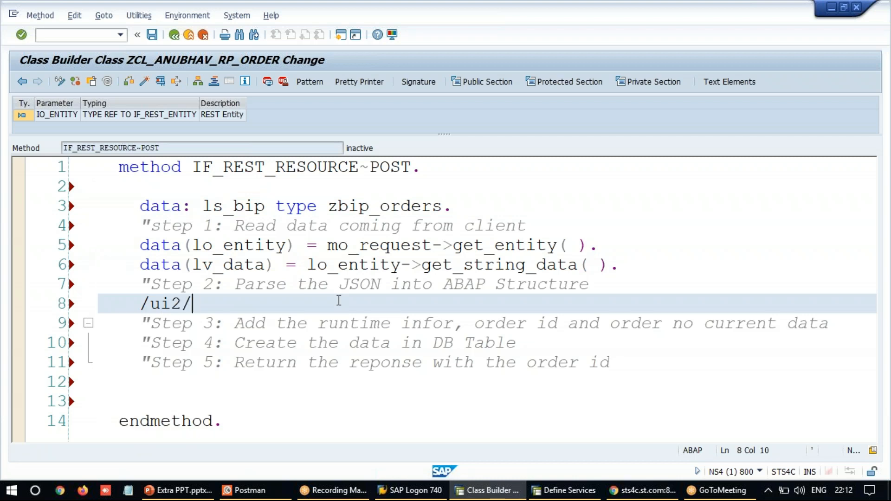
type("cl_json=")
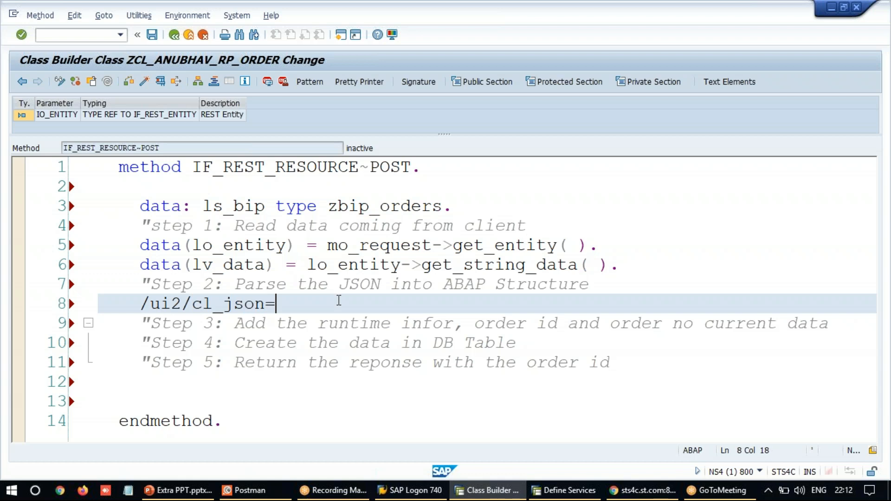
type(">deserialize(")
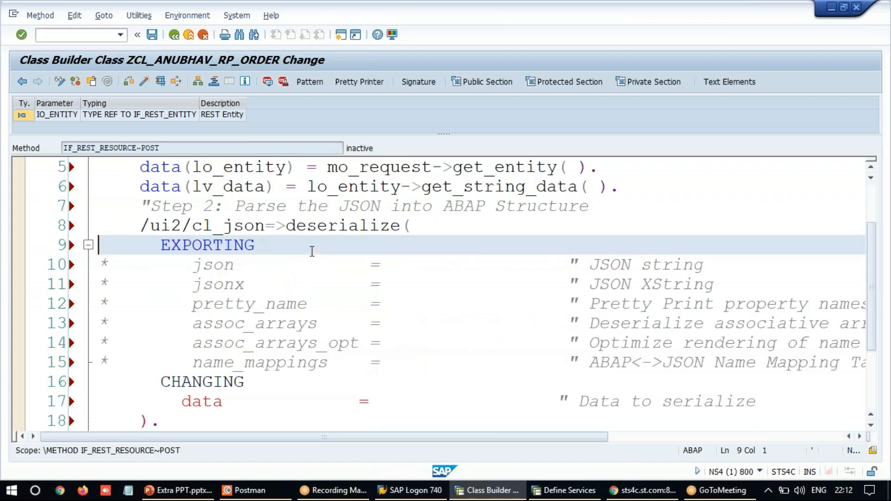
- Pass lv_data as the json parameter of the deserialize call filling ls_bip
left_click(385, 265)
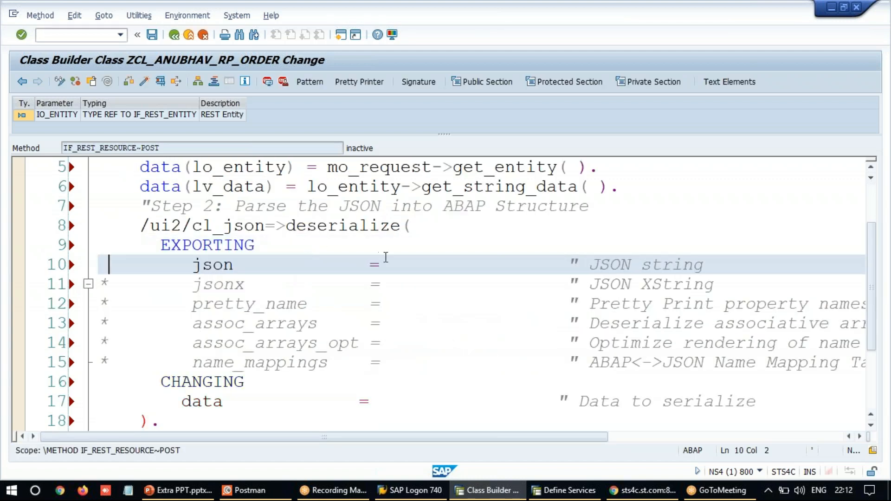
scroll("up", 3)
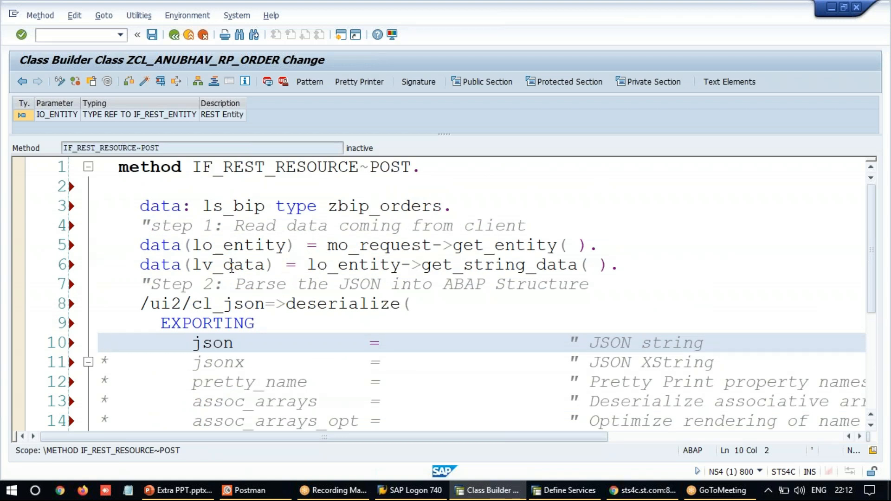
type("lv_data")
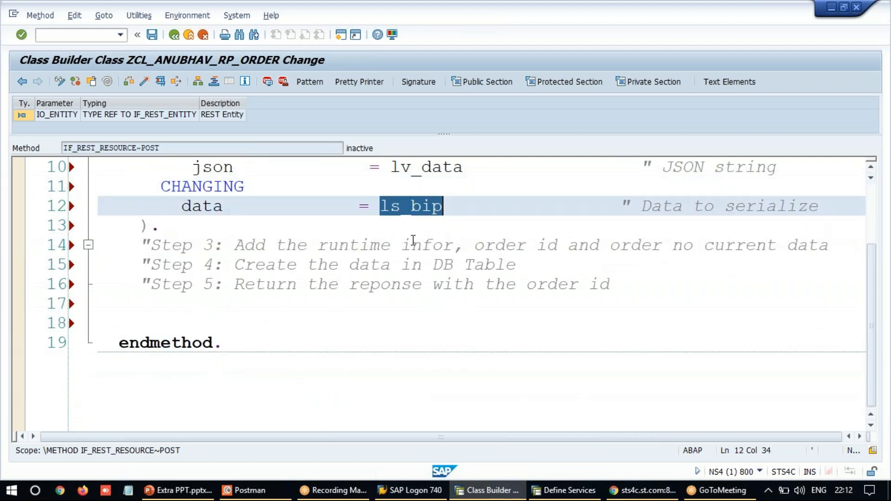
- Assign ls_bip-order_id = cl_uuid_factory=>create_system_uuid( )->create_uuid_c32( )
type("ls_bip")
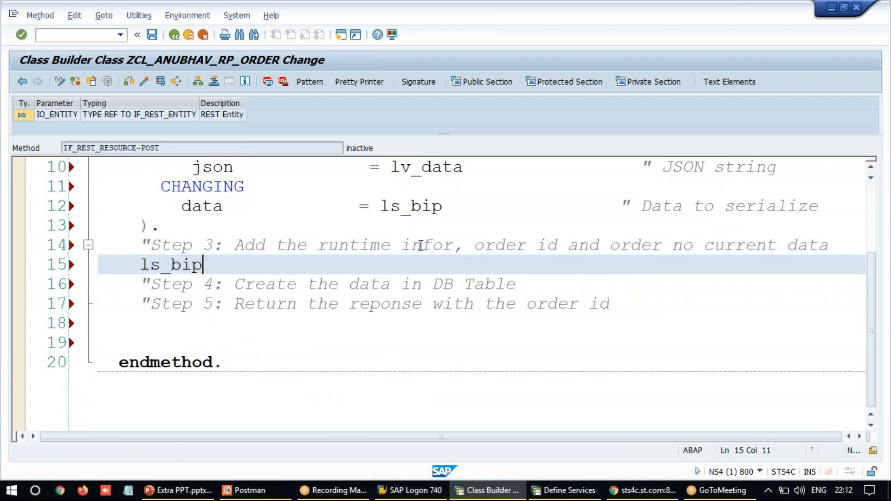
type("-o")
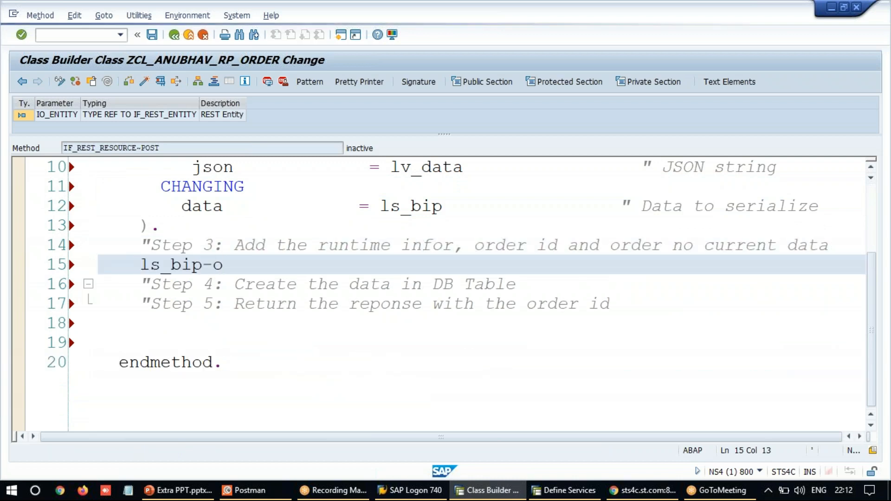
type("rder_id")
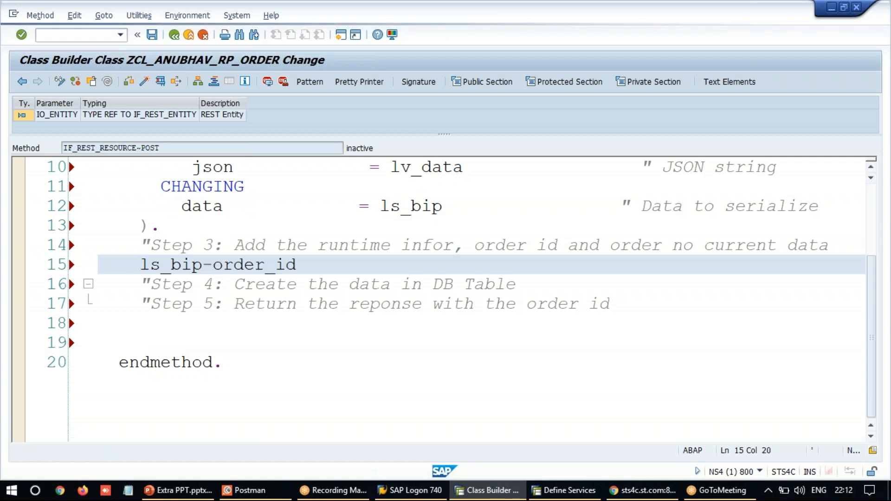
type("= cl_")
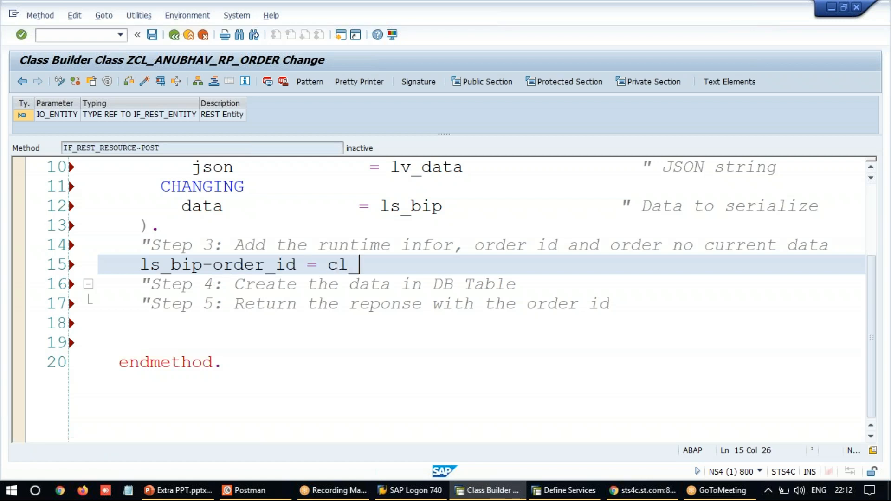
type("uuid_")
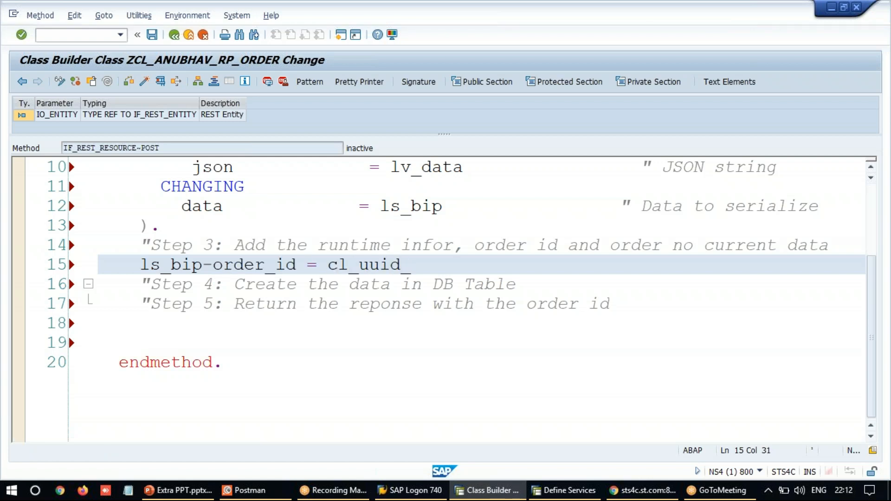
type("factory")
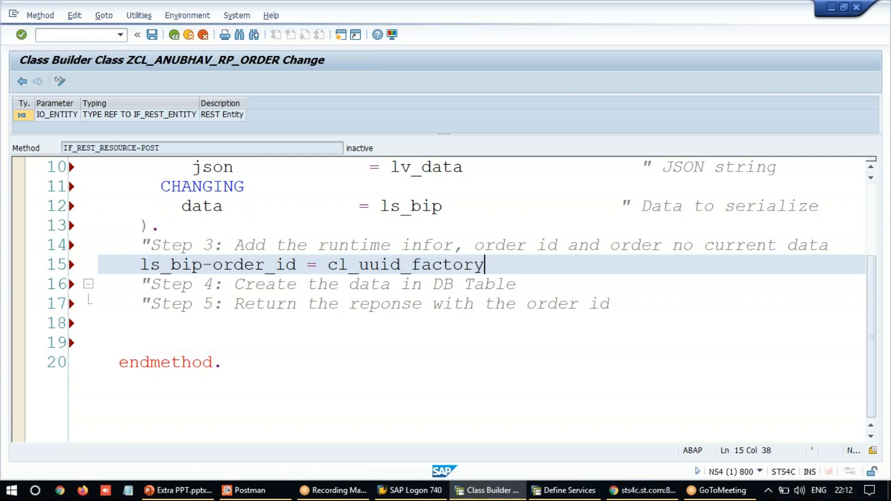
type("=>")
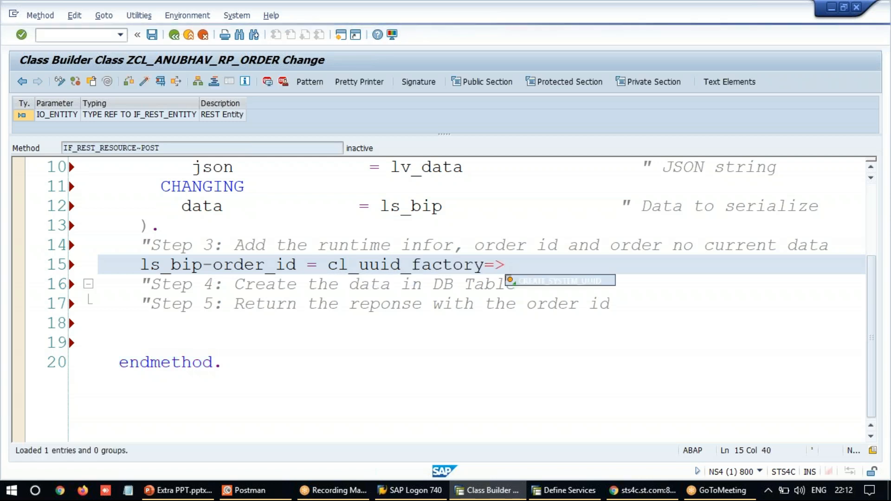
type("create_system_uuid( )-")
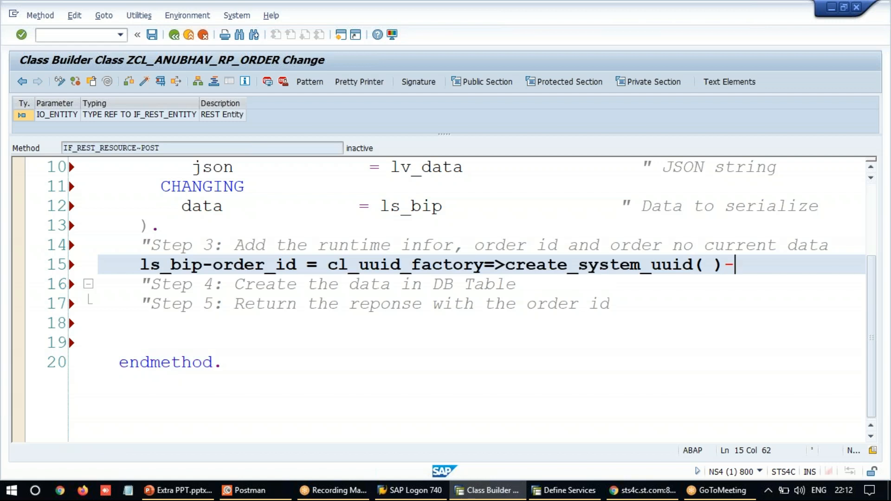
type(">create_uuid_c32(")
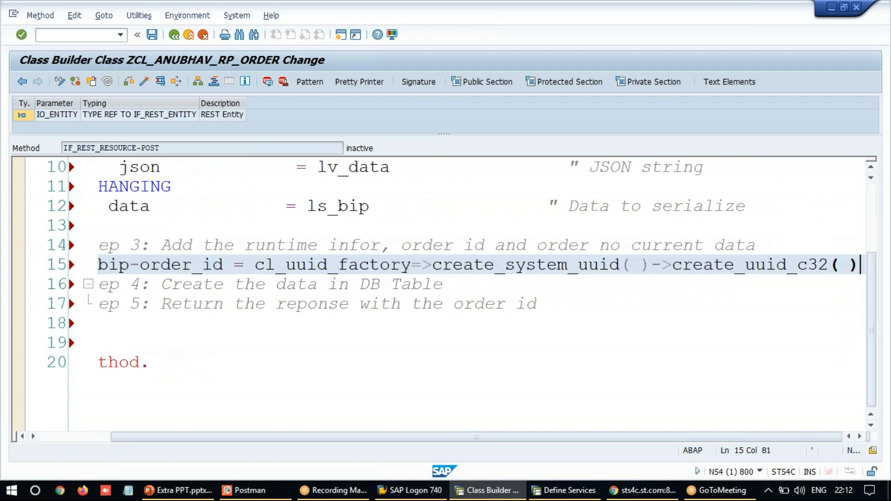
left_click(358, 82)
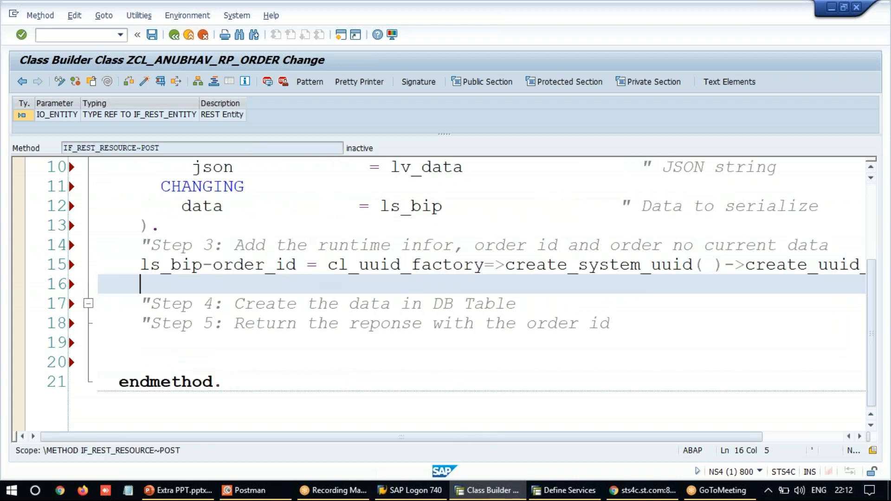
type("select m")
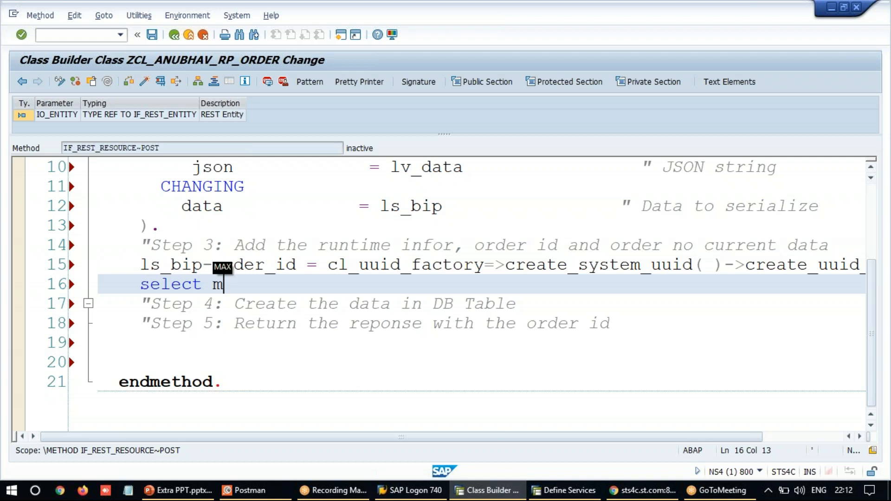
type("ax( ord")
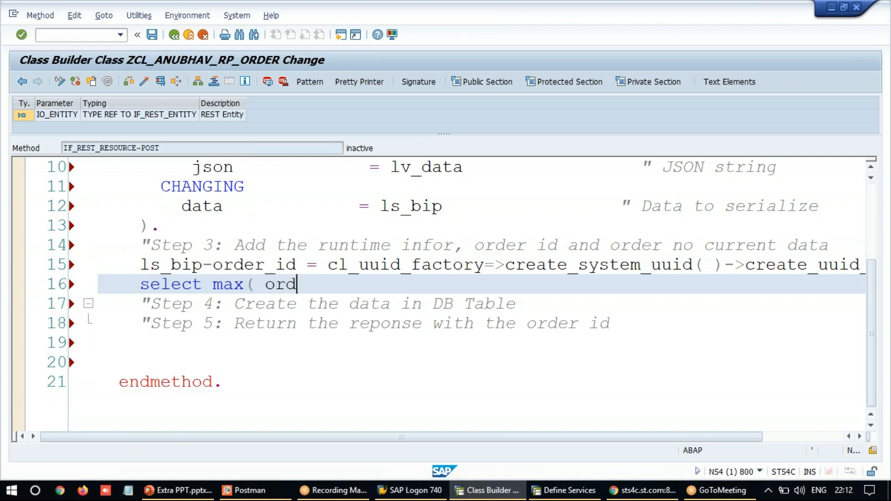
type("er_no")
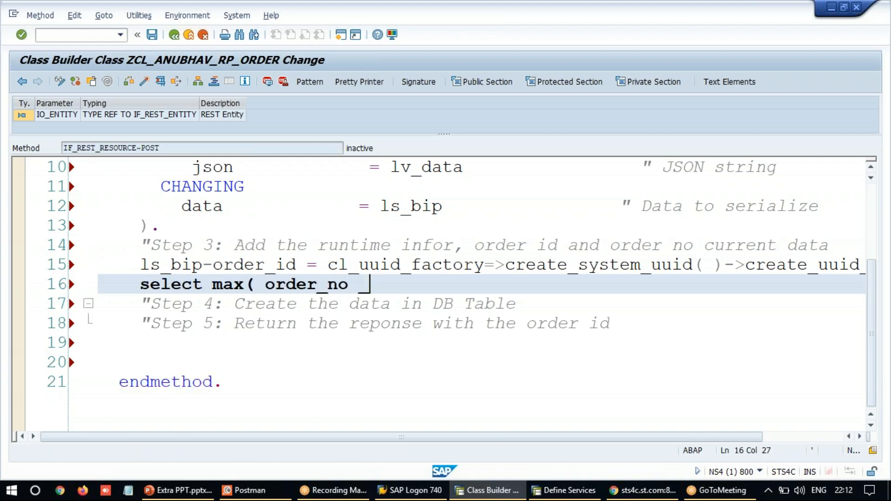
type(") from")
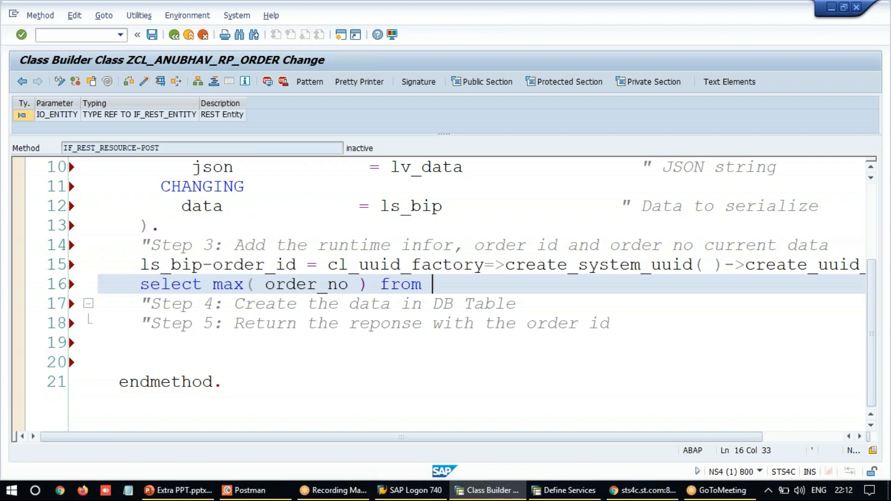
type("zbio")
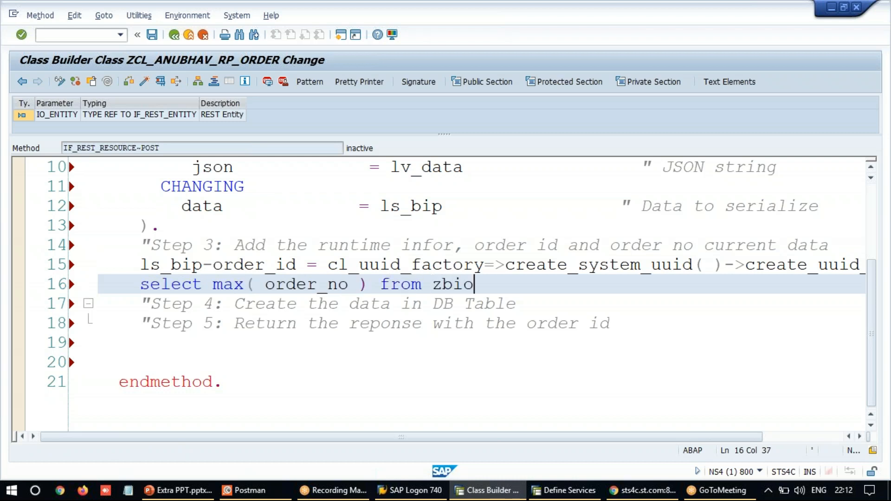
type("p")
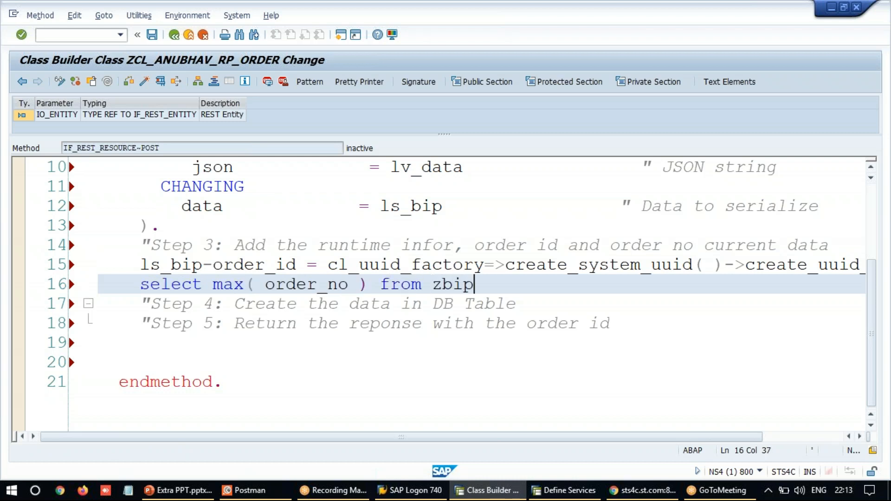
type("_orders")
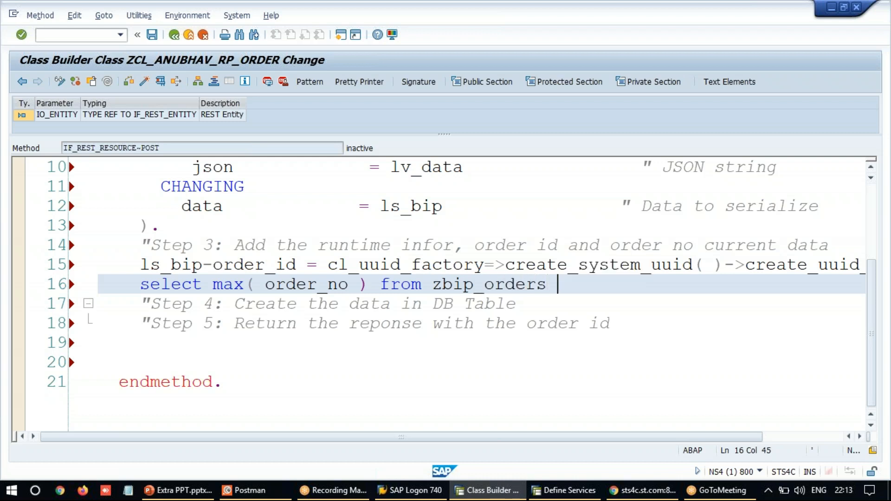
type("into dat")
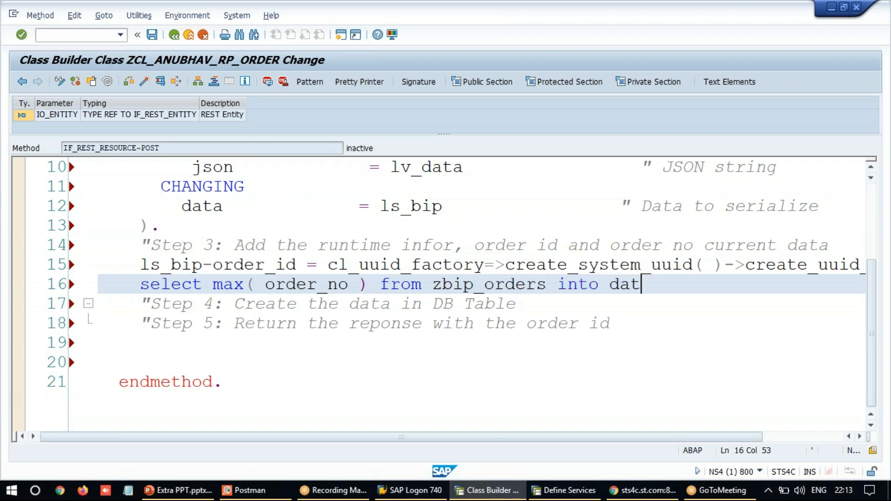
type("@data(")
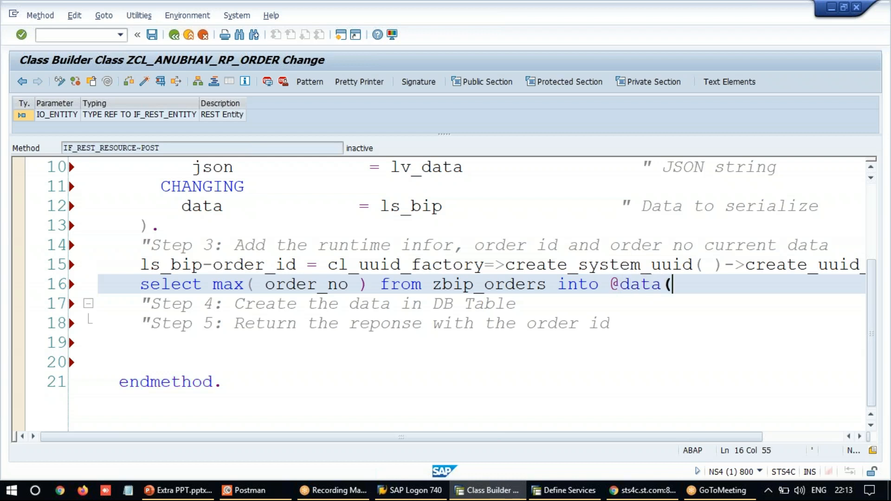
type("lv_max_i")
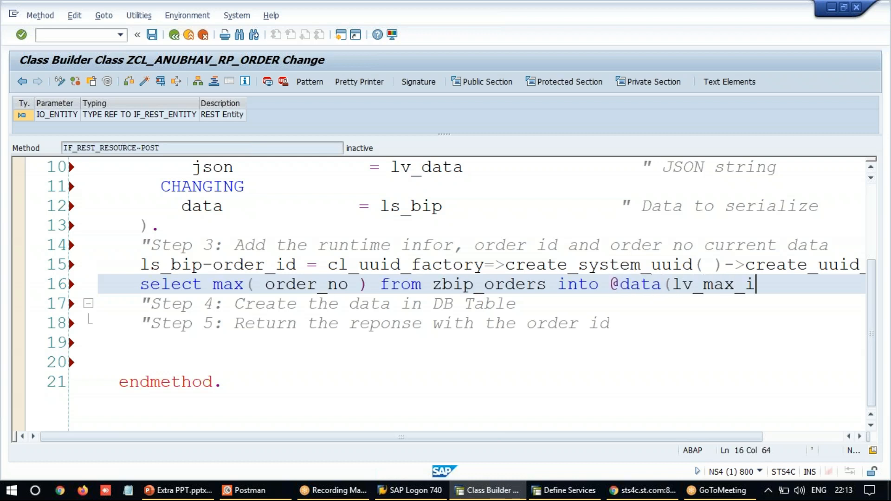
key("enter")
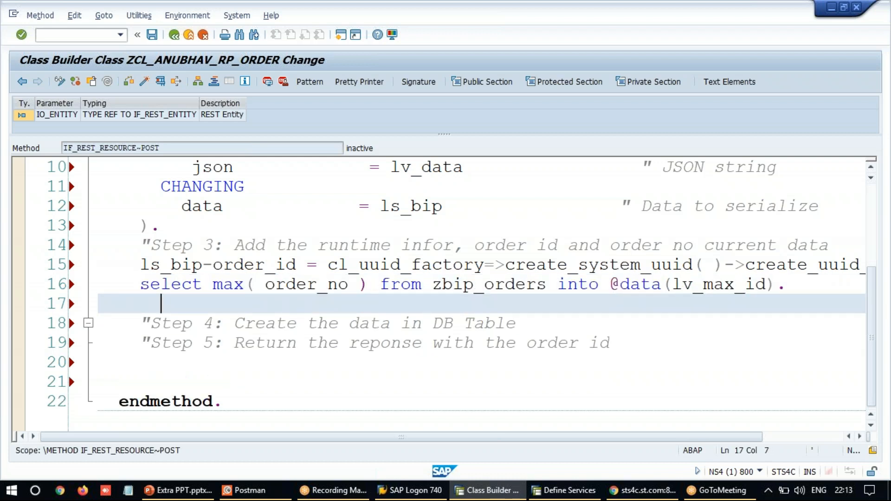
- Set ls_bip-order_no = lv_max_id + 1 and ls_bip-order_date = sy-datum
double_click(171, 265)
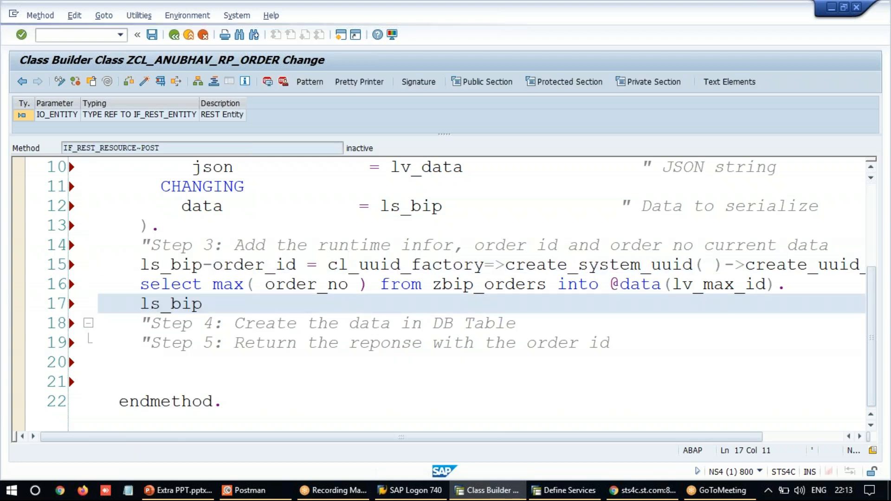
type("-")
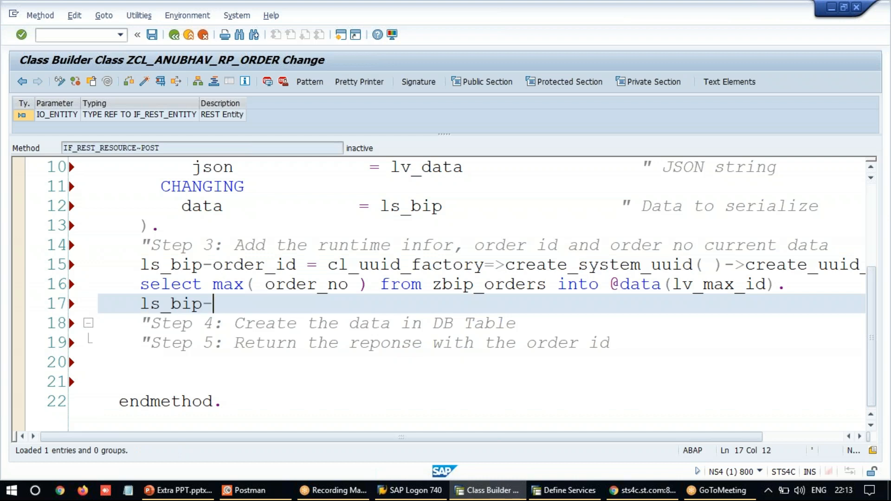
type("order_no =")
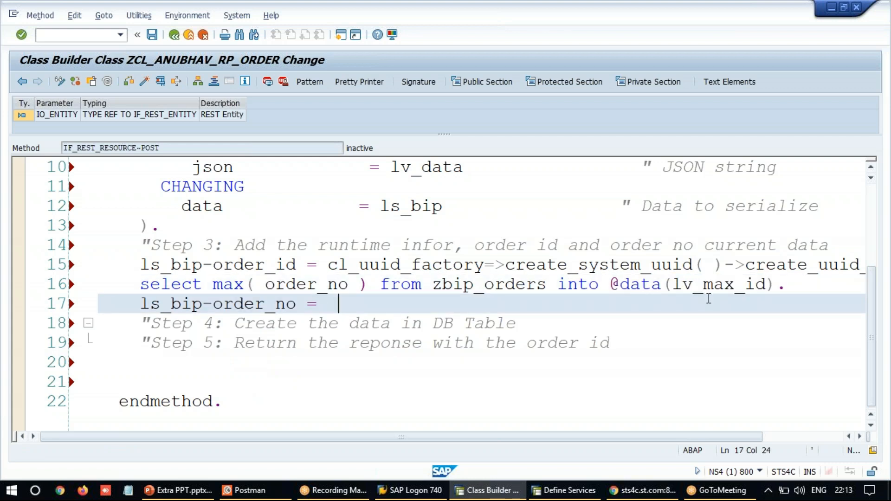
type("lv_max_id + 1.")
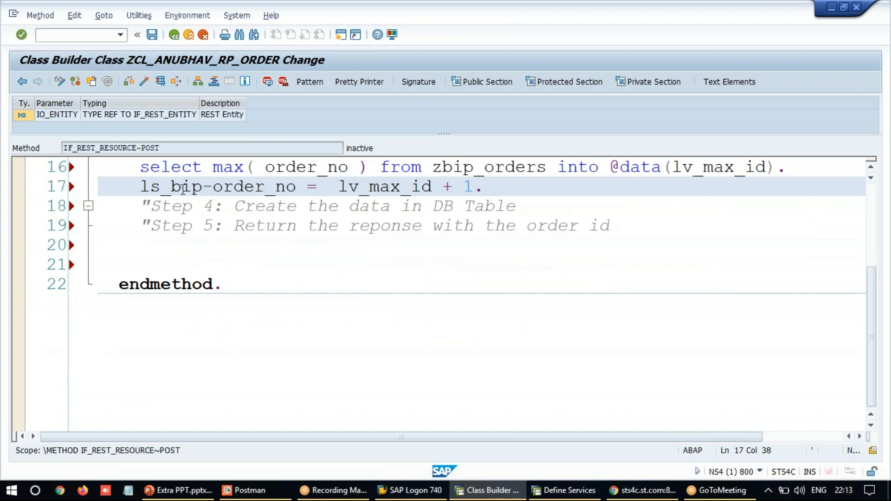
double_click(174, 186)
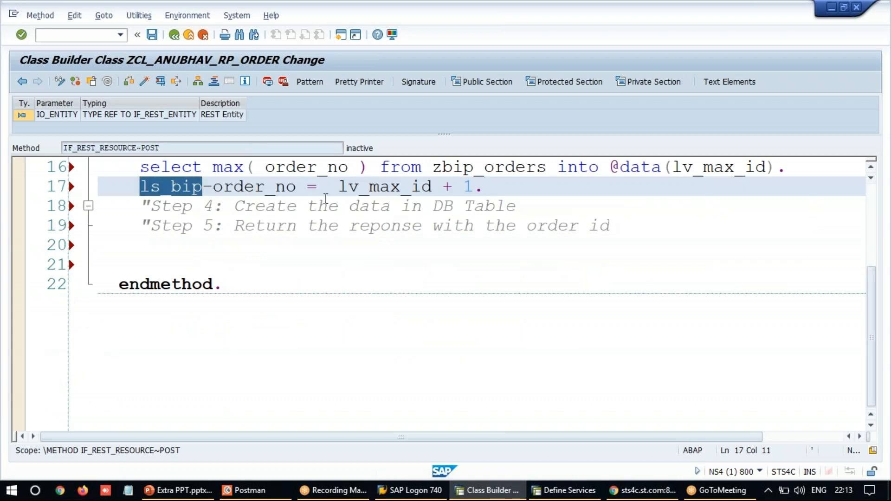
type("ls_bip-order_date =")
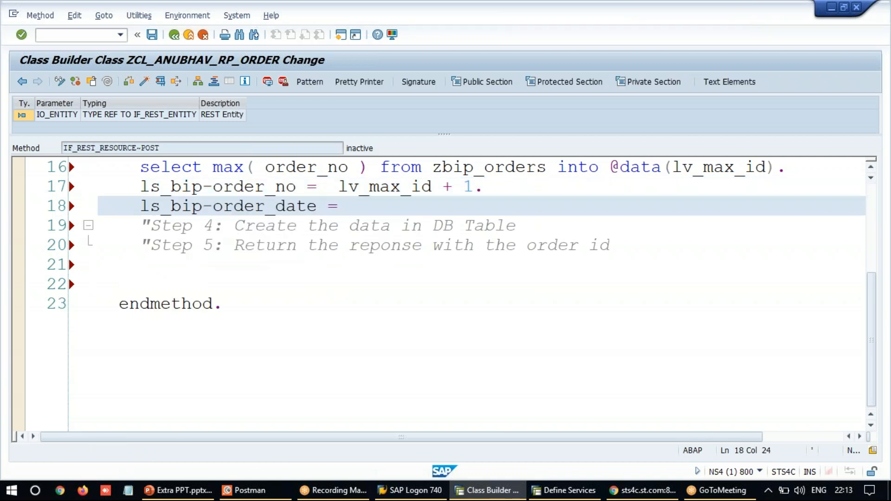
type("sy-datum")
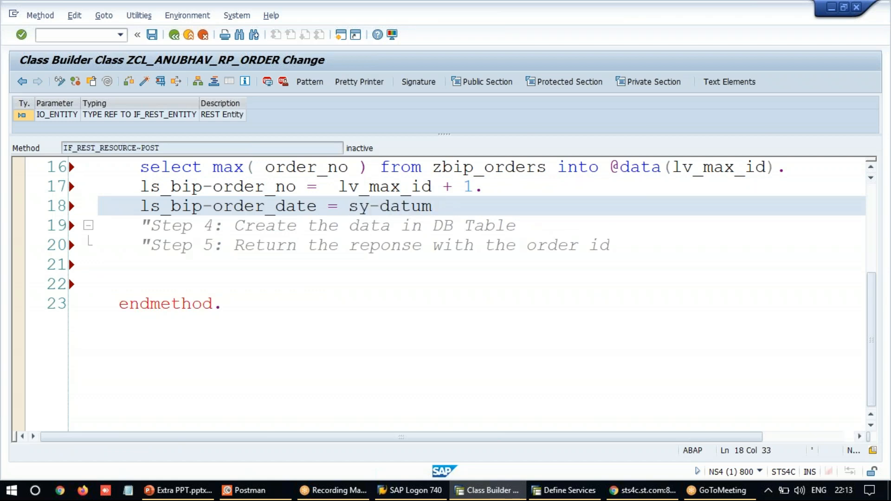
type("i")
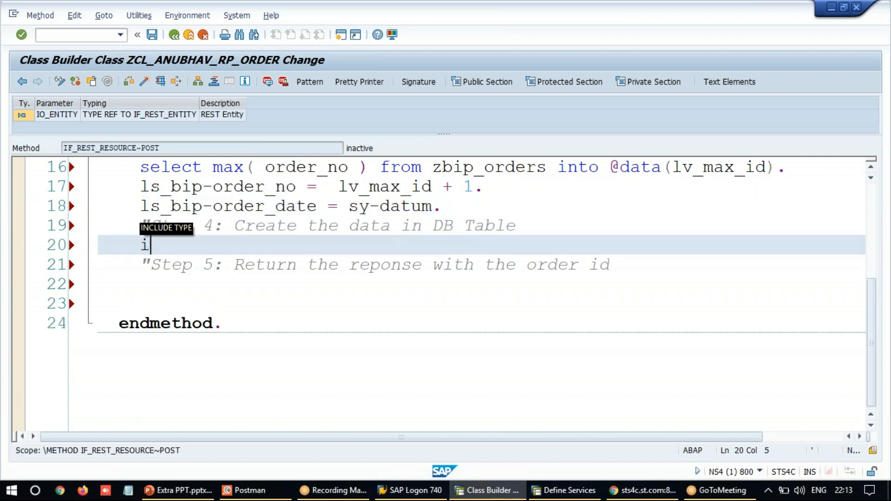
- Under Step 4, write insert into zbip_orders values ls_bip
type("nsert i")
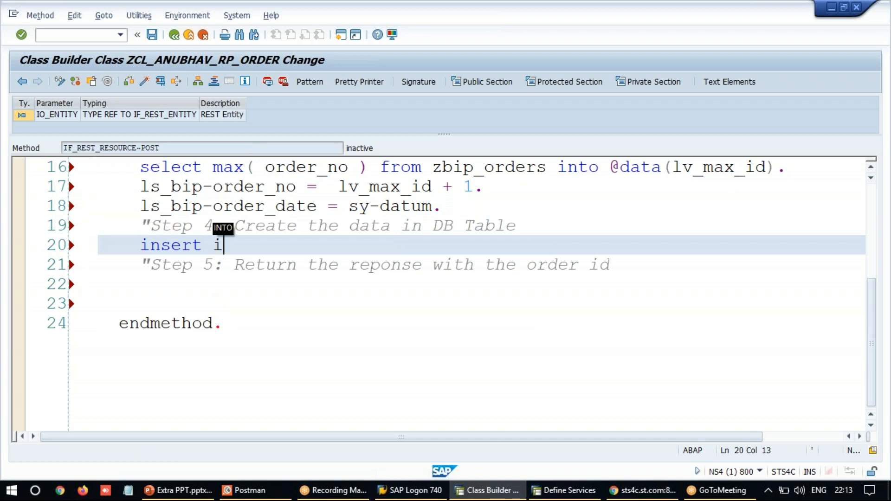
type("nto")
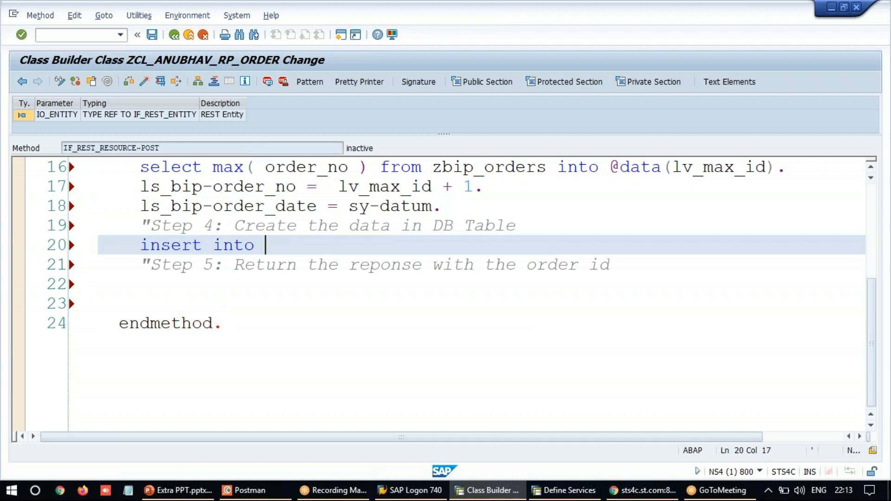
type("zbip")
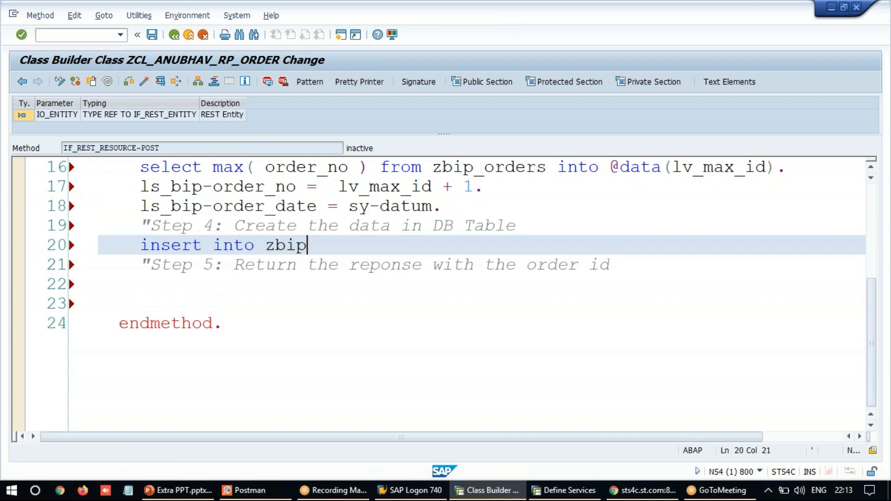
type("_orders val")
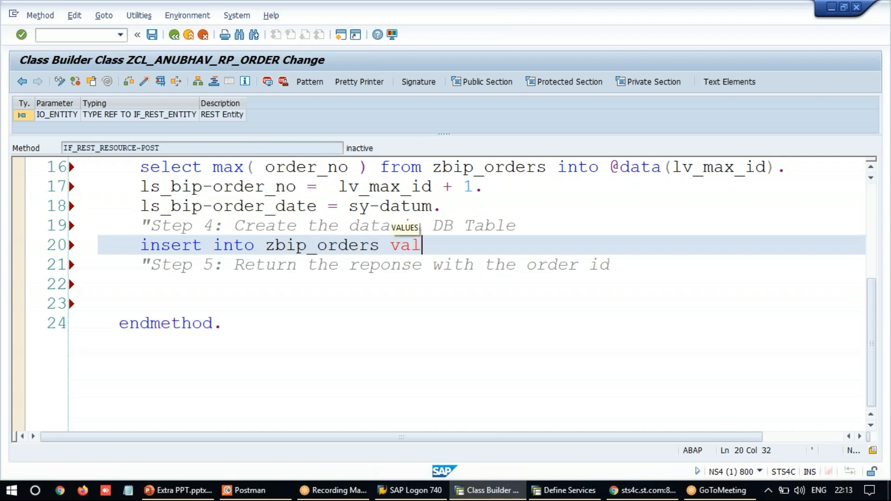
type("ues ls_bip.")
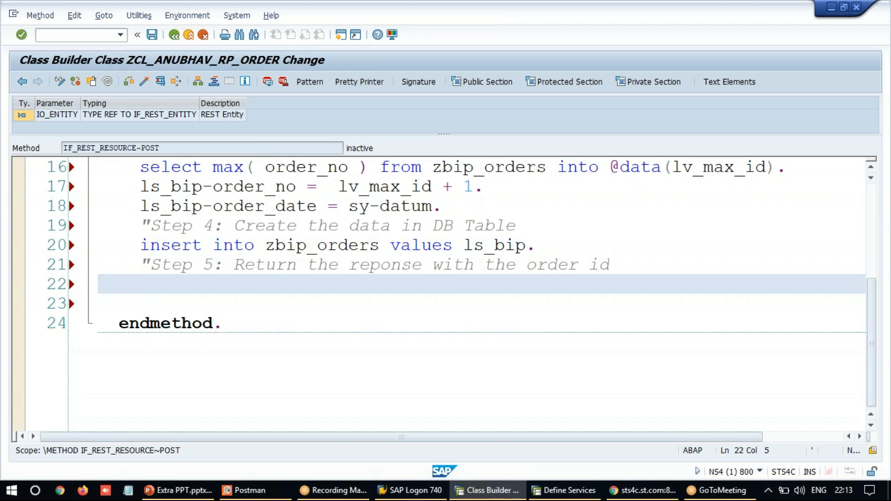
- Complete lo_entity->set_string_data( iv_data = lv_final_res ) and open a blank line above it
scroll("up", 3)
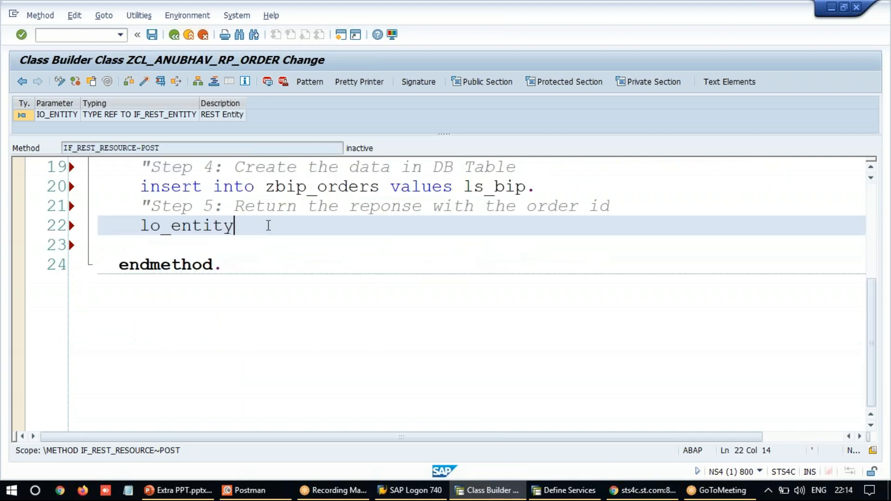
type("->set_string_data")
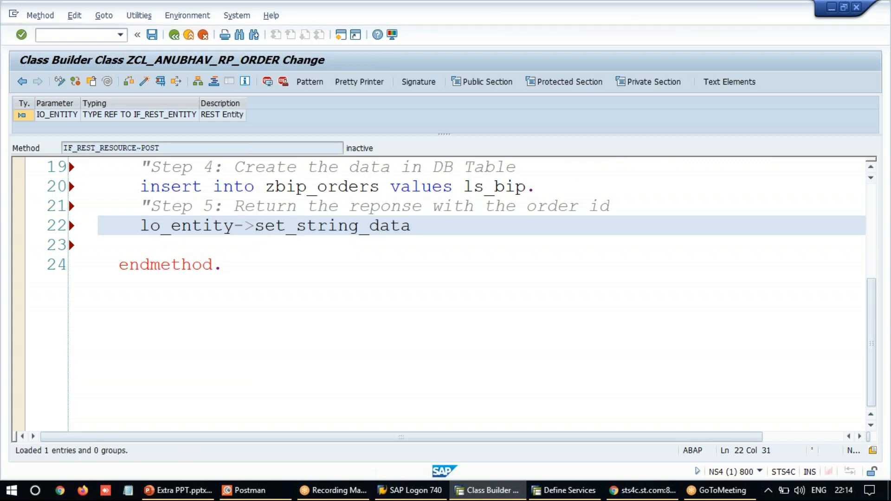
type("( iv_data =  ).")
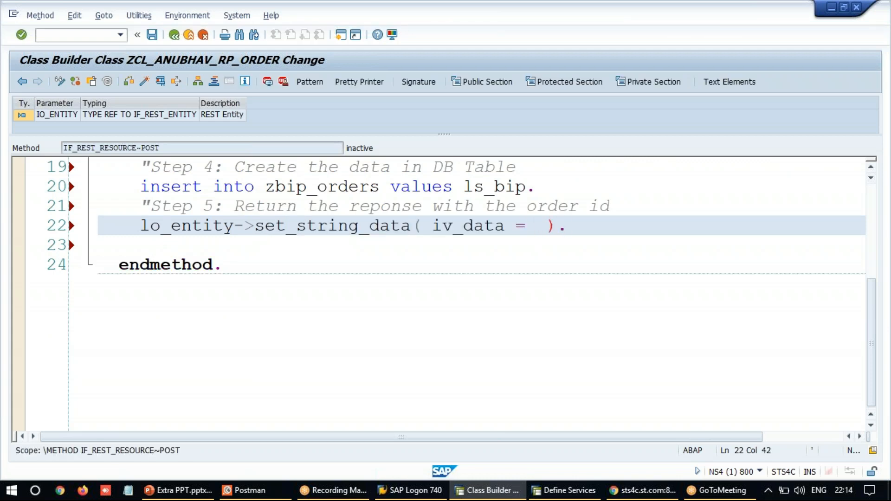
type("lv_")
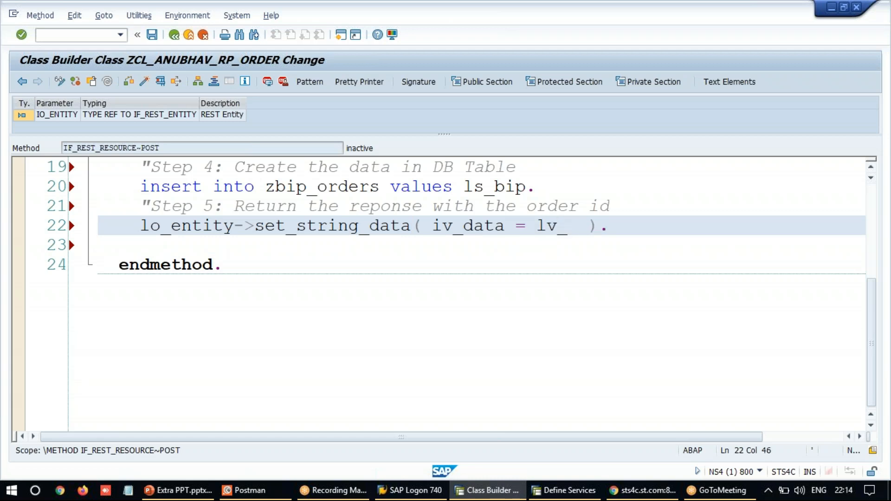
type("final_res")
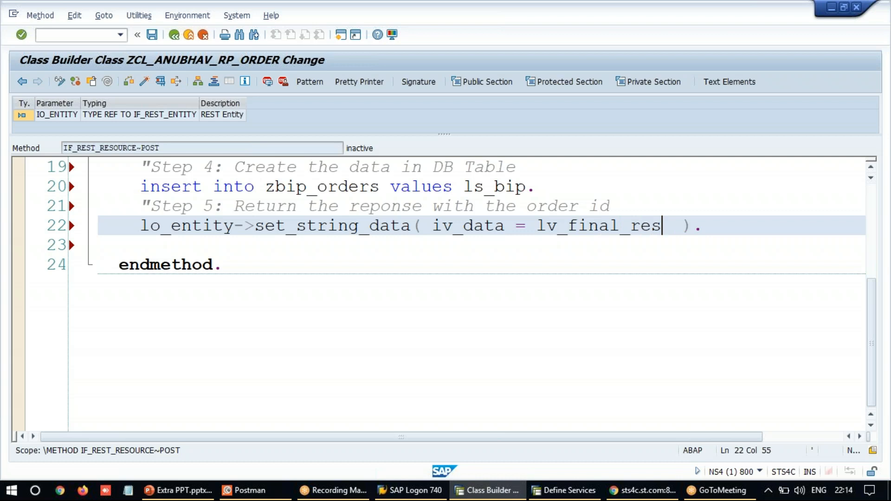
left_click(609, 206)
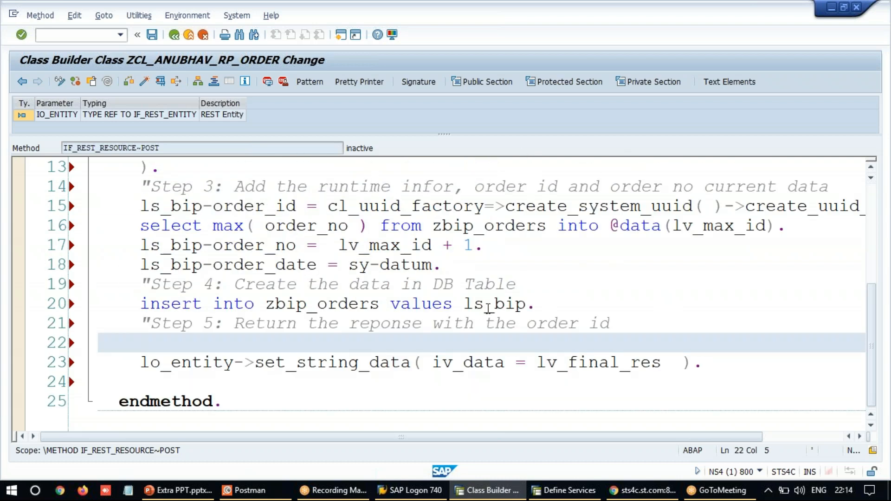
mouse_move(546, 337)
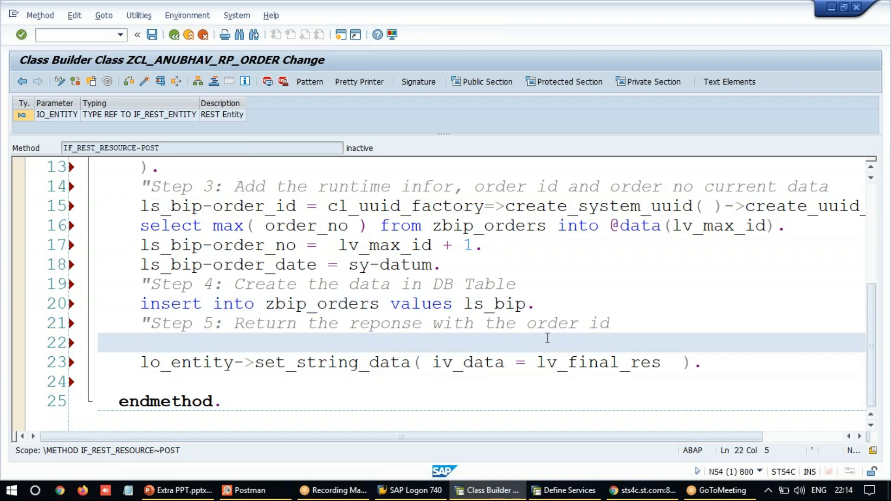
- Write the /ui2/cl_json=>serialize( call with data = ls_bip on the blank line
type("/ui")
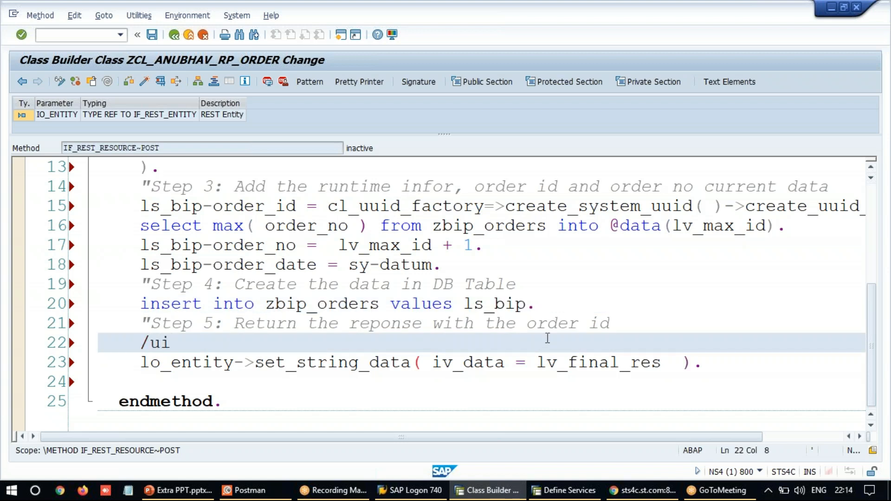
type("2/ser")
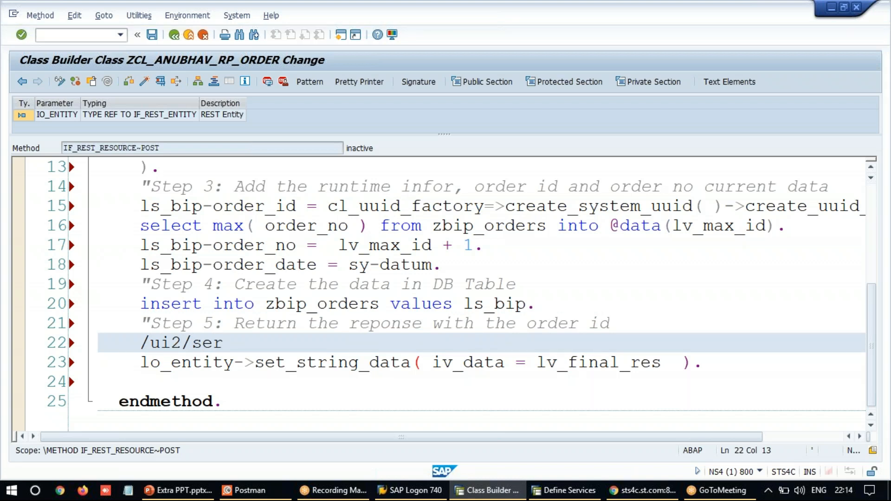
type("cl_")
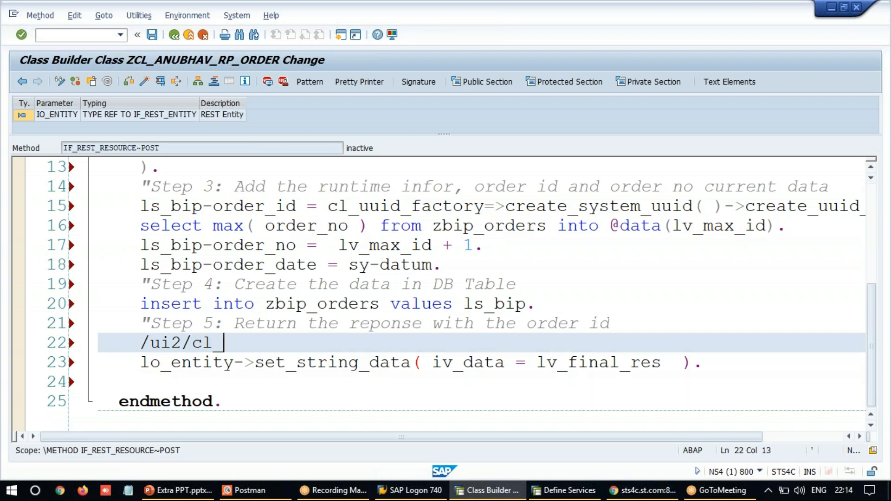
type("json=>se")
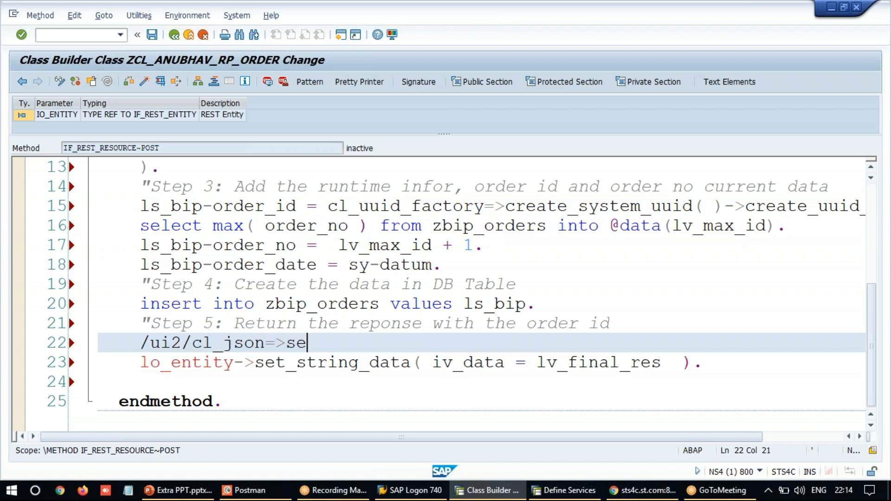
type("rialize(")
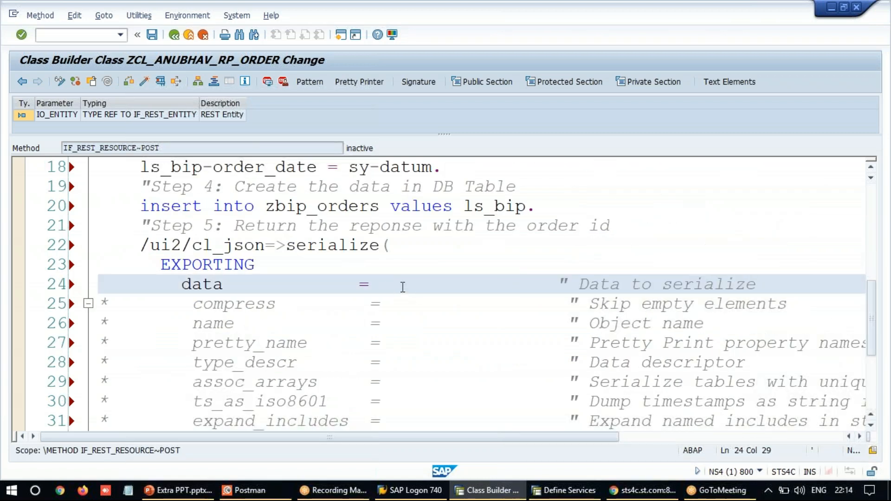
type("ls_b")
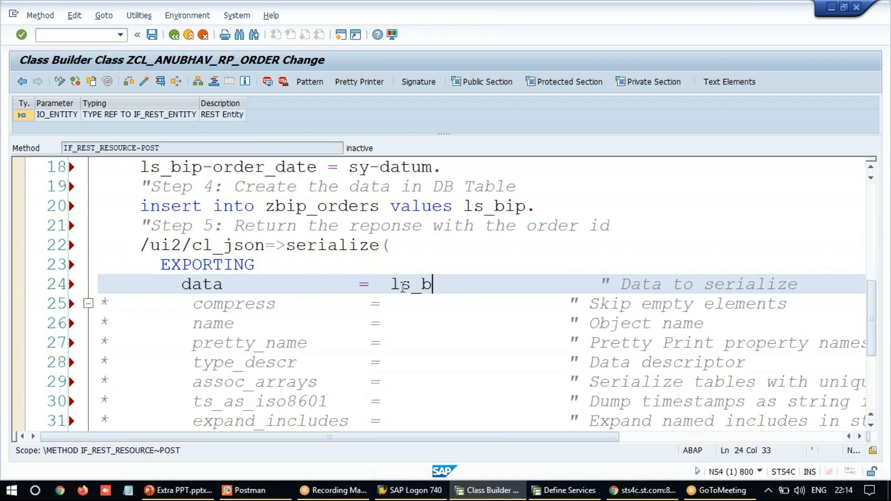
type("ip[")
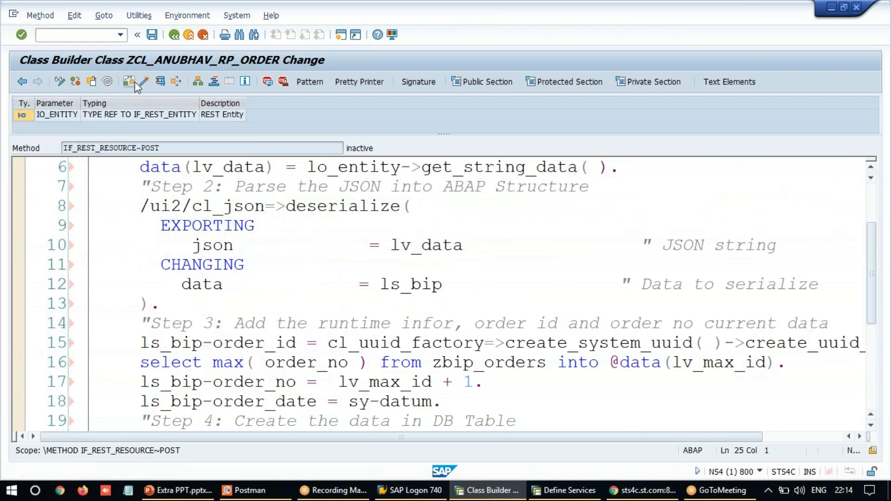
- Fix the syntax error by declaring lv_final_res as string, recheck and activate the method
left_click(128, 81)
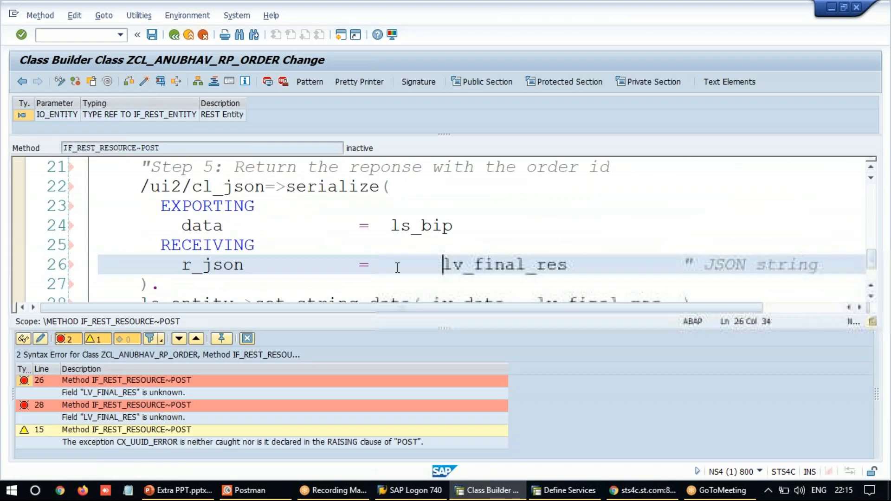
scroll("up", 3)
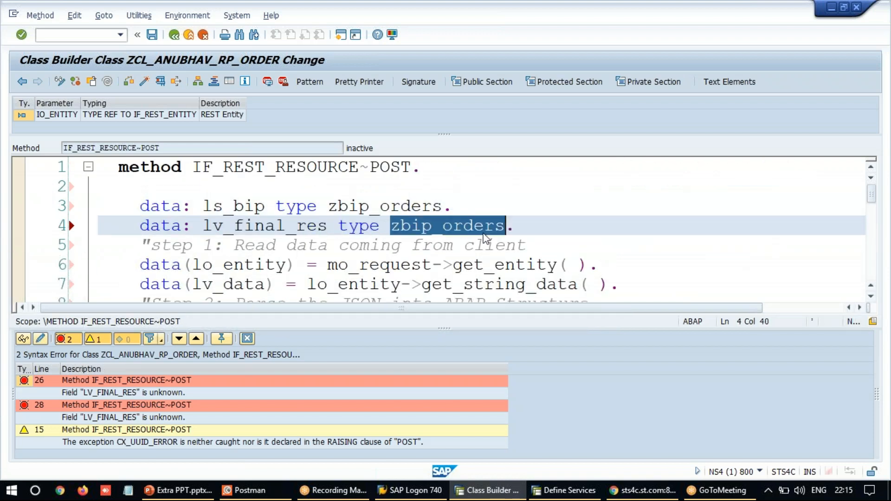
type("string")
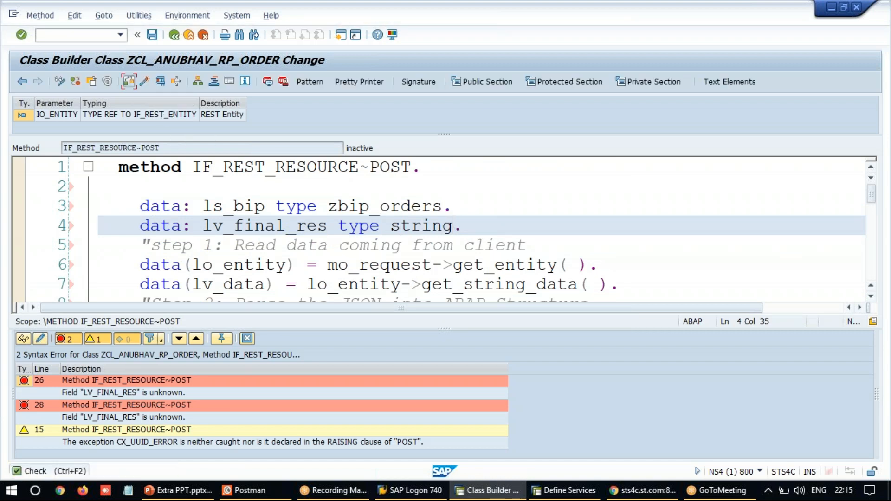
left_click(129, 82)
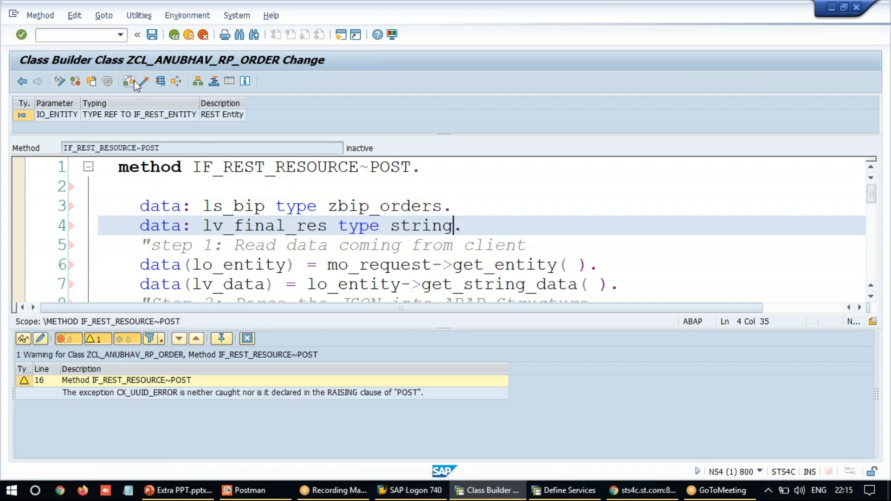
left_click(138, 81)
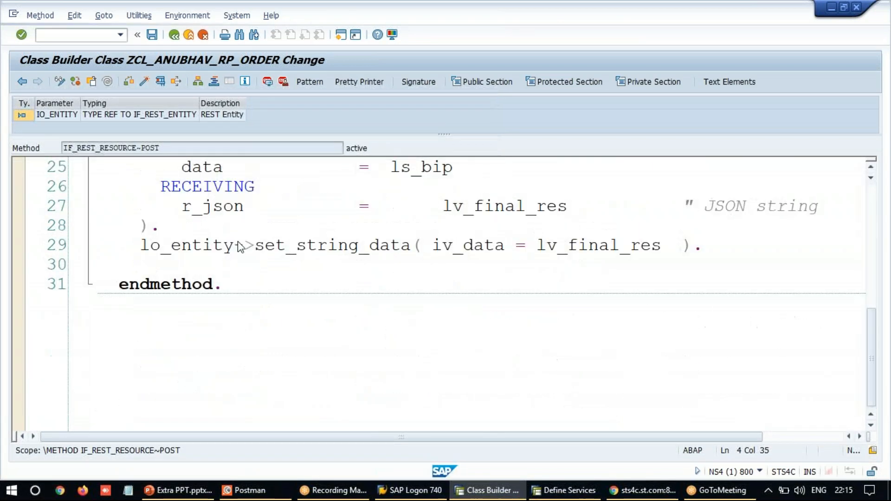
scroll("up", 3)
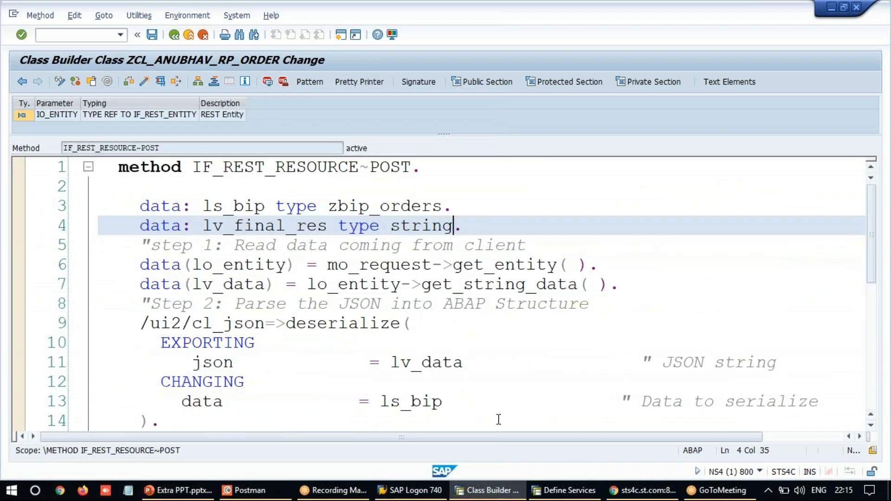
- Switch via the taskbar to the browser with the order JSON, then to Postman
left_click(641, 490)
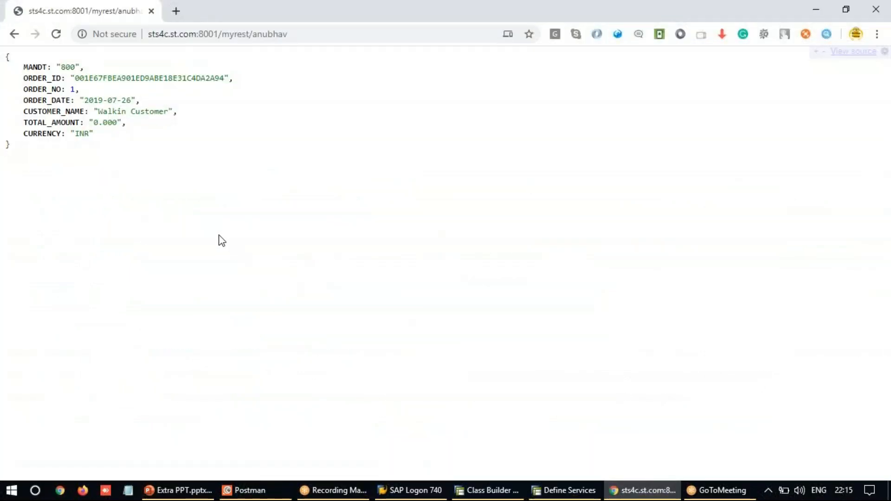
mouse_move(270, 482)
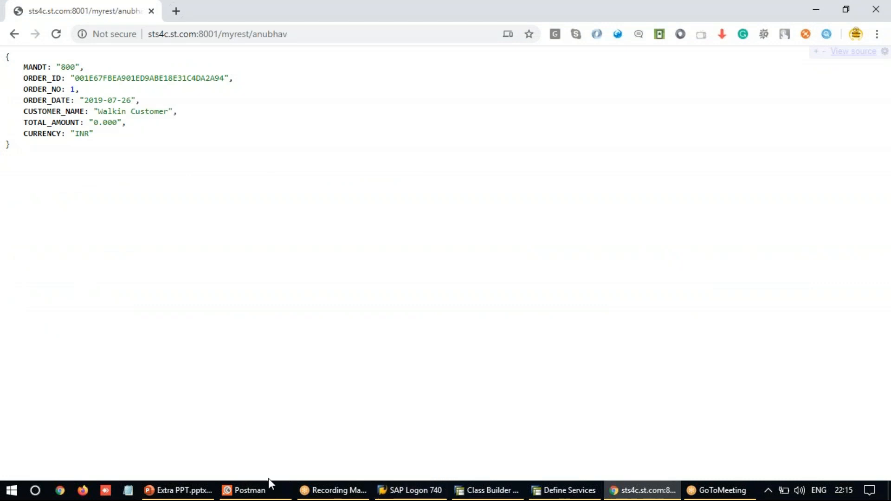
left_click(249, 490)
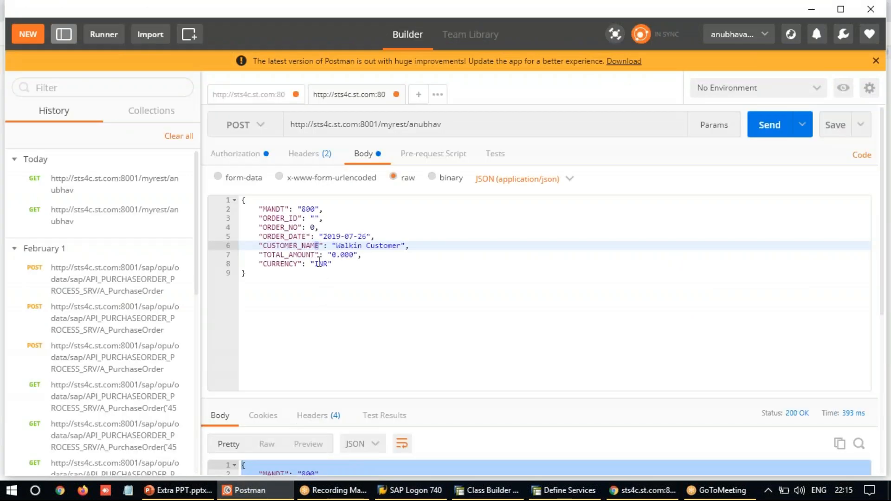
- Add the request header x-csrf-Token: fetch and send the GET to receive the token
left_click(235, 153)
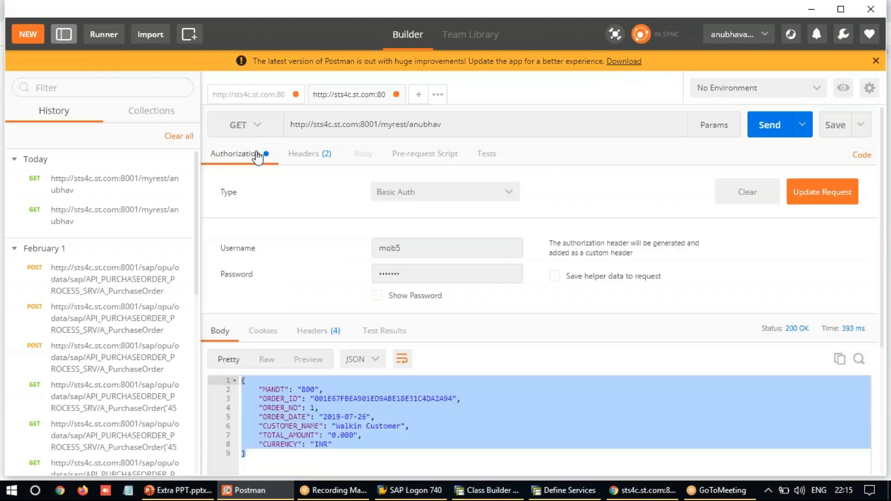
left_click(302, 154)
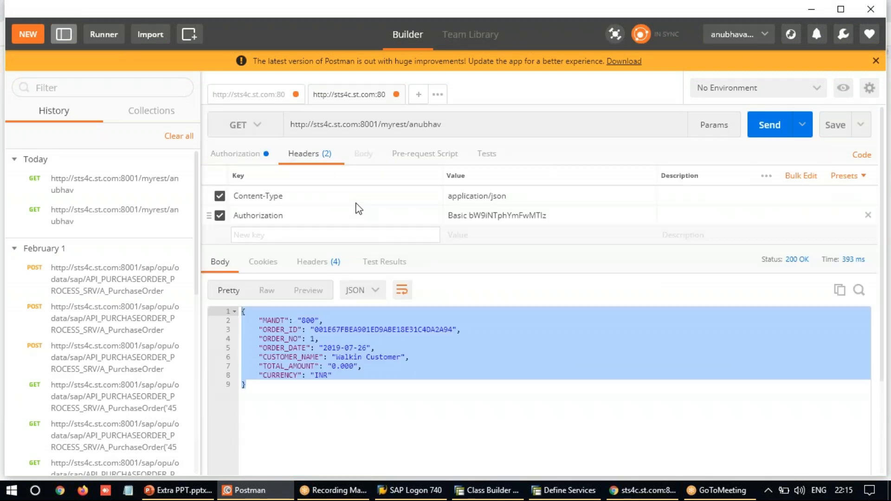
mouse_move(331, 221)
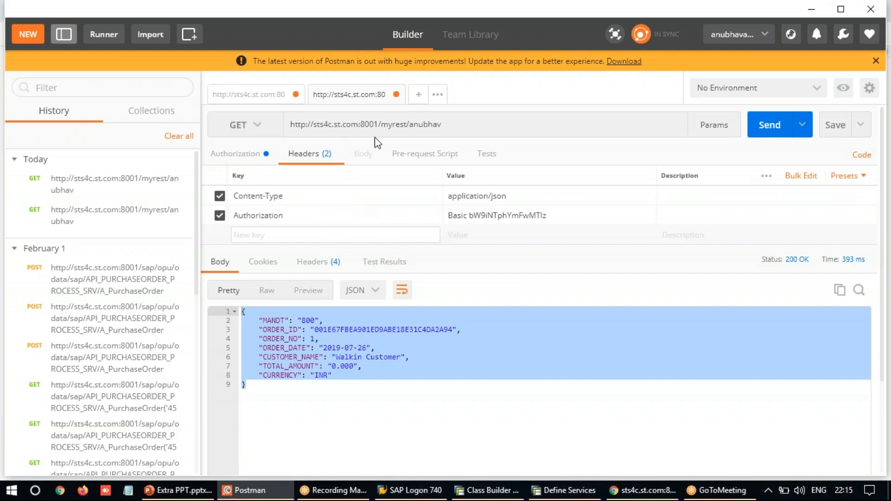
mouse_move(409, 134)
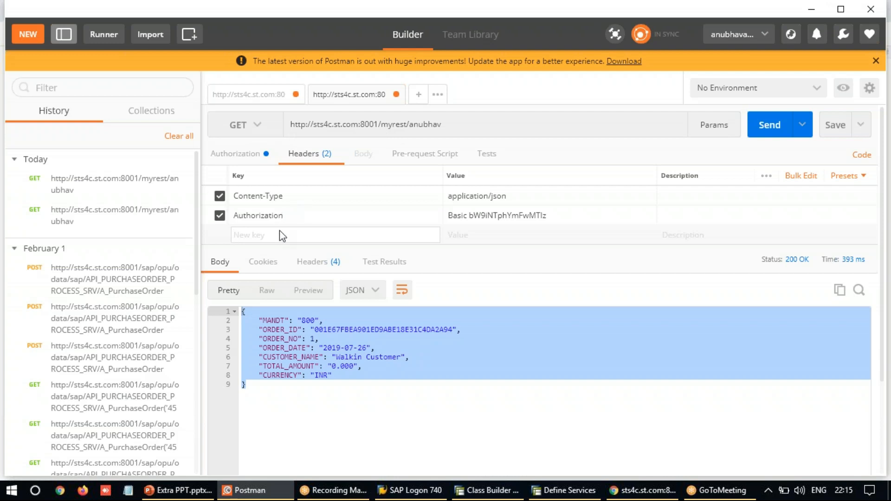
mouse_move(333, 218)
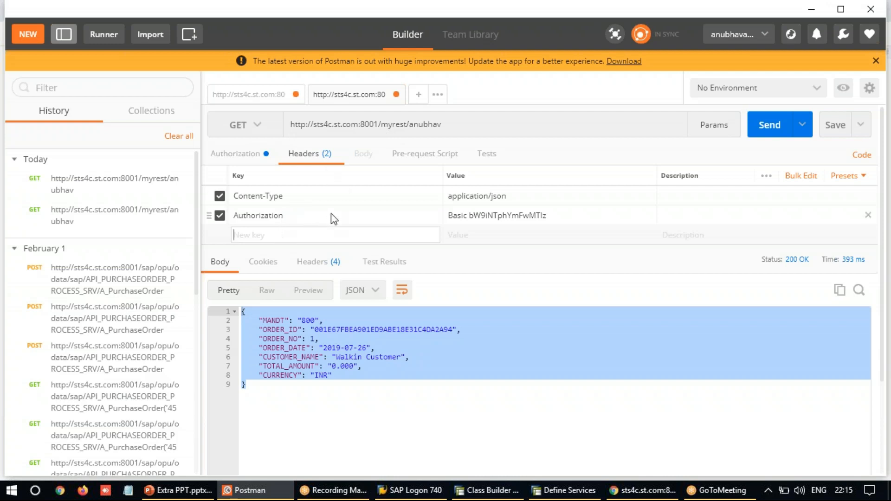
type("x-c")
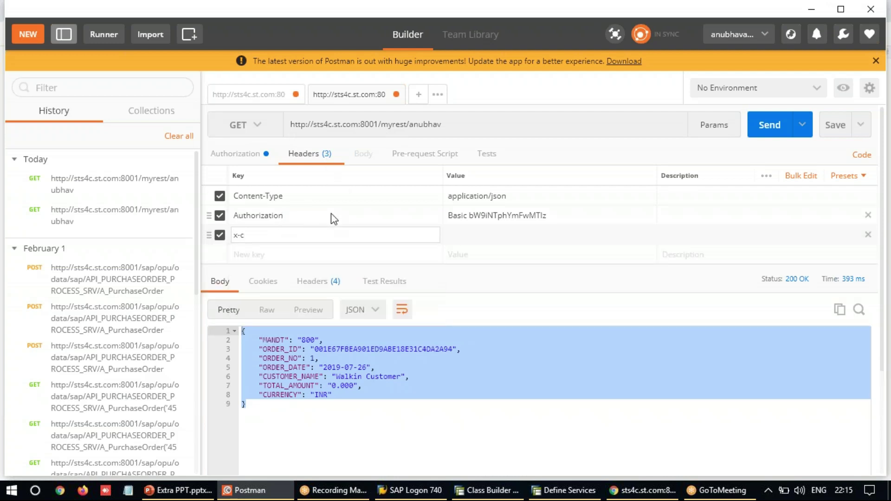
type("srf-Token")
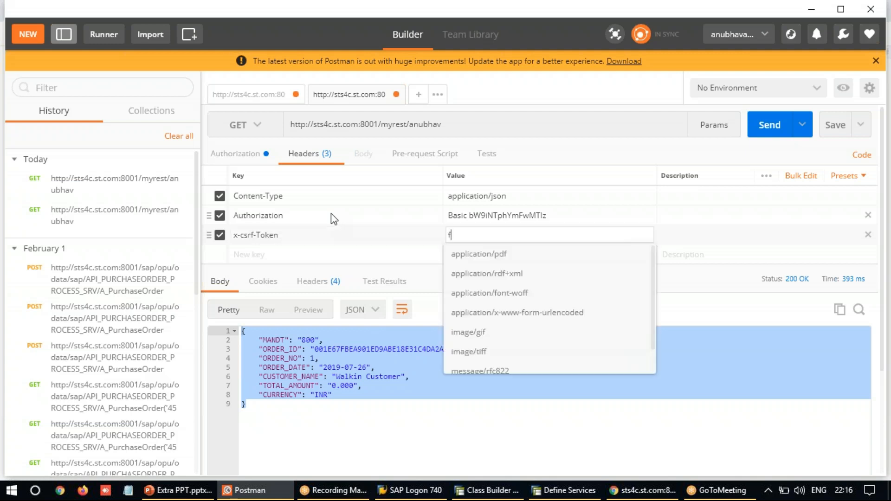
type("etch")
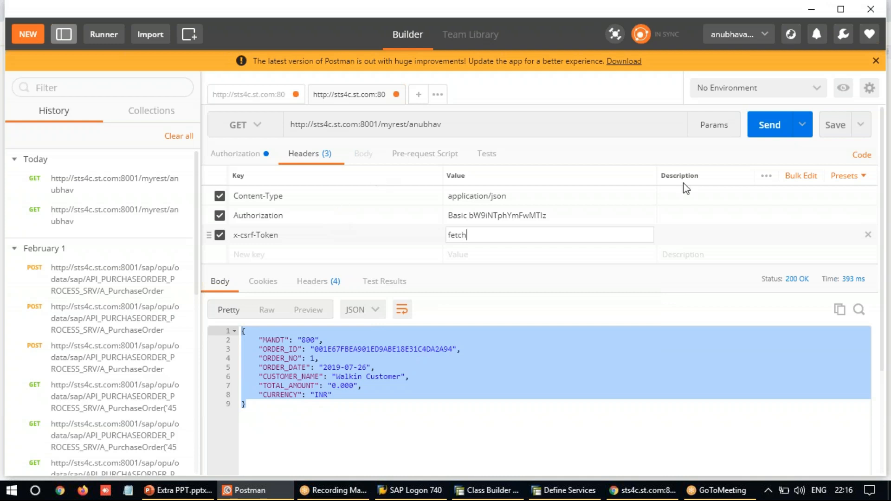
left_click(771, 124)
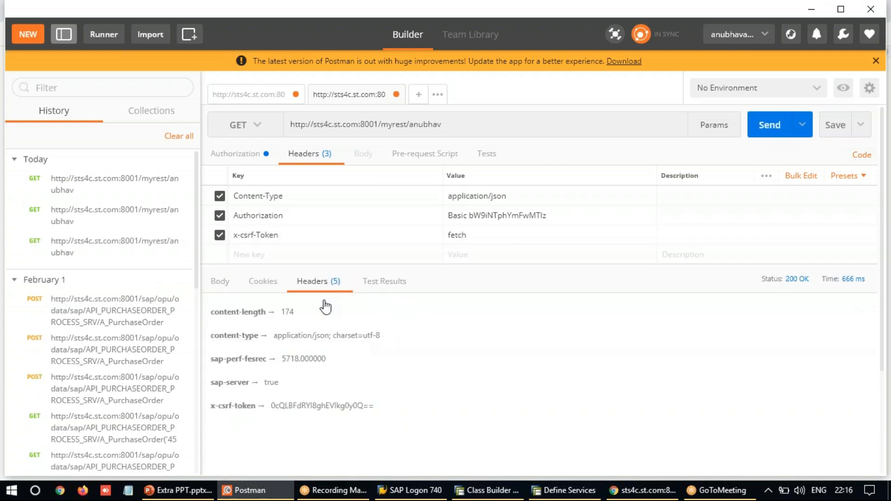
- Select the x-csrf-token value in the response headers for copying
double_click(320, 406)
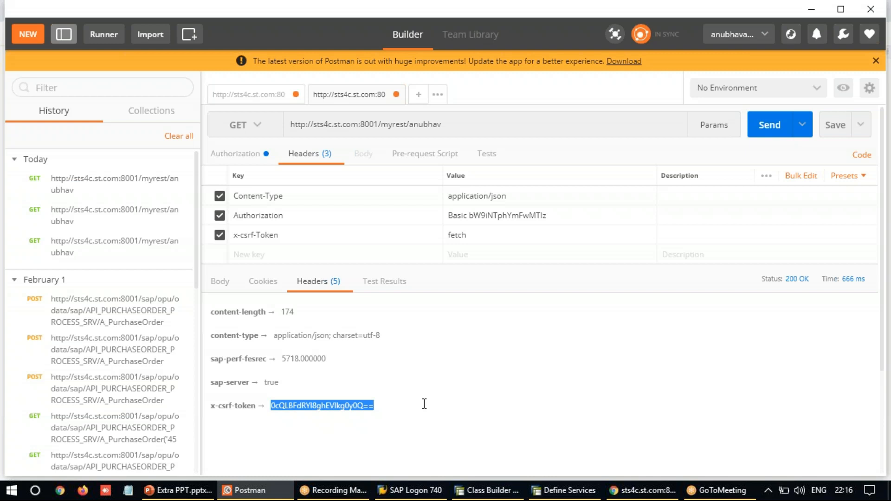
mouse_move(437, 391)
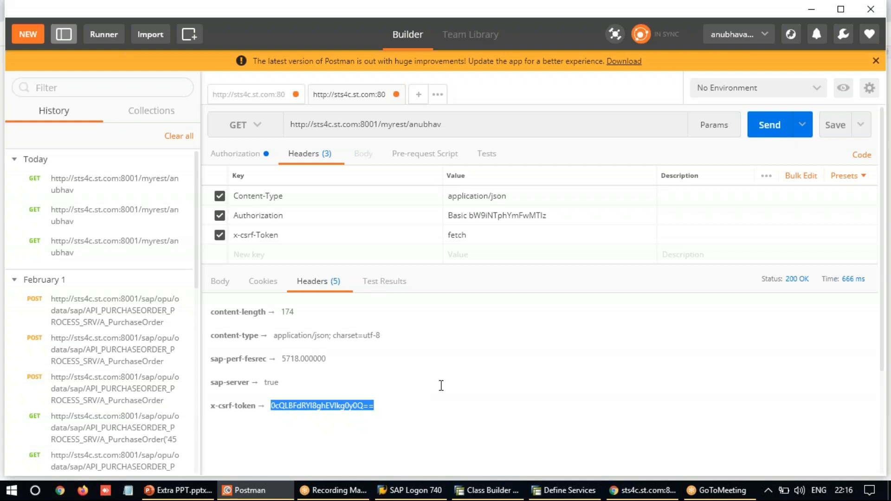
mouse_move(440, 385)
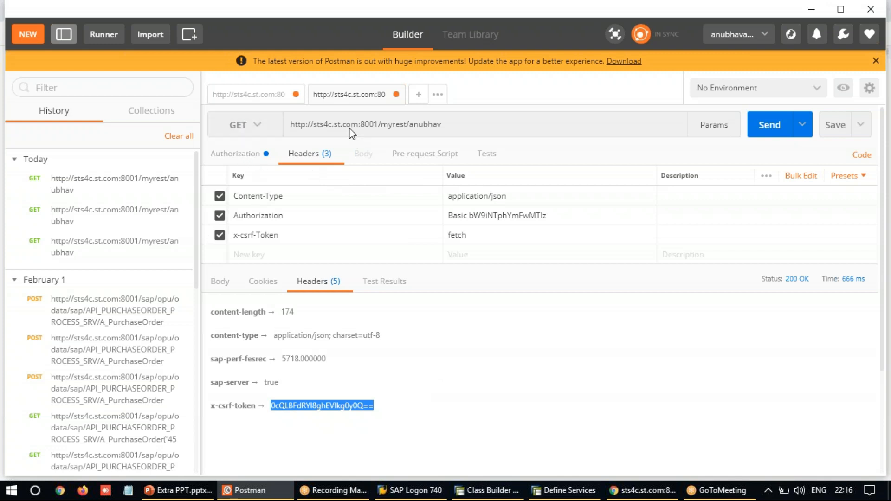
mouse_move(417, 305)
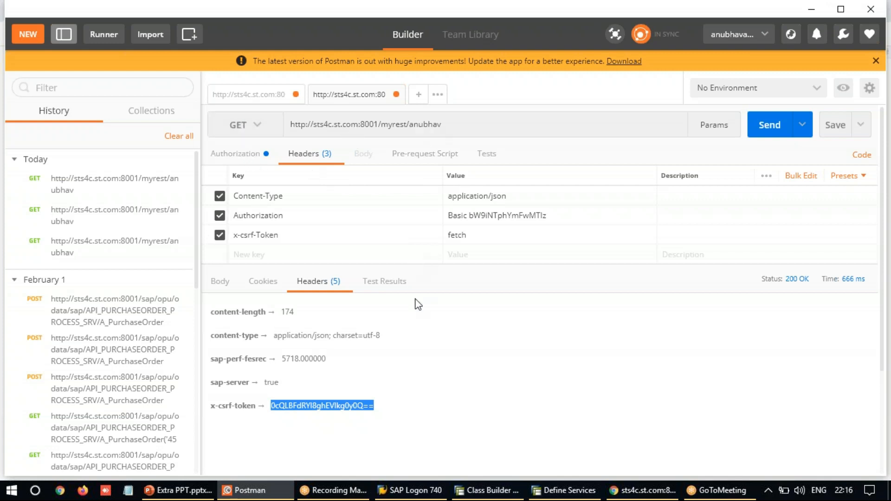
mouse_move(460, 242)
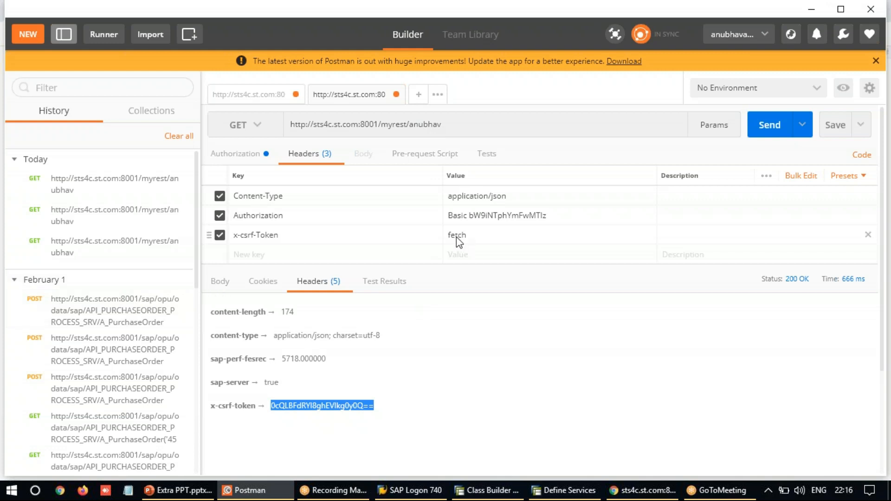
mouse_move(281, 245)
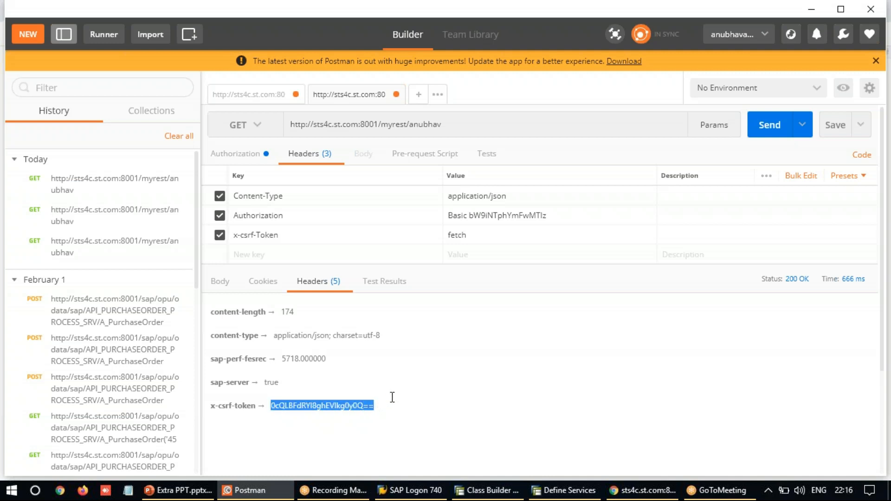
mouse_move(275, 128)
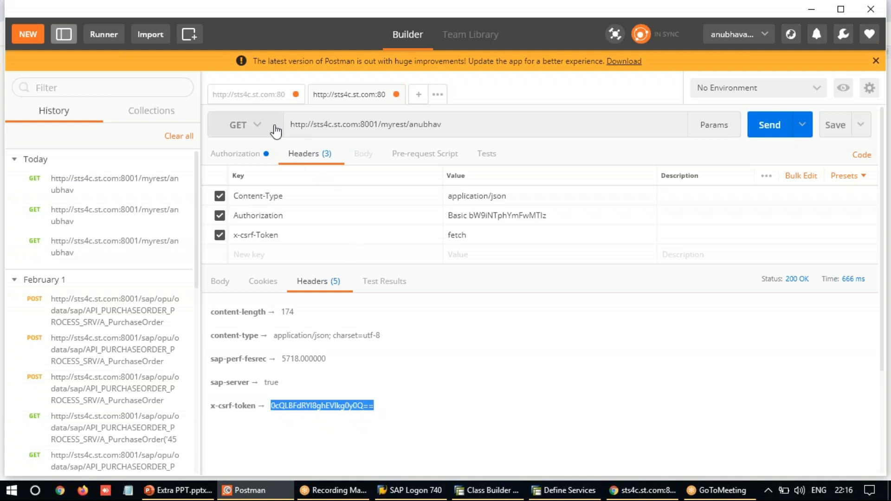
- Set the method to POST, toggle the x-csrf-Token header checkbox, and go to the request body
left_click(244, 124)
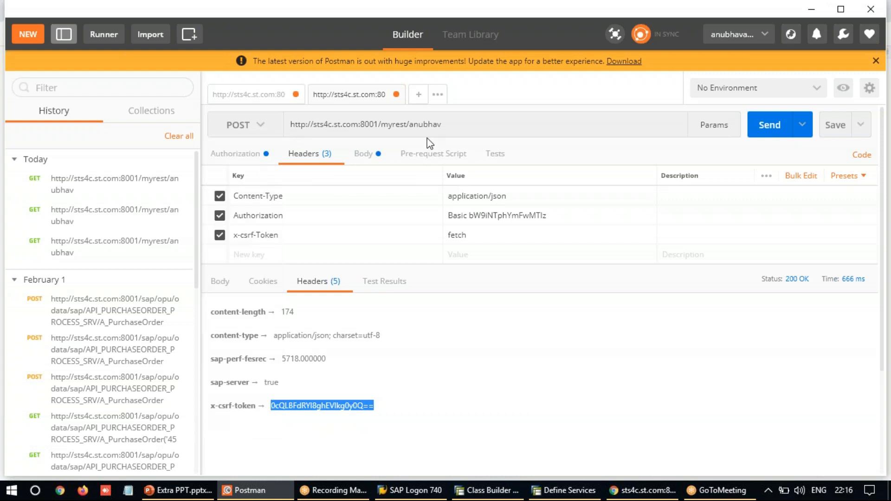
mouse_move(363, 154)
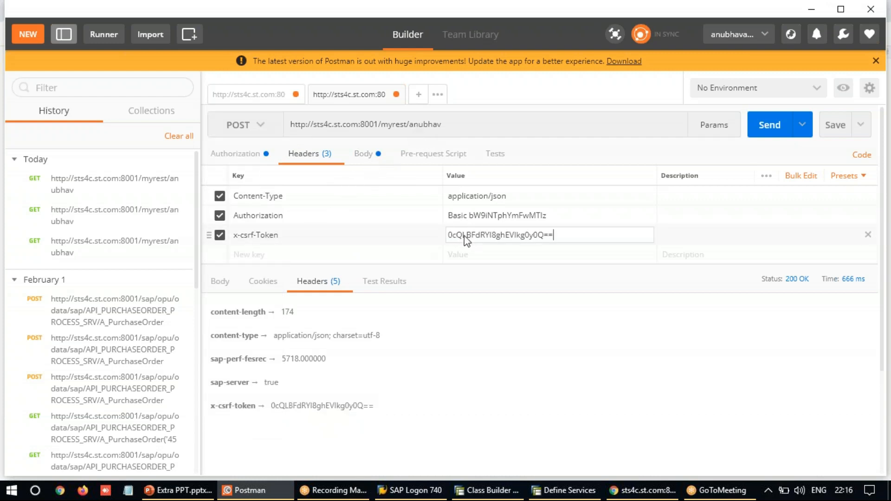
mouse_move(498, 244)
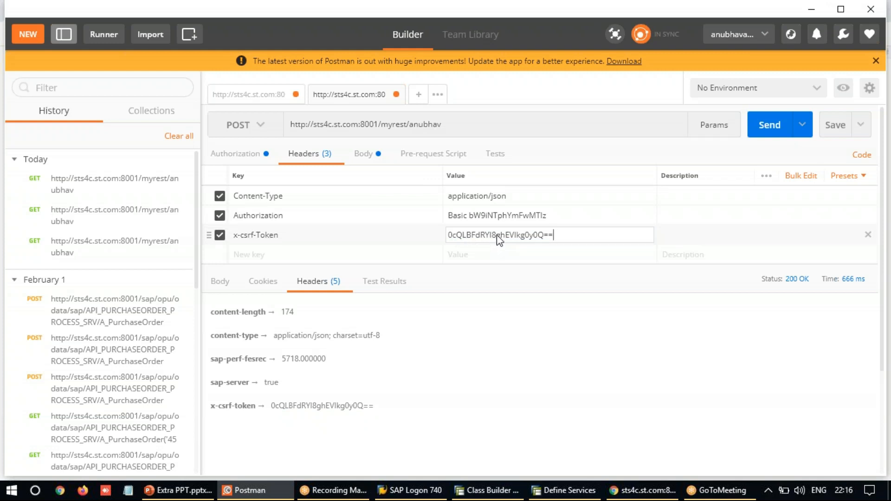
mouse_move(300, 141)
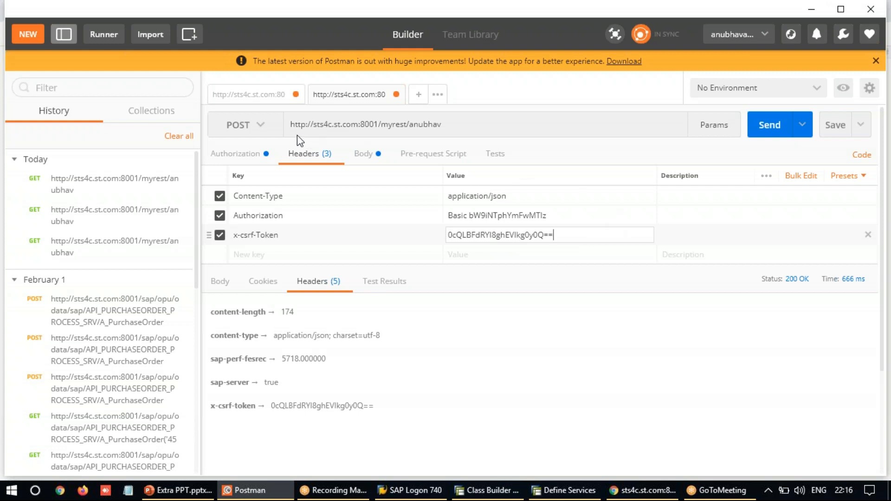
left_click(219, 235)
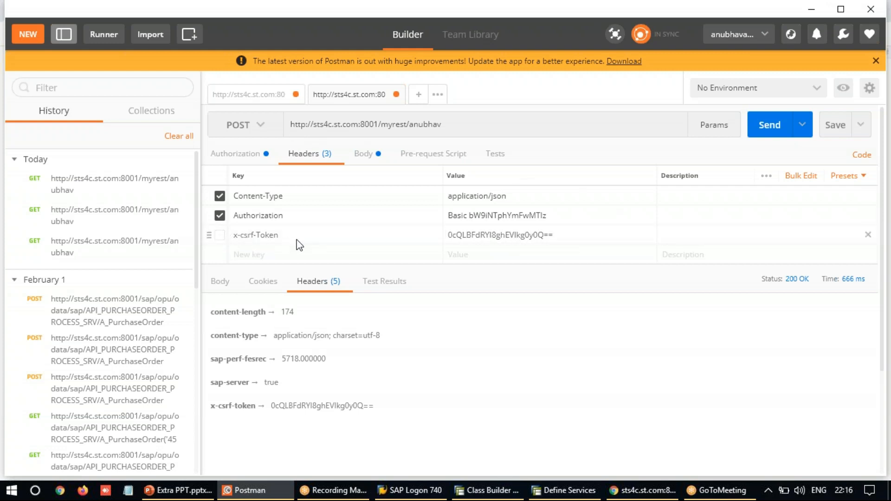
left_click(219, 235)
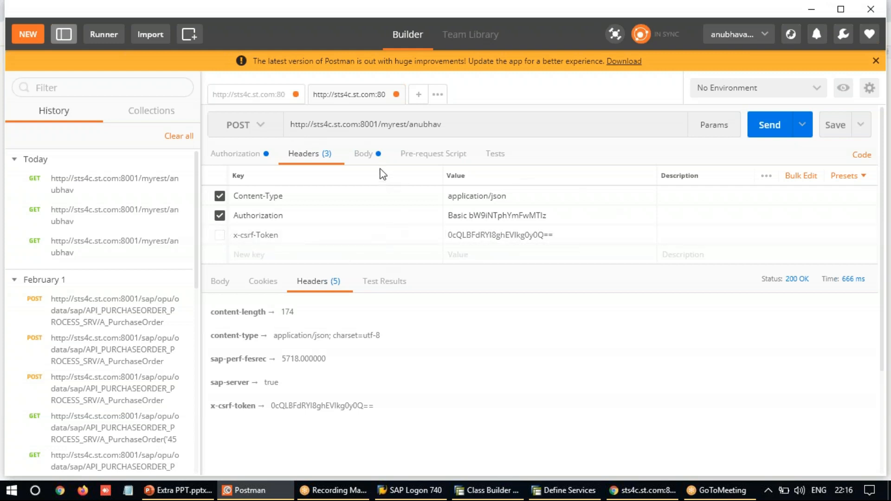
left_click(363, 153)
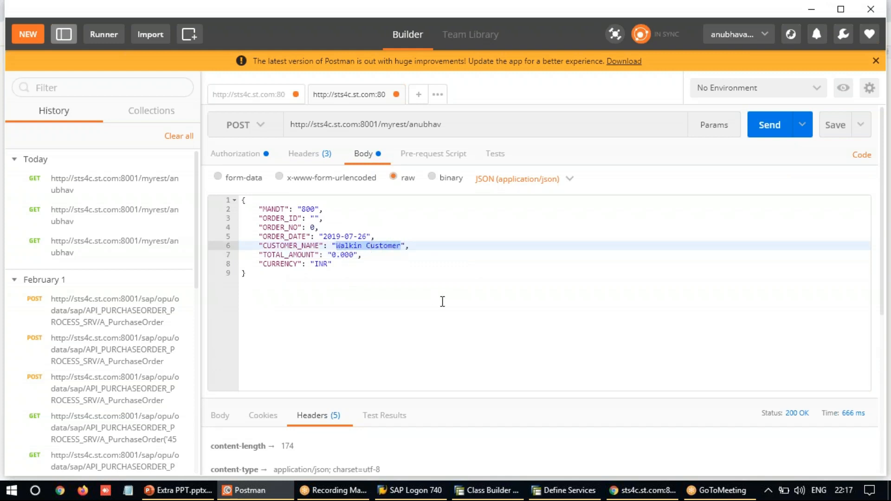
- Enter customer Donald Trumph, total amount 999 and currency USD in the JSON body
type("Donald")
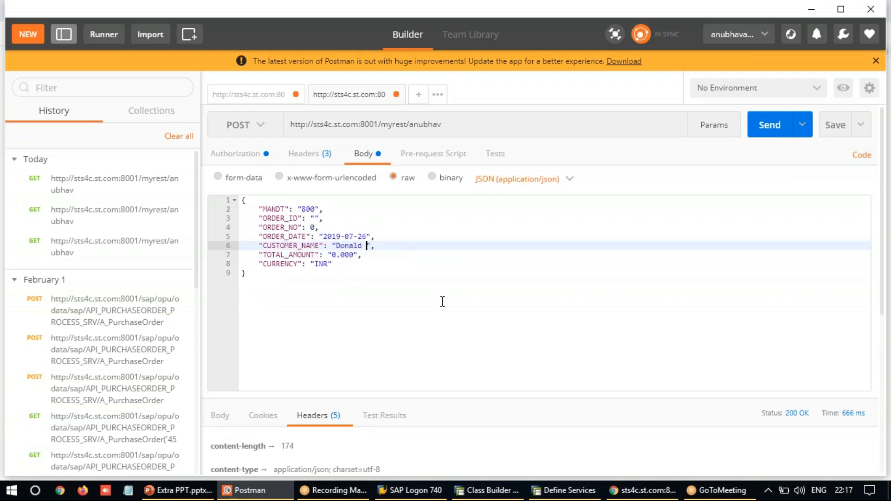
type("Trumph")
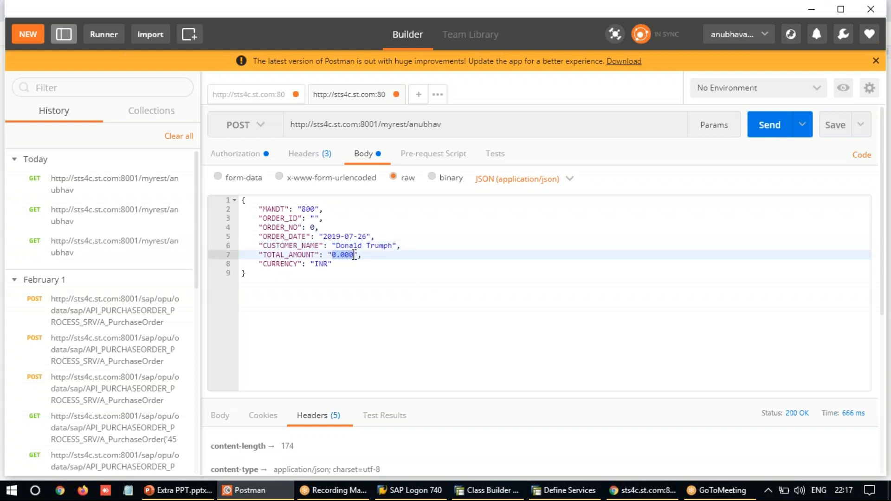
type("999")
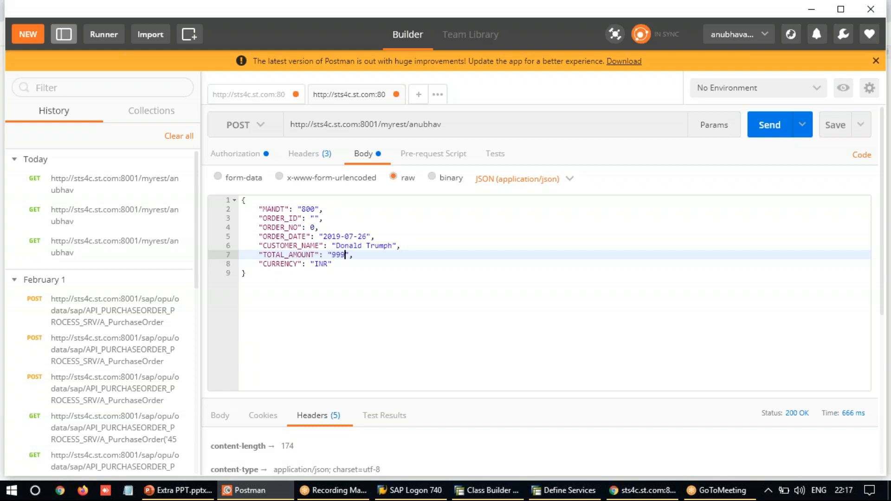
type("U")
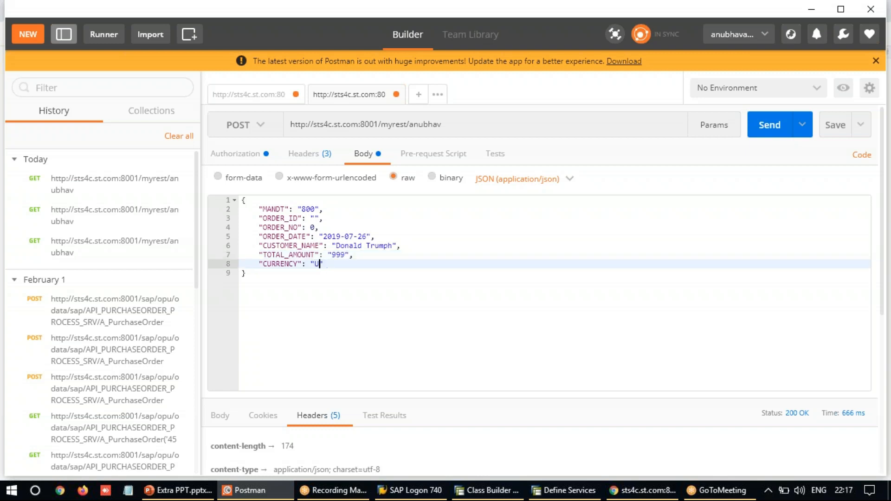
type("SD")
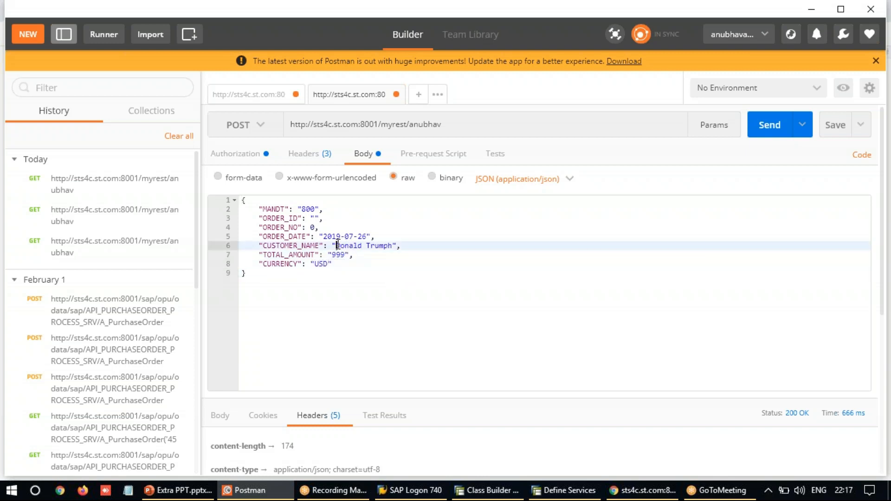
double_click(347, 245)
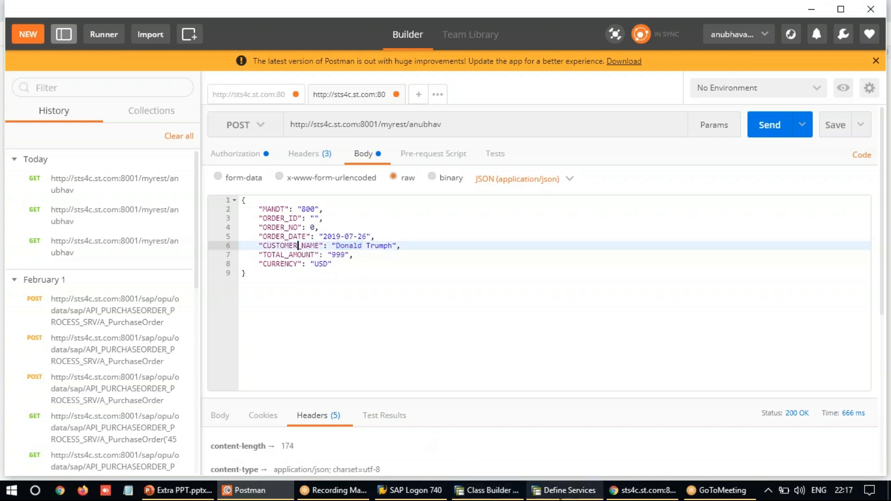
- In SAP SE16, filter ZBIP_ORDERS by CUSTOMER_NAME DONALD* and execute, finding no entries
left_click(563, 490)
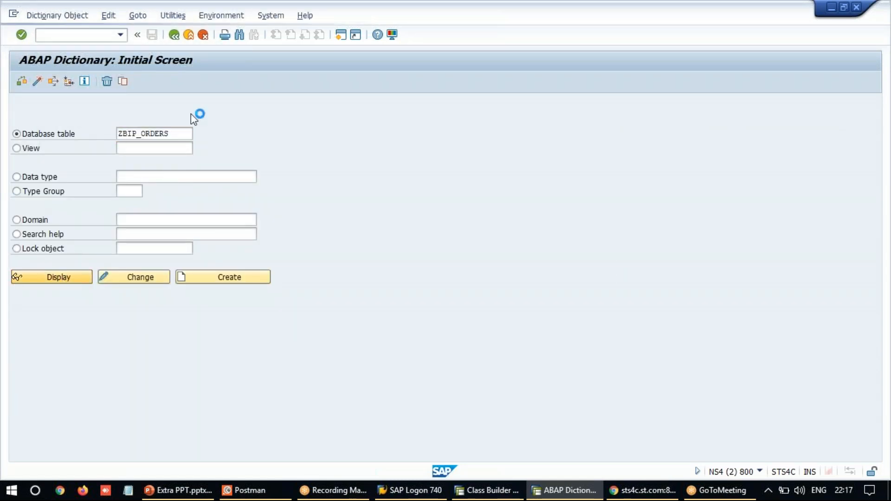
left_click(50, 277)
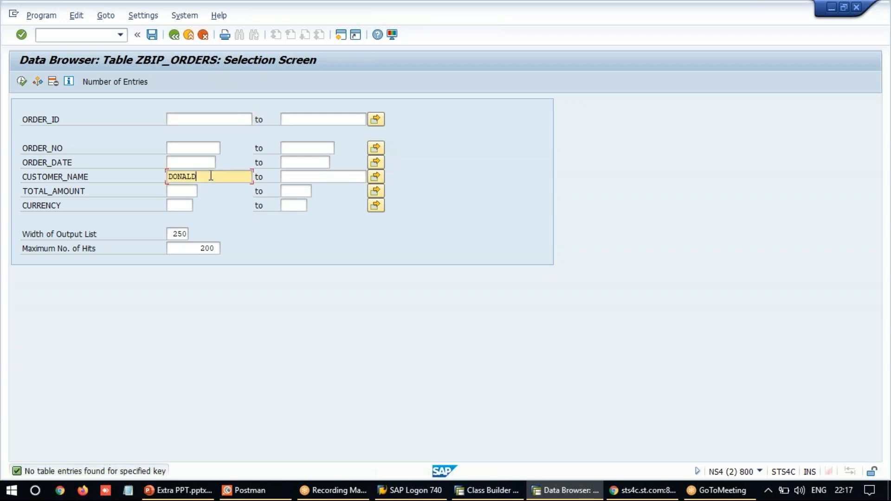
type("*")
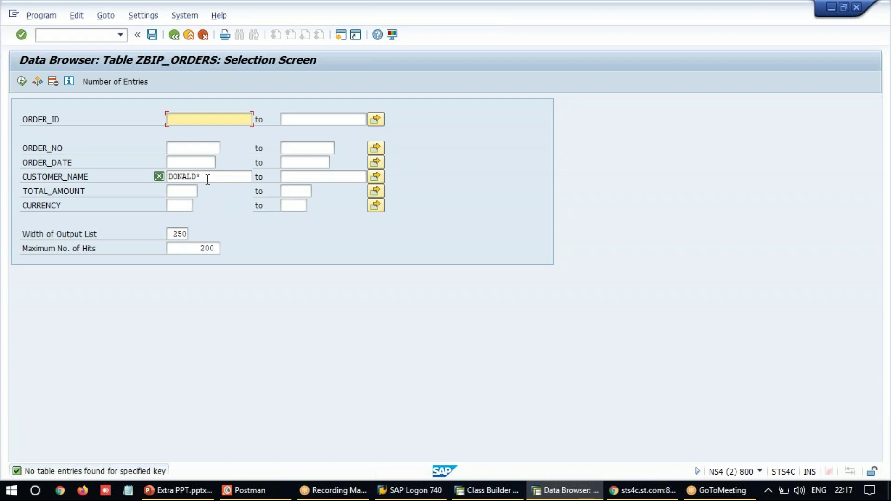
left_click(207, 176)
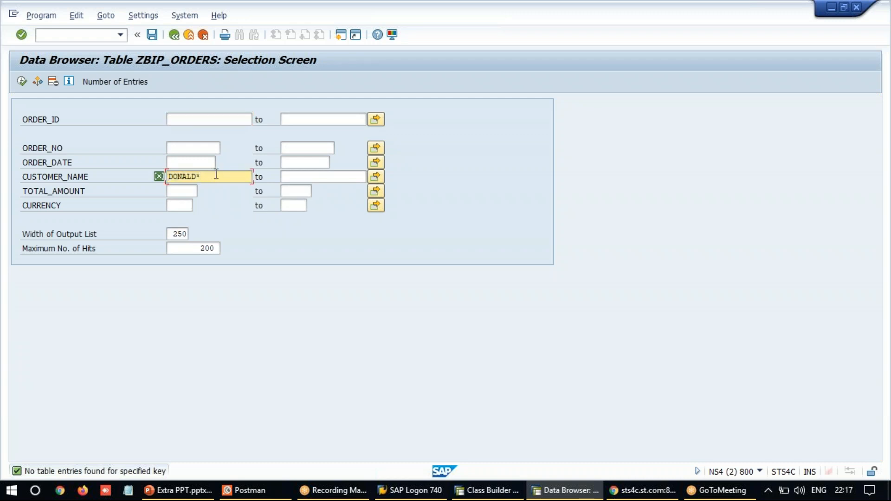
left_click(208, 119)
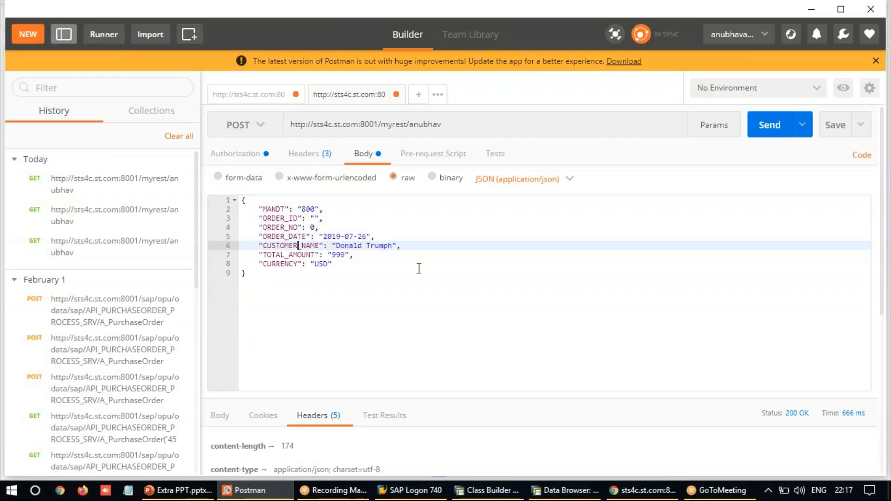
mouse_move(310, 154)
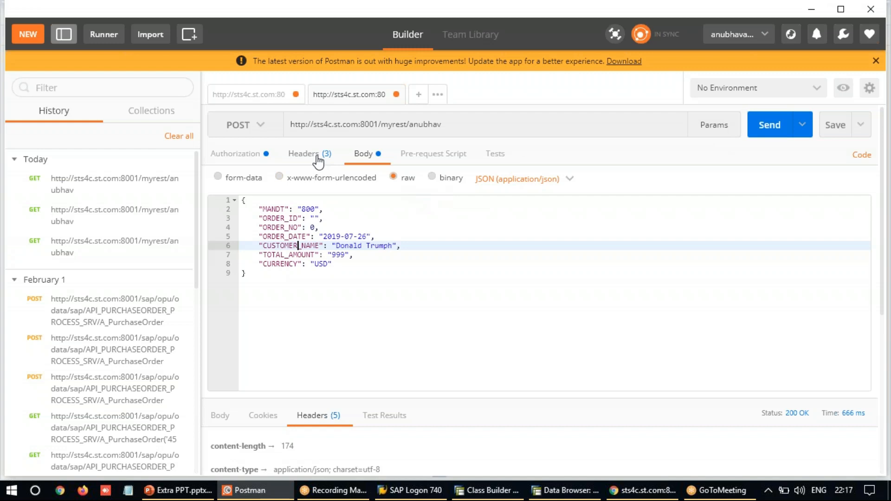
- Review the 403 response and select the 'CSRF token validation failed' message
left_click(303, 153)
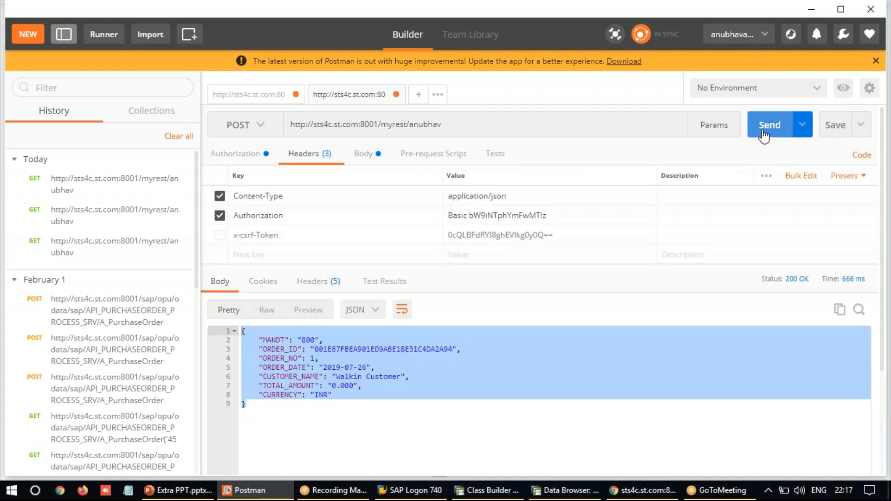
left_click(768, 125)
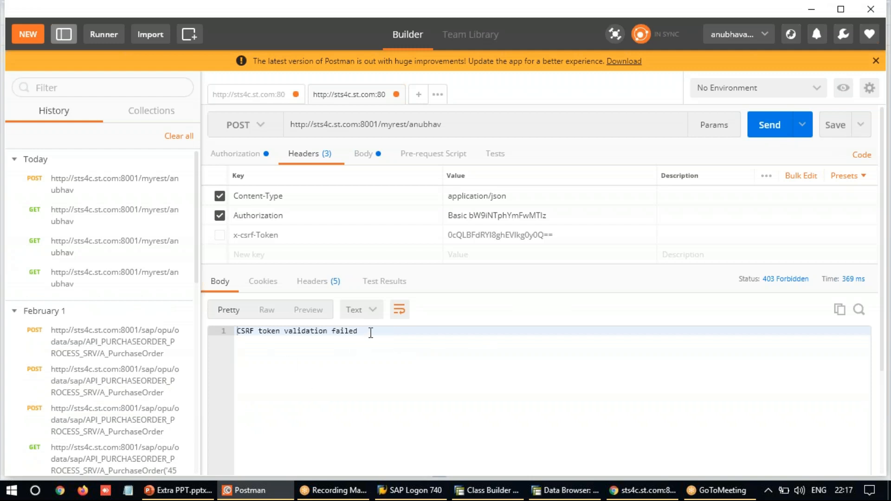
triple_click(296, 330)
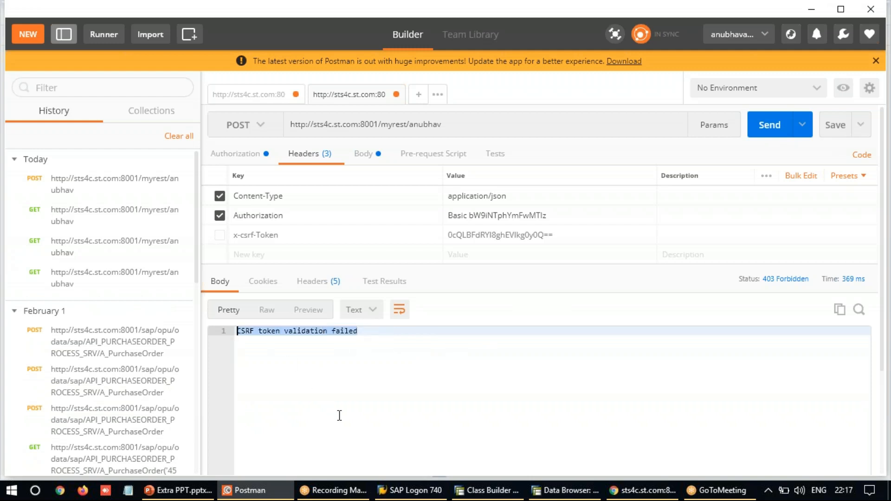
mouse_move(266, 309)
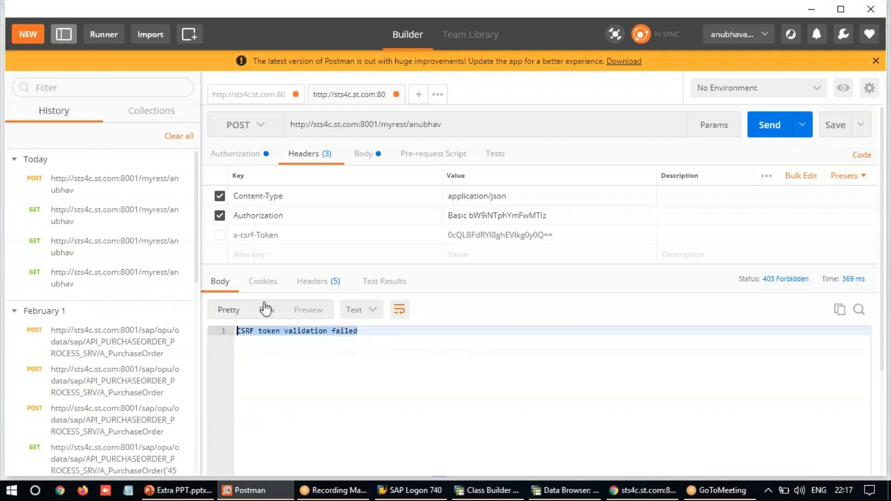
- Enable the x-csrf-Token header, resend the POST for 200 OK, and return to SAP
left_click(219, 235)
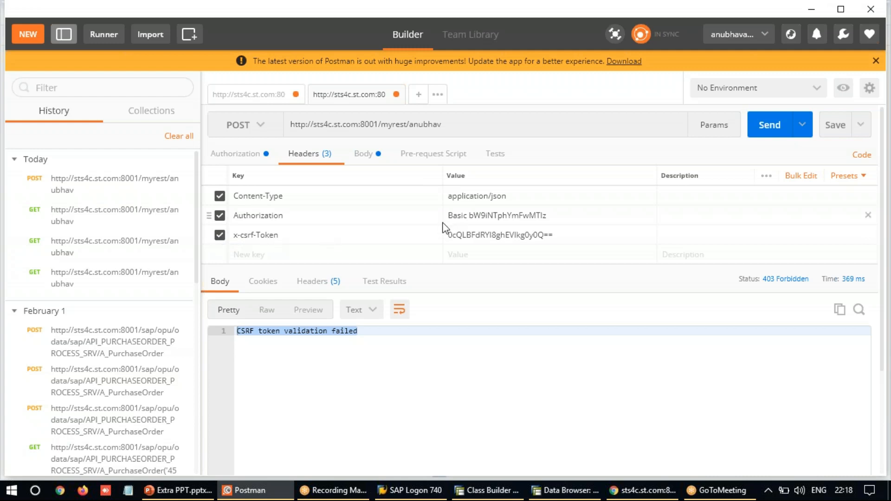
mouse_move(770, 125)
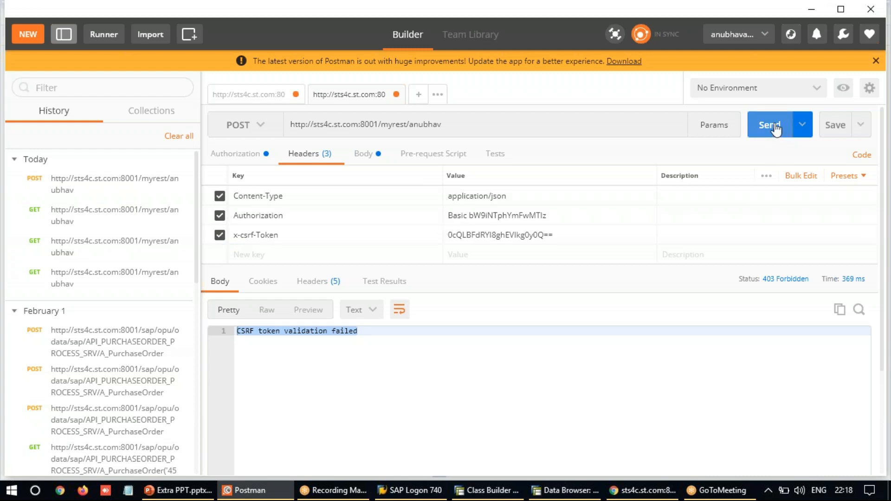
left_click(770, 124)
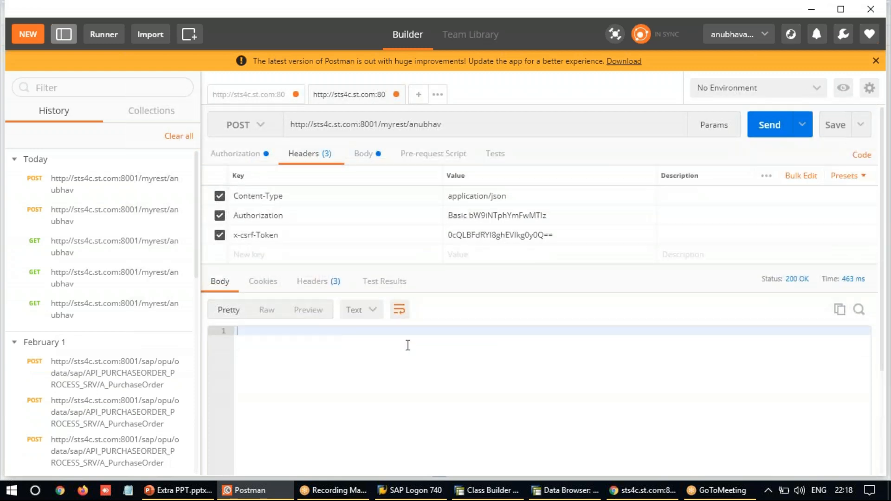
left_click(564, 490)
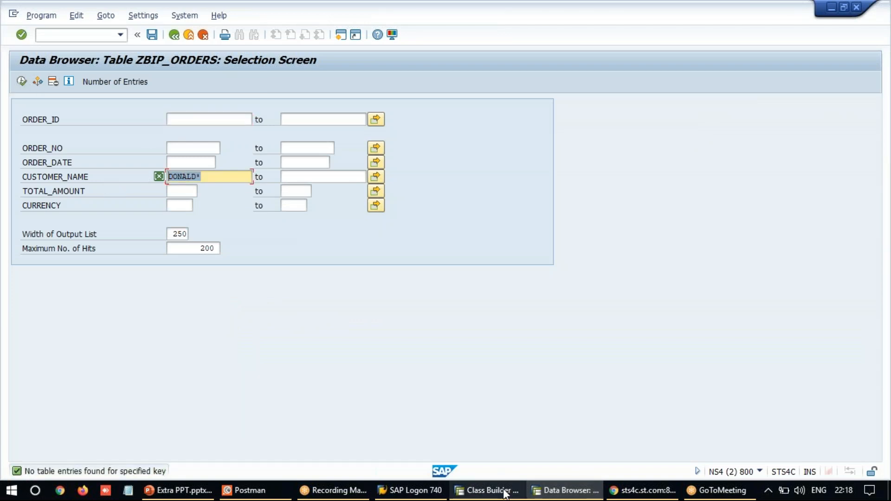
- Add an external breakpoint on line 9 of IF_REST_RESOURCE~POST and resend the order request from Postman
left_click(485, 490)
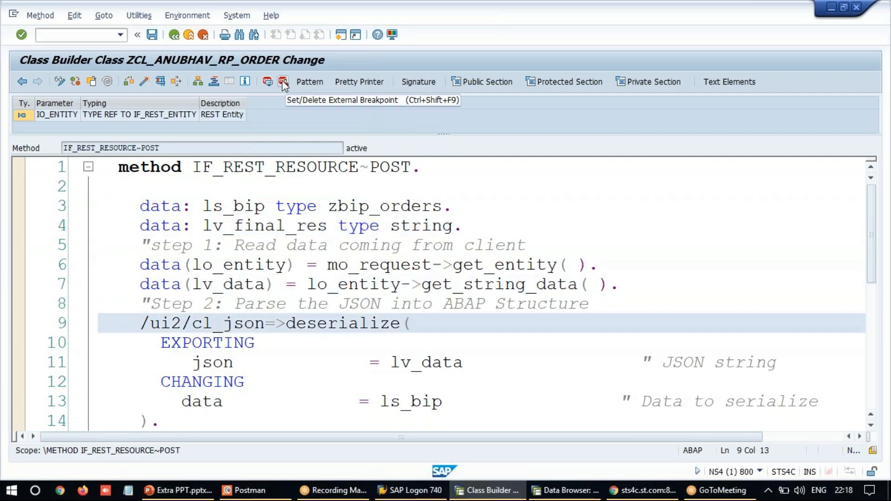
left_click(282, 82)
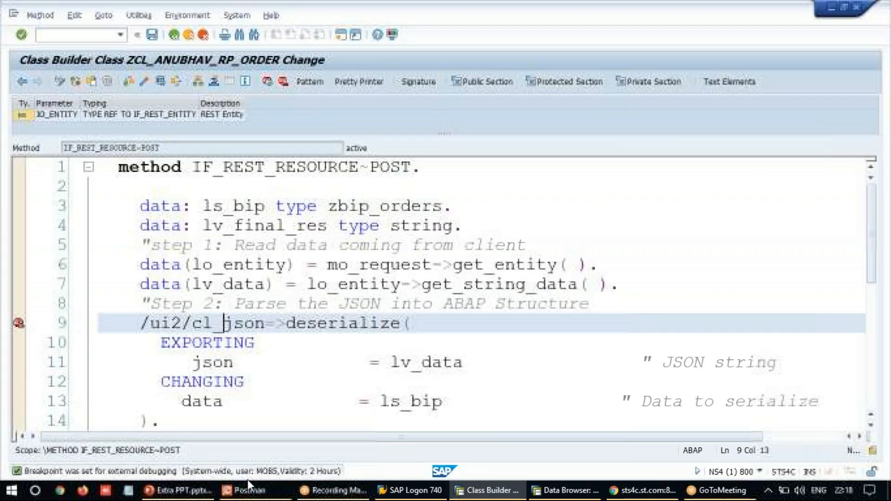
left_click(248, 490)
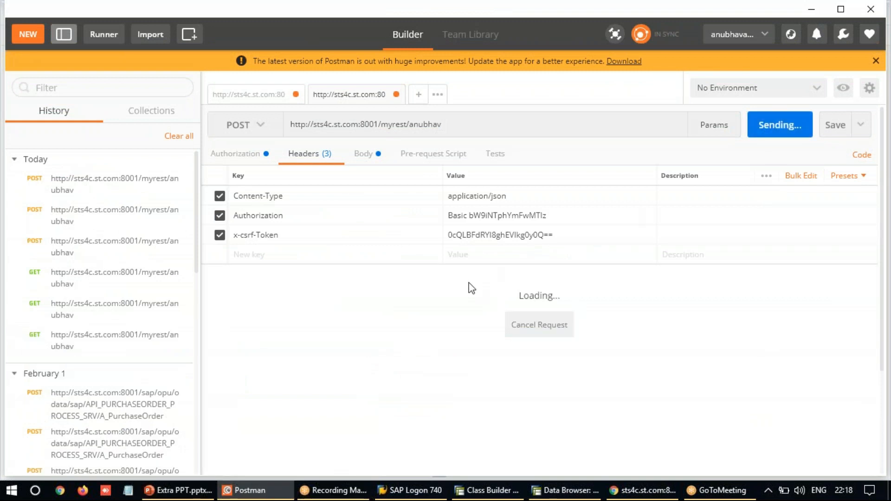
mouse_move(390, 284)
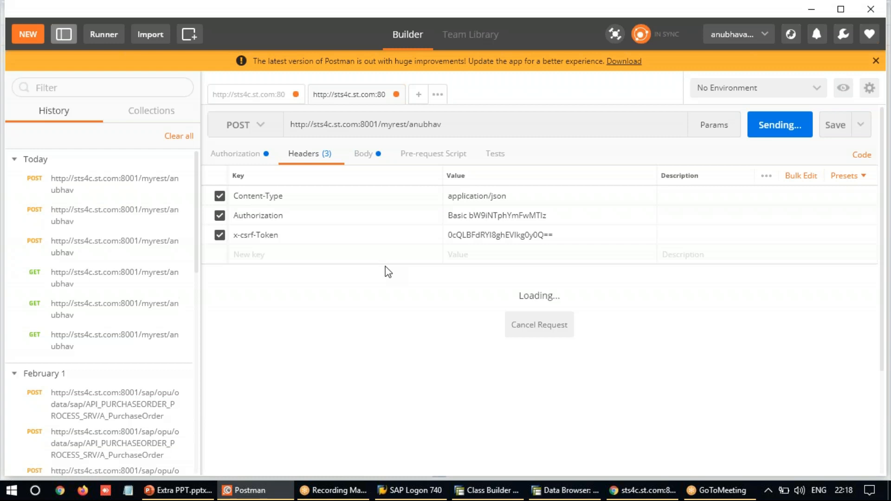
mouse_move(386, 266)
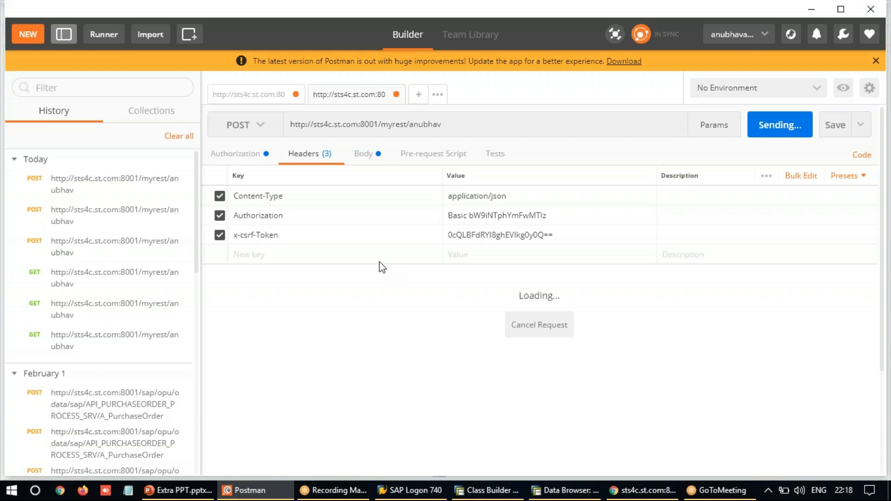
left_click(585, 490)
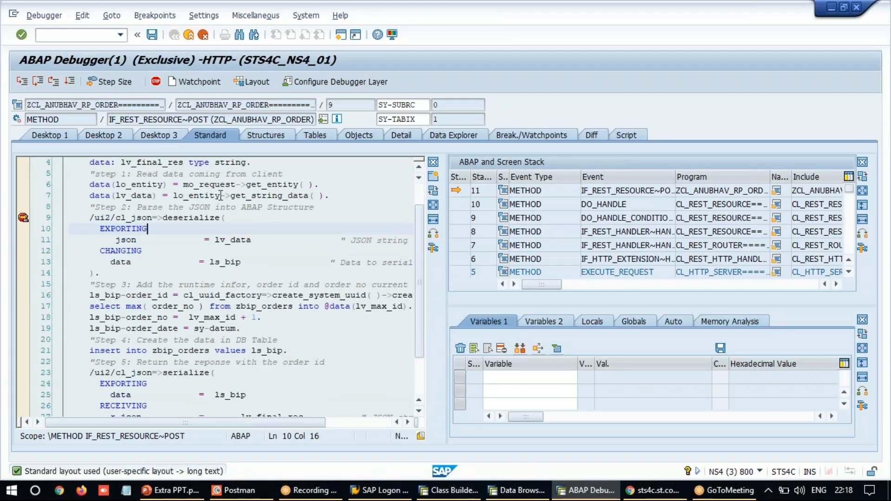
- Watch lv_data, view its order JSON in the Detail display, step to endmethod with order_no 58, then continue with F8
double_click(138, 195)
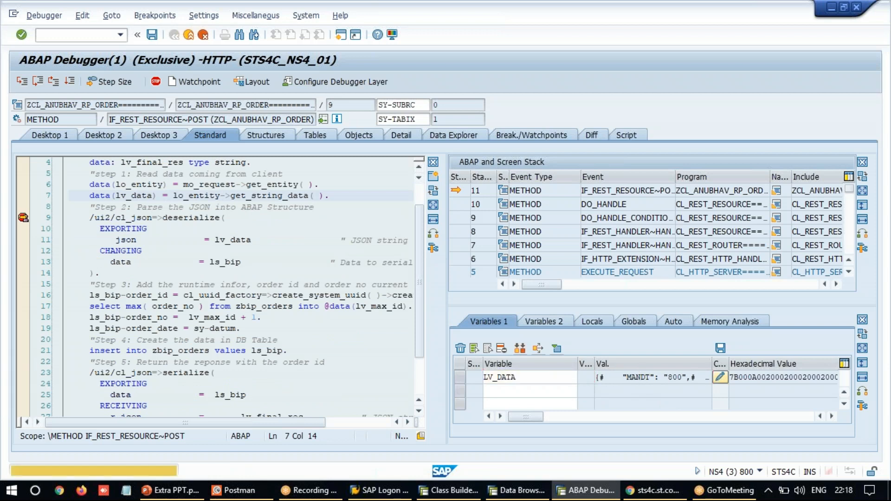
left_click(399, 136)
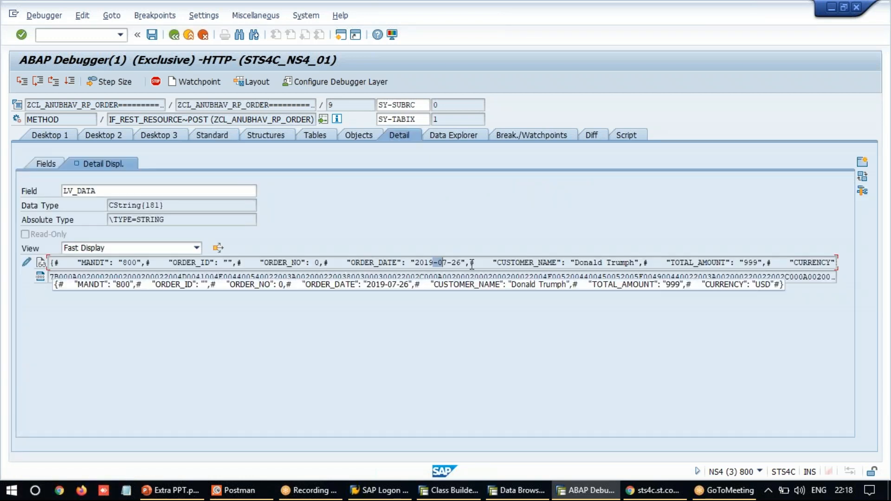
left_click(173, 34)
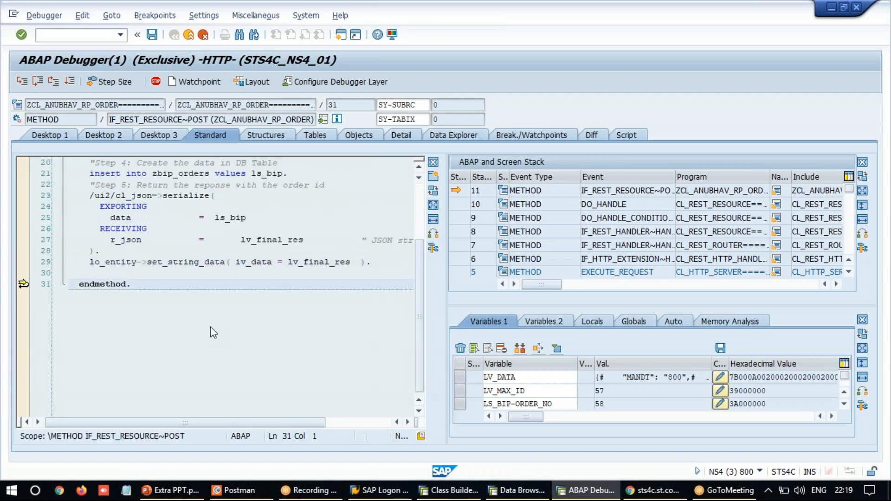
left_click(234, 490)
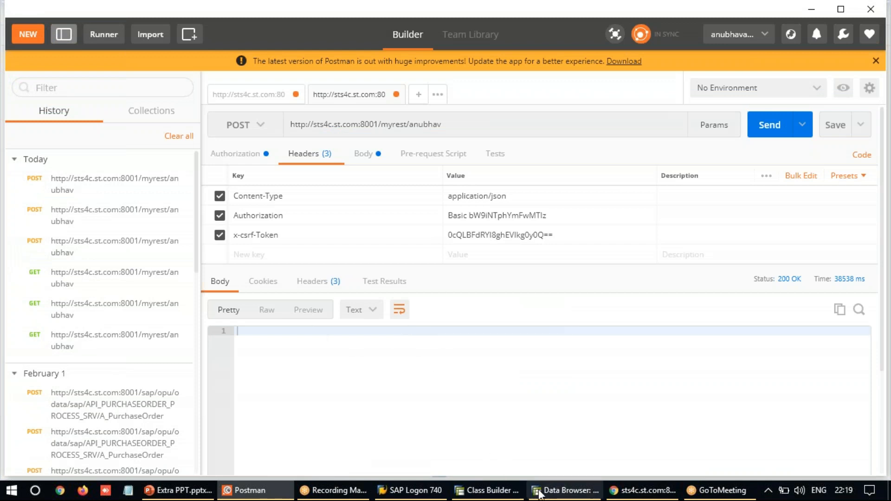
- Query ZBIP_ORDERS in SE16 for ORDER_NO 58 and open the matching record
left_click(563, 490)
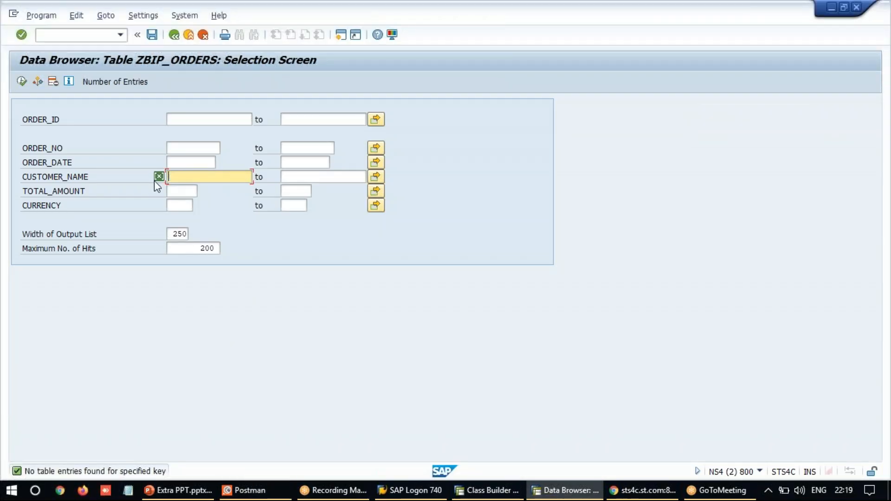
type("58")
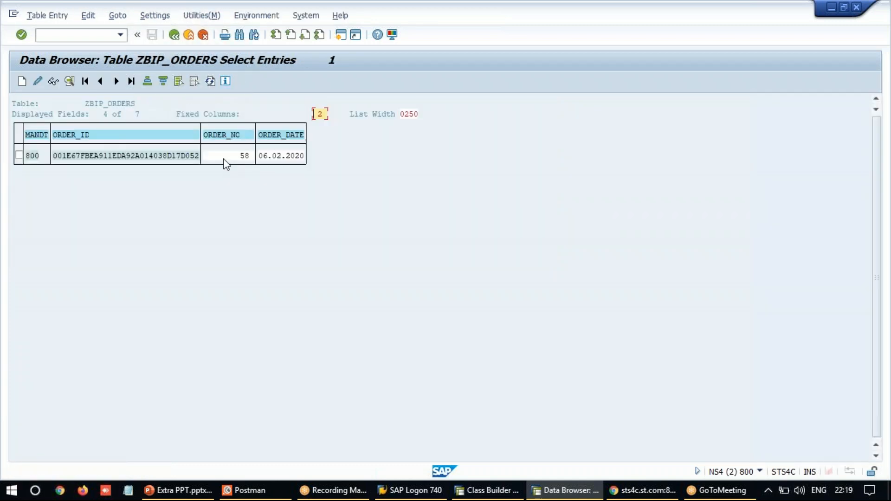
double_click(126, 155)
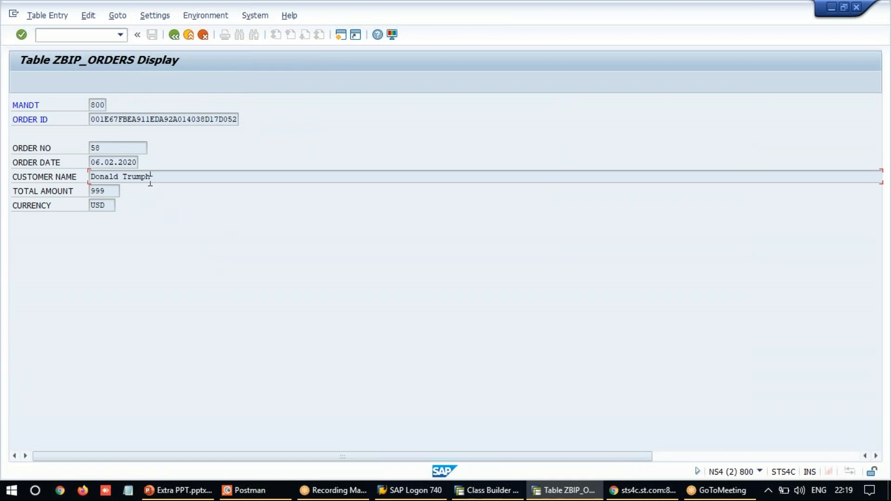
- Review the record's customer Donald Trumph, total amount 999 USD and order date 06.02.2020
double_click(119, 177)
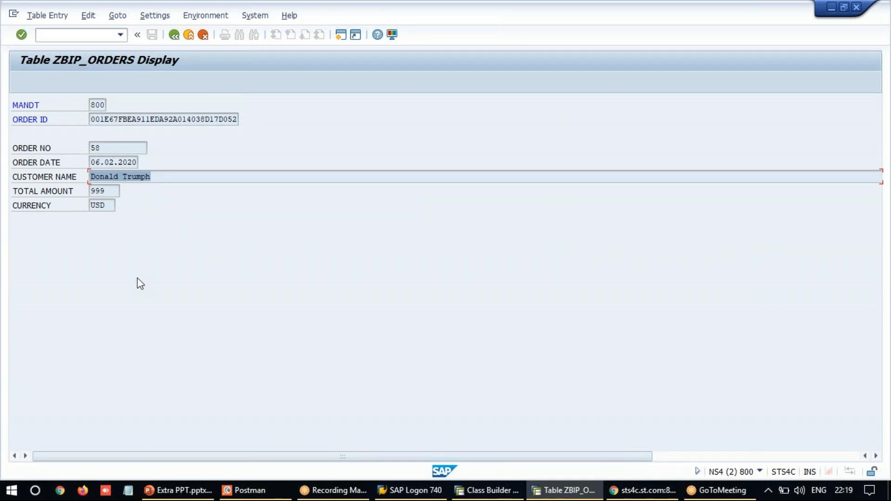
left_click(103, 191)
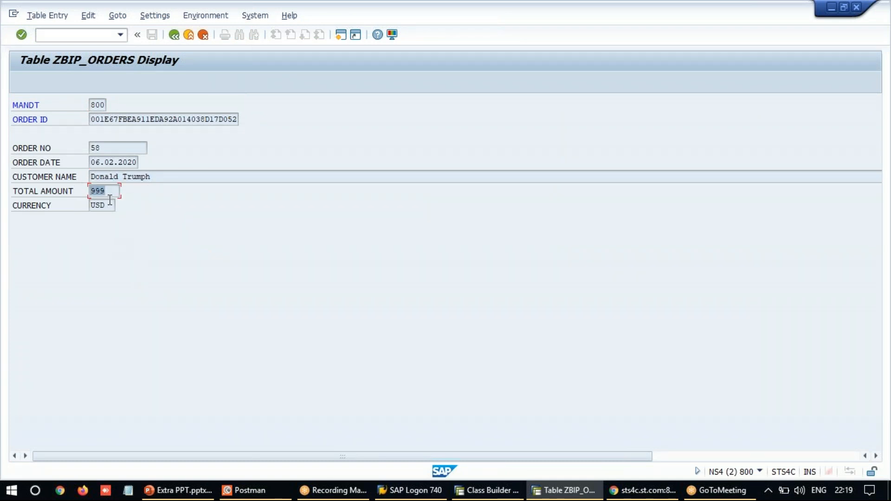
left_click(113, 162)
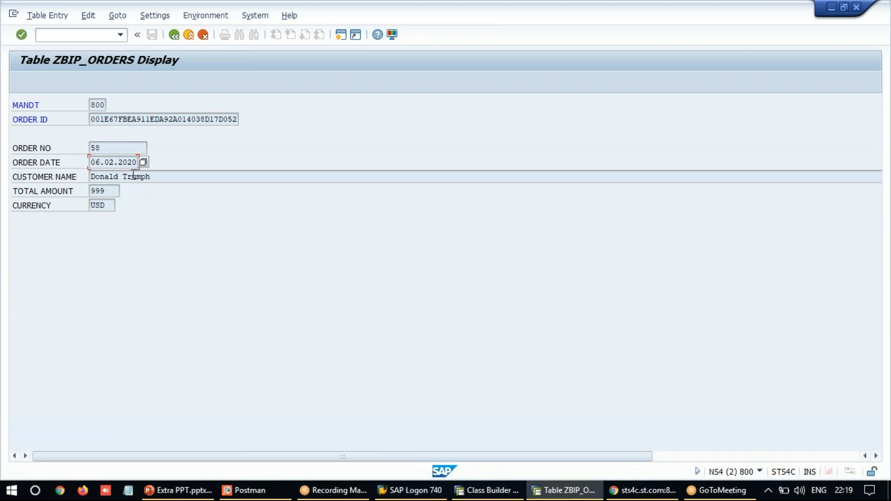
mouse_move(165, 155)
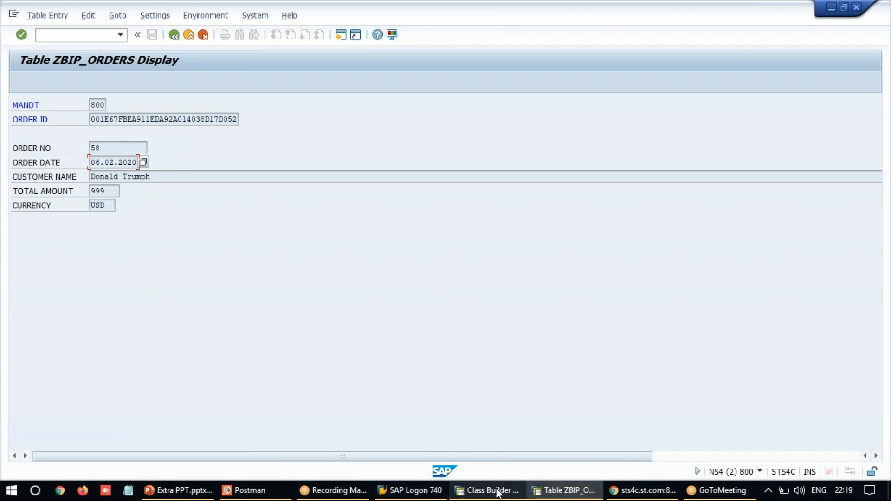
left_click(485, 490)
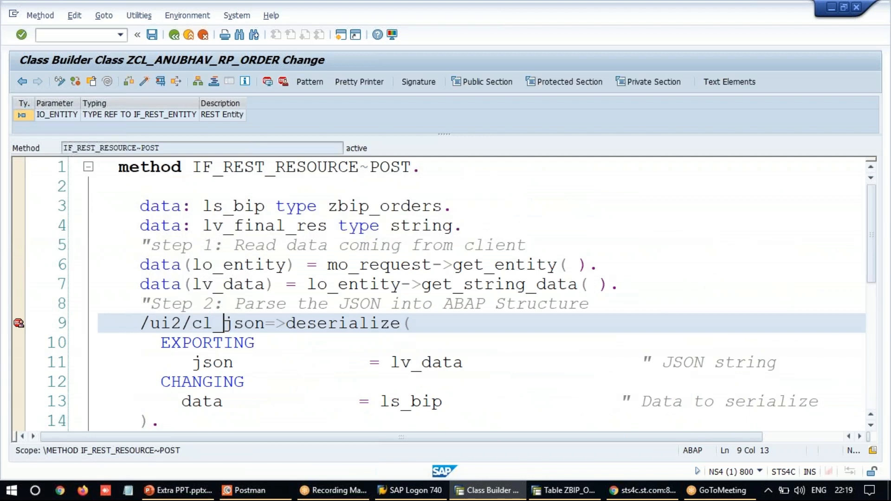
mouse_move(389, 295)
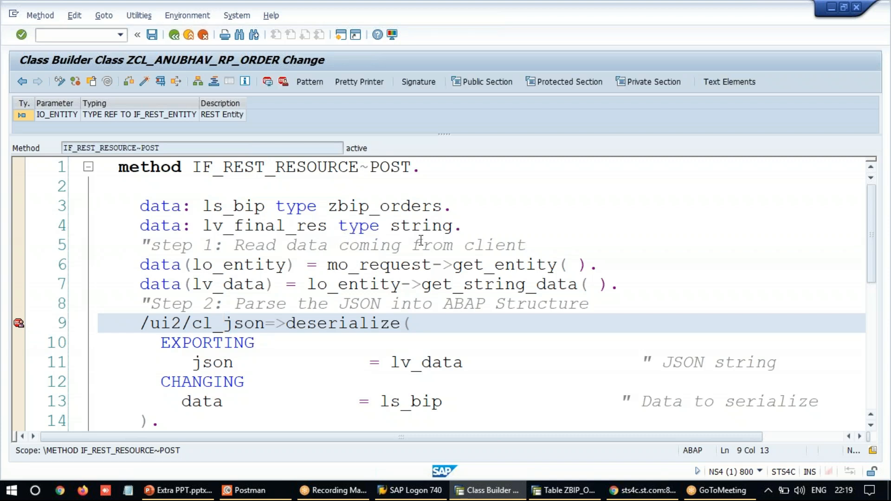
mouse_move(181, 486)
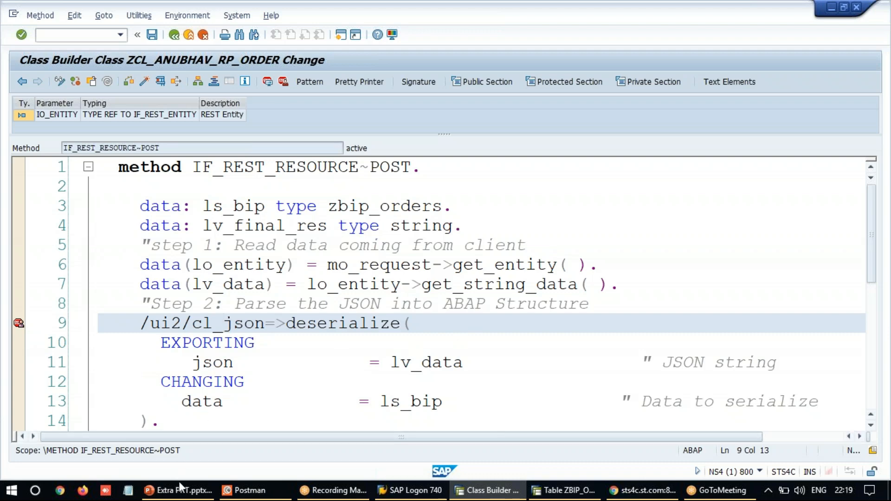
- Switch from the POST method code to the PowerPoint slide on simple REST services versus OData
left_click(178, 490)
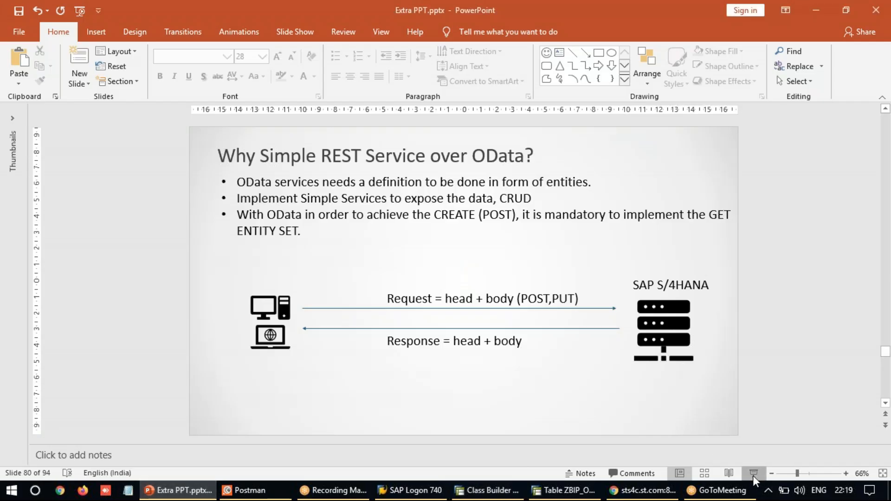